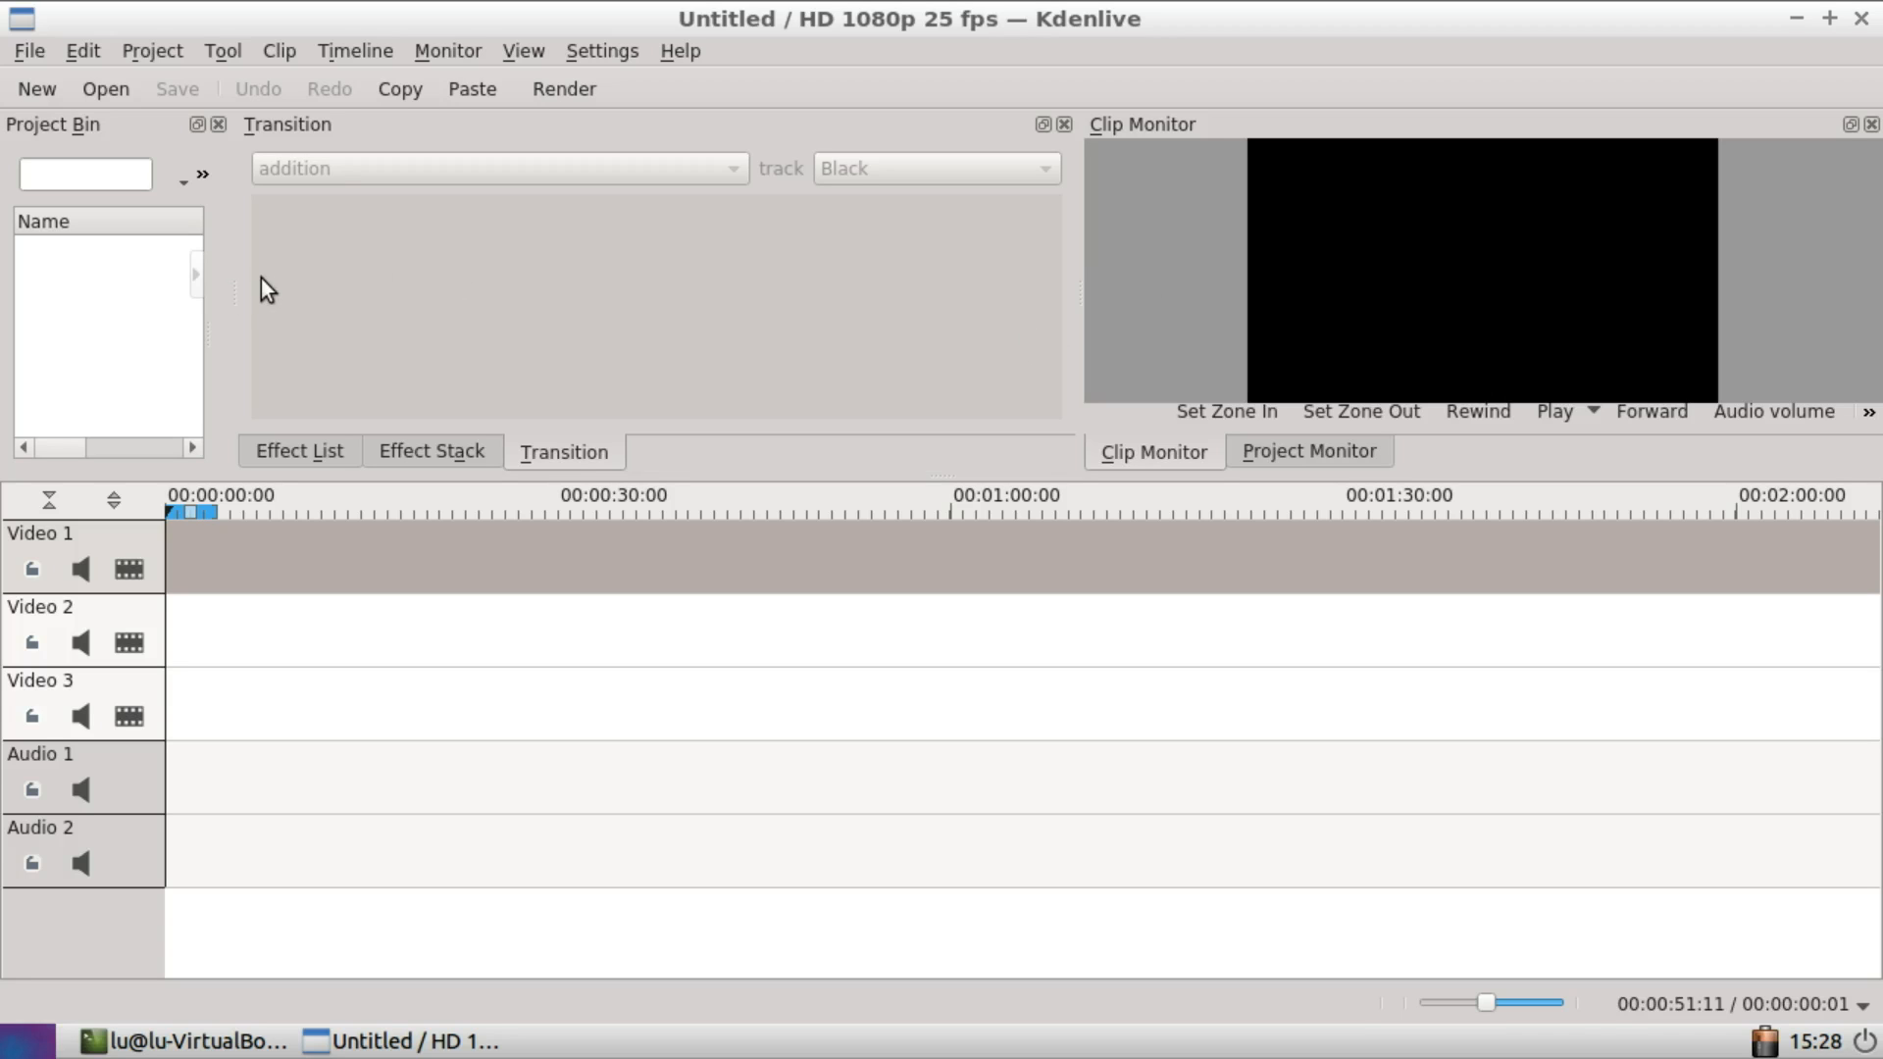
Step: Check Kdenlive's version in the About window and dismiss it
click(678, 51)
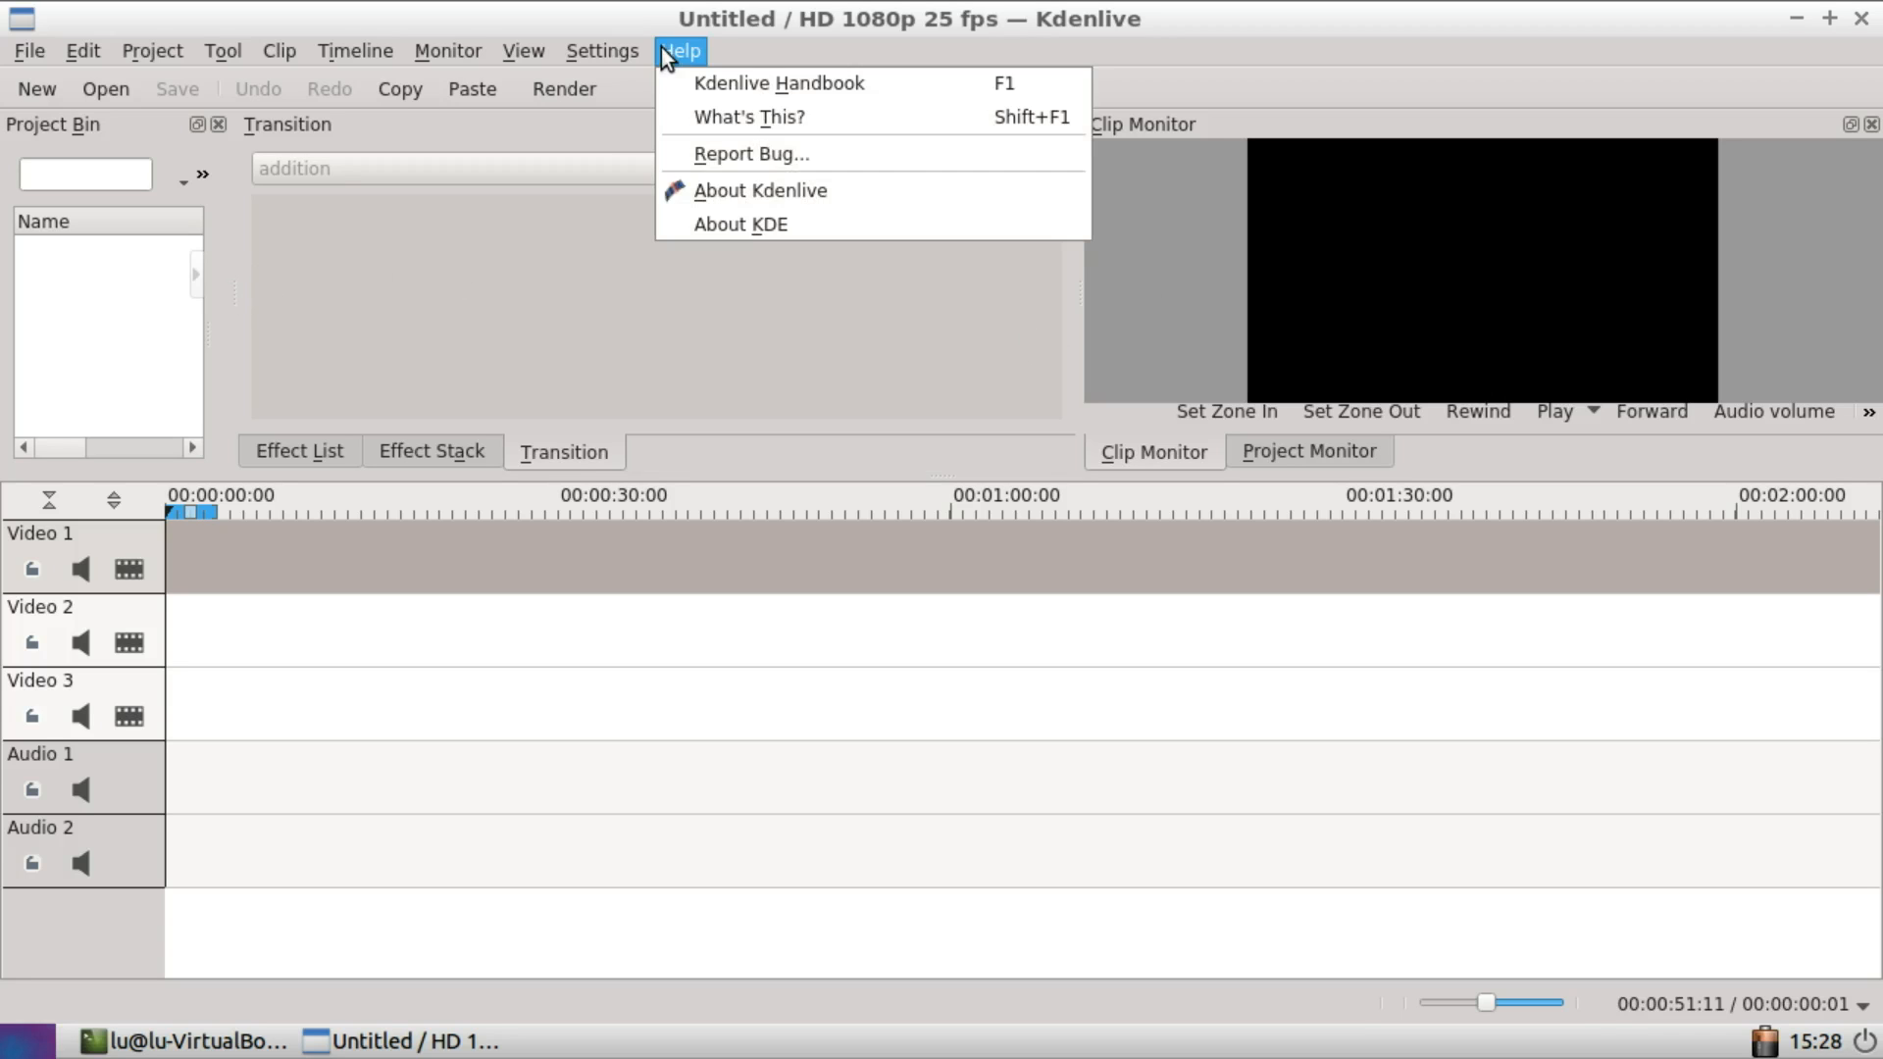
click(760, 190)
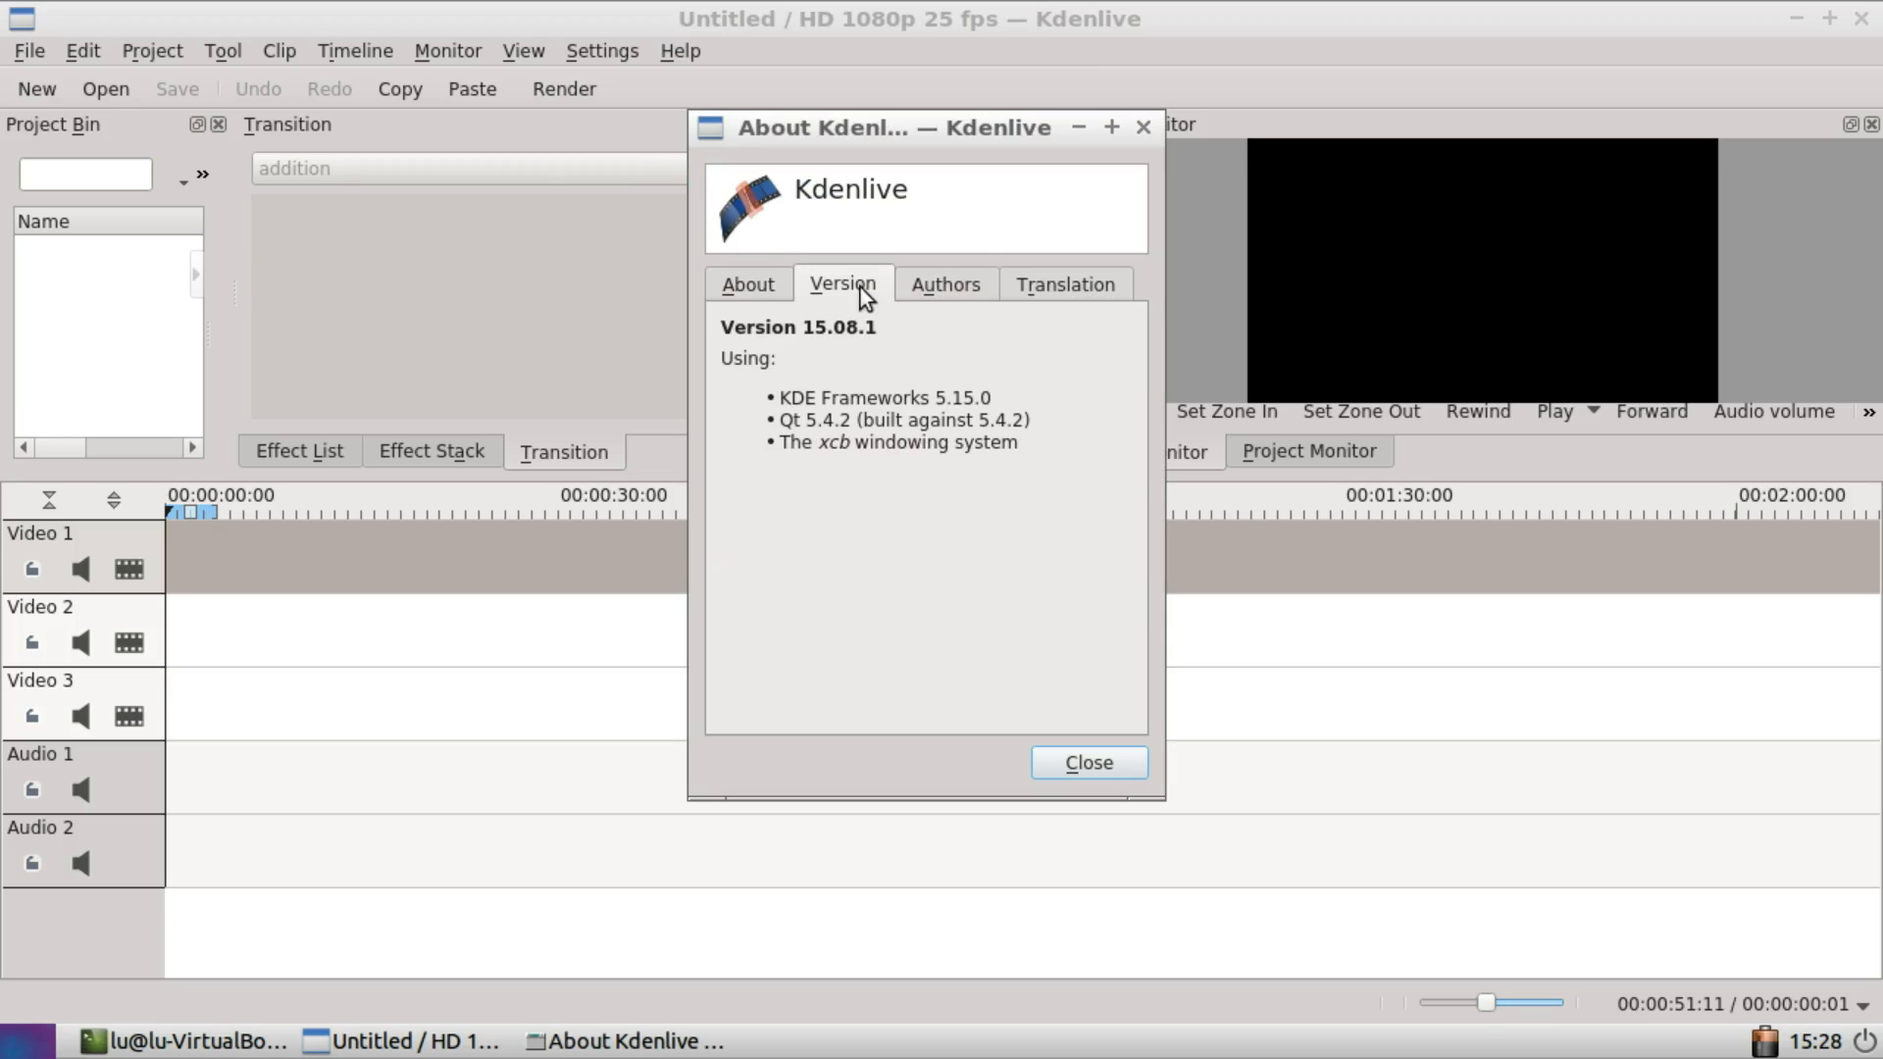
click(1085, 763)
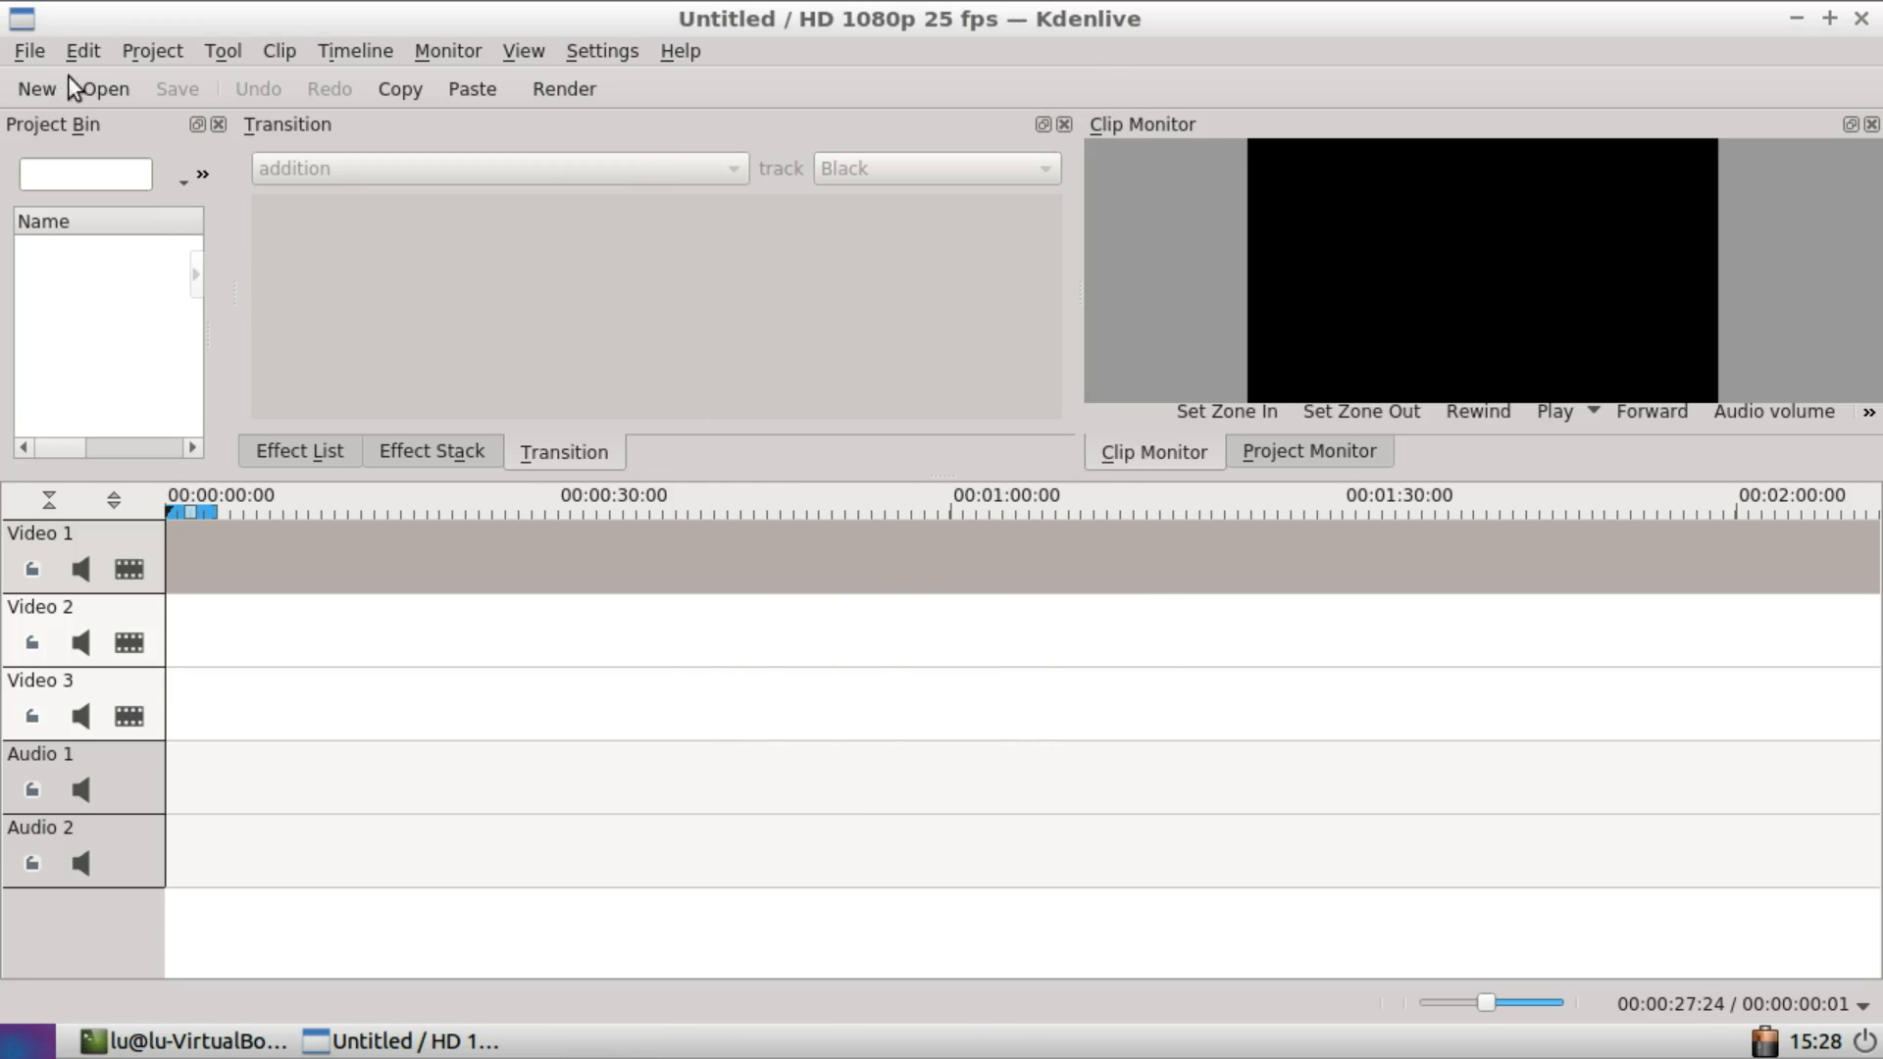
Step: Load the test.kdenlive project and preview its samplevid-500.webm clip
click(104, 88)
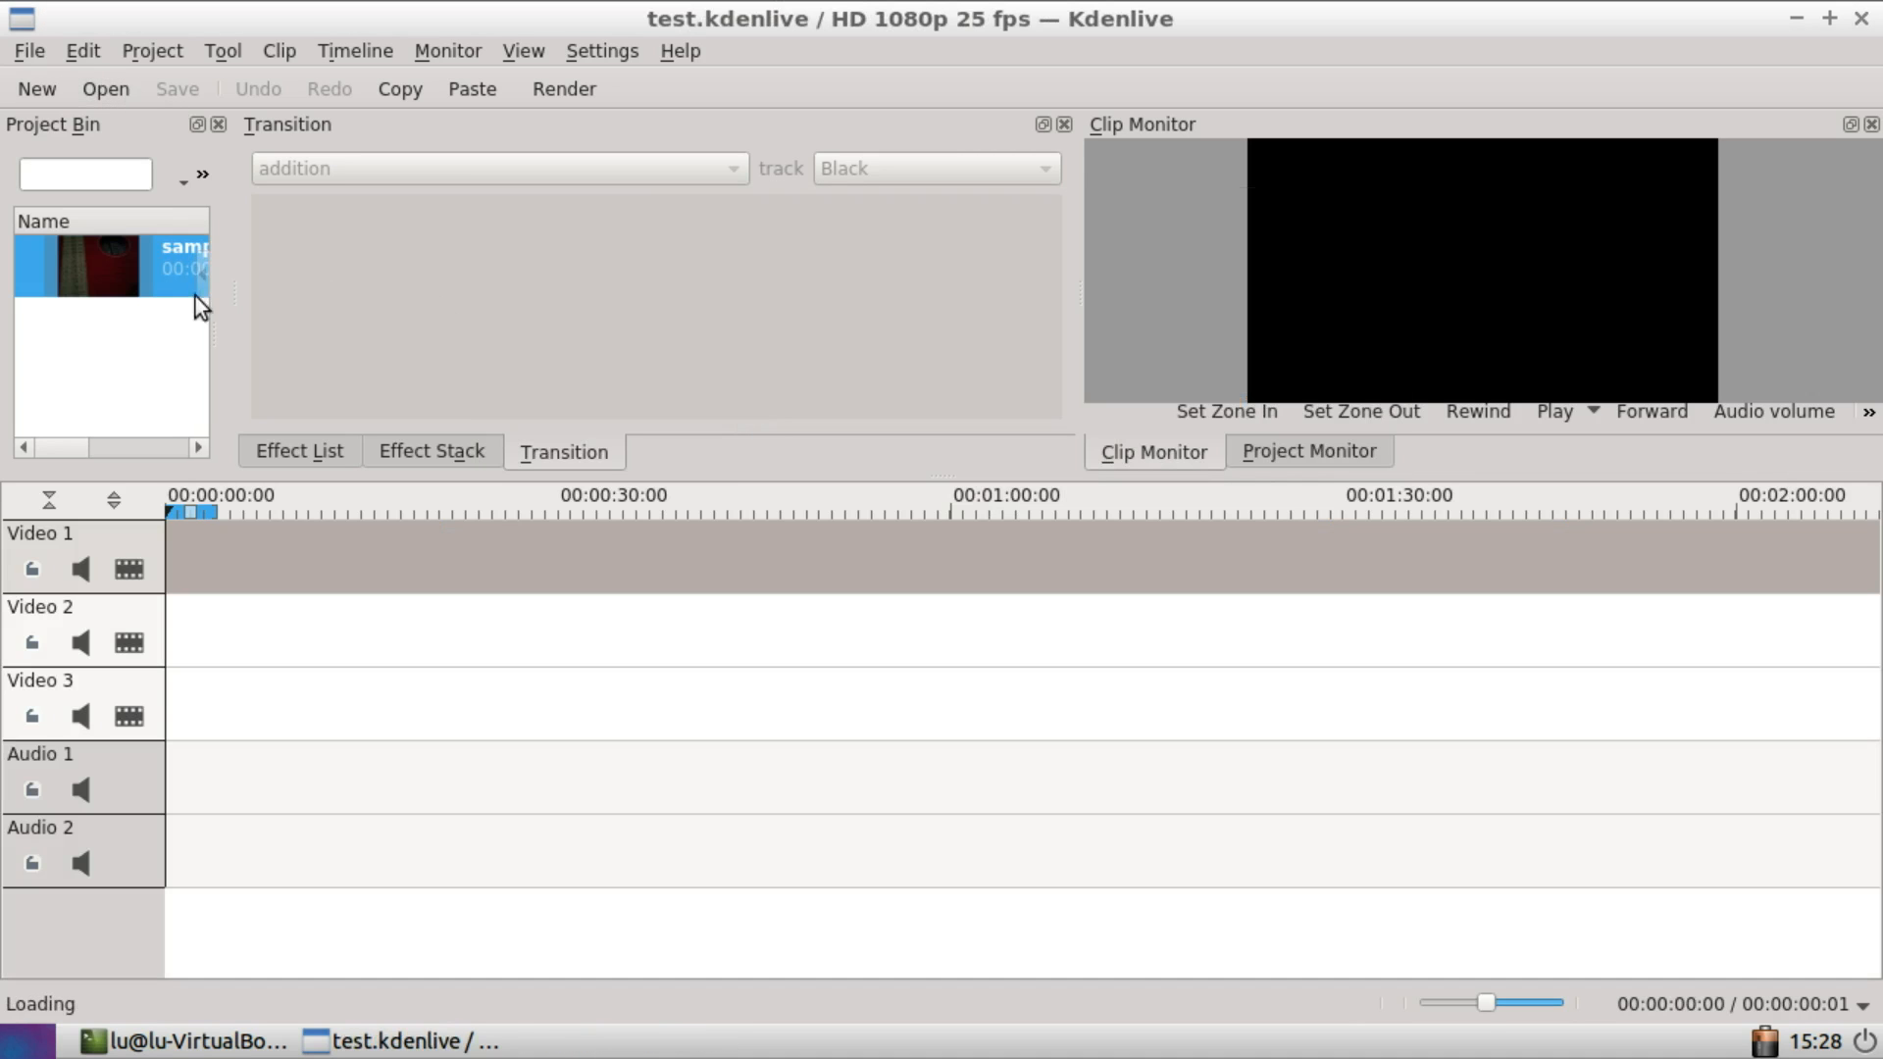
mouse_move(237, 304)
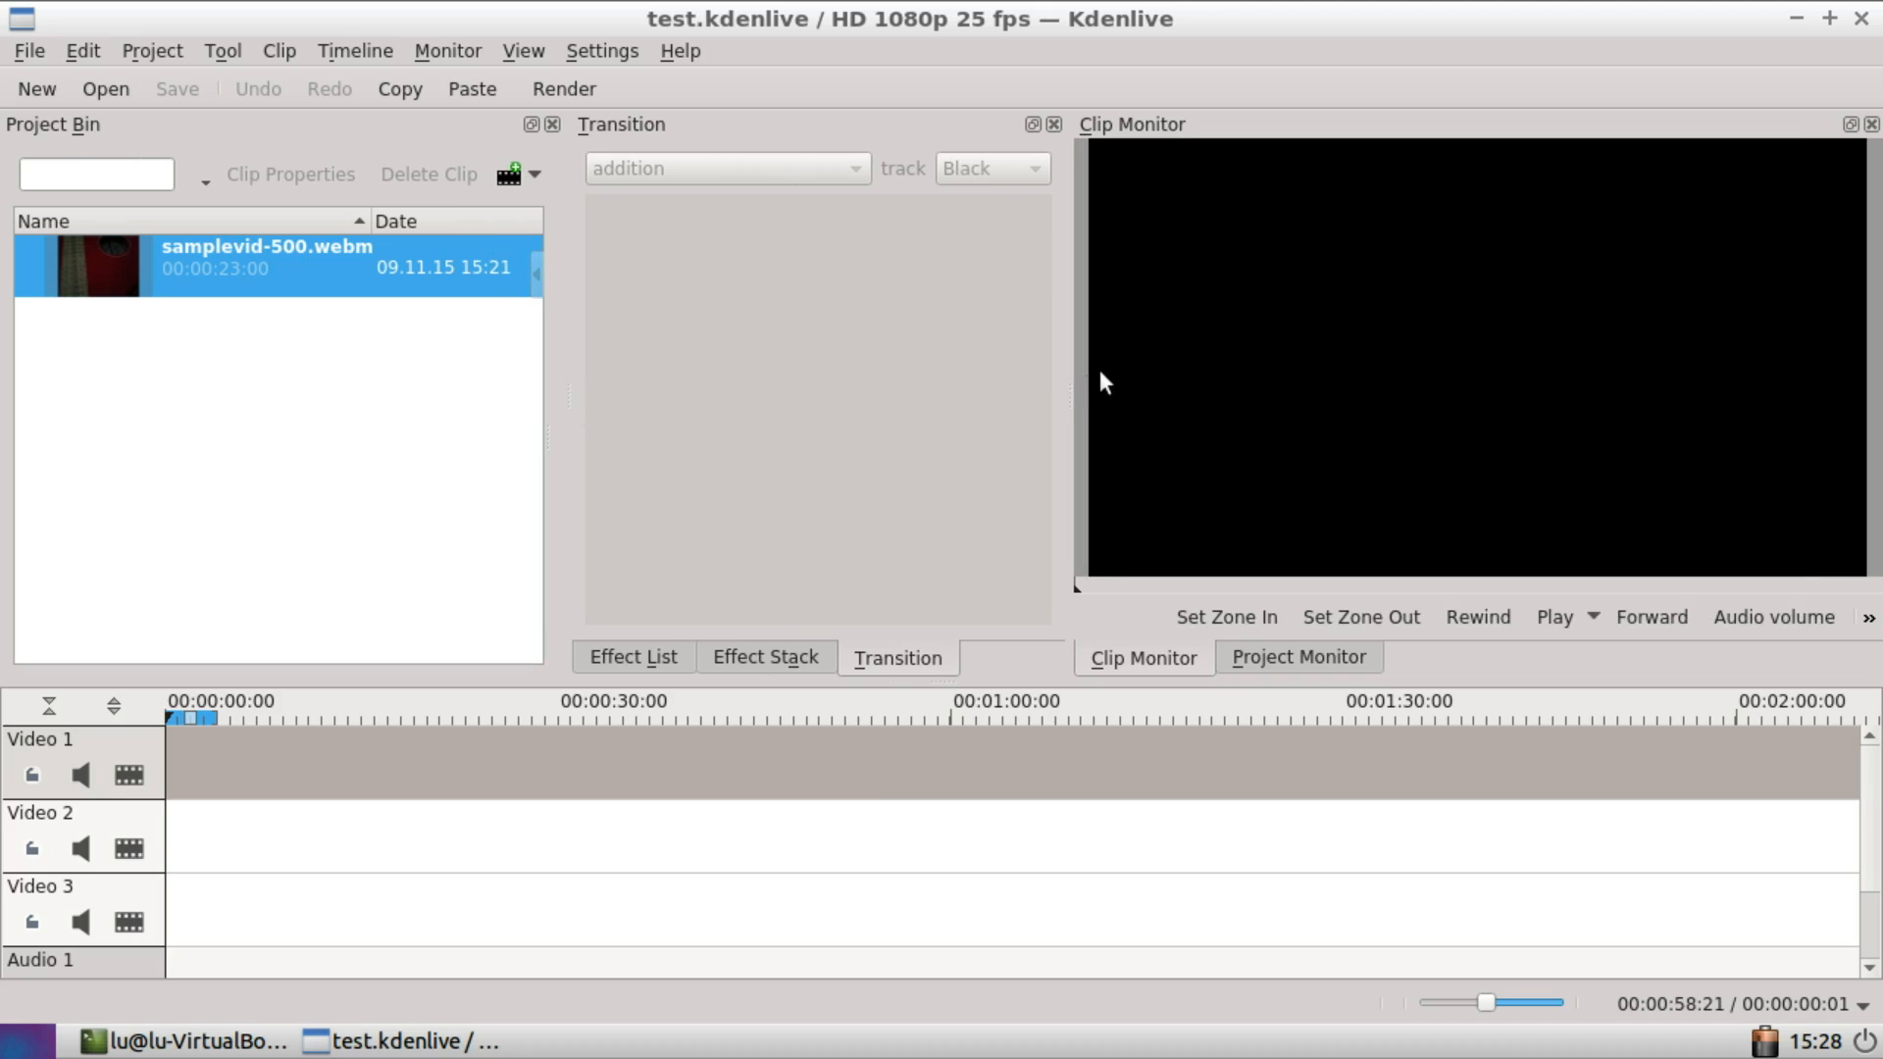
mouse_move(1367, 644)
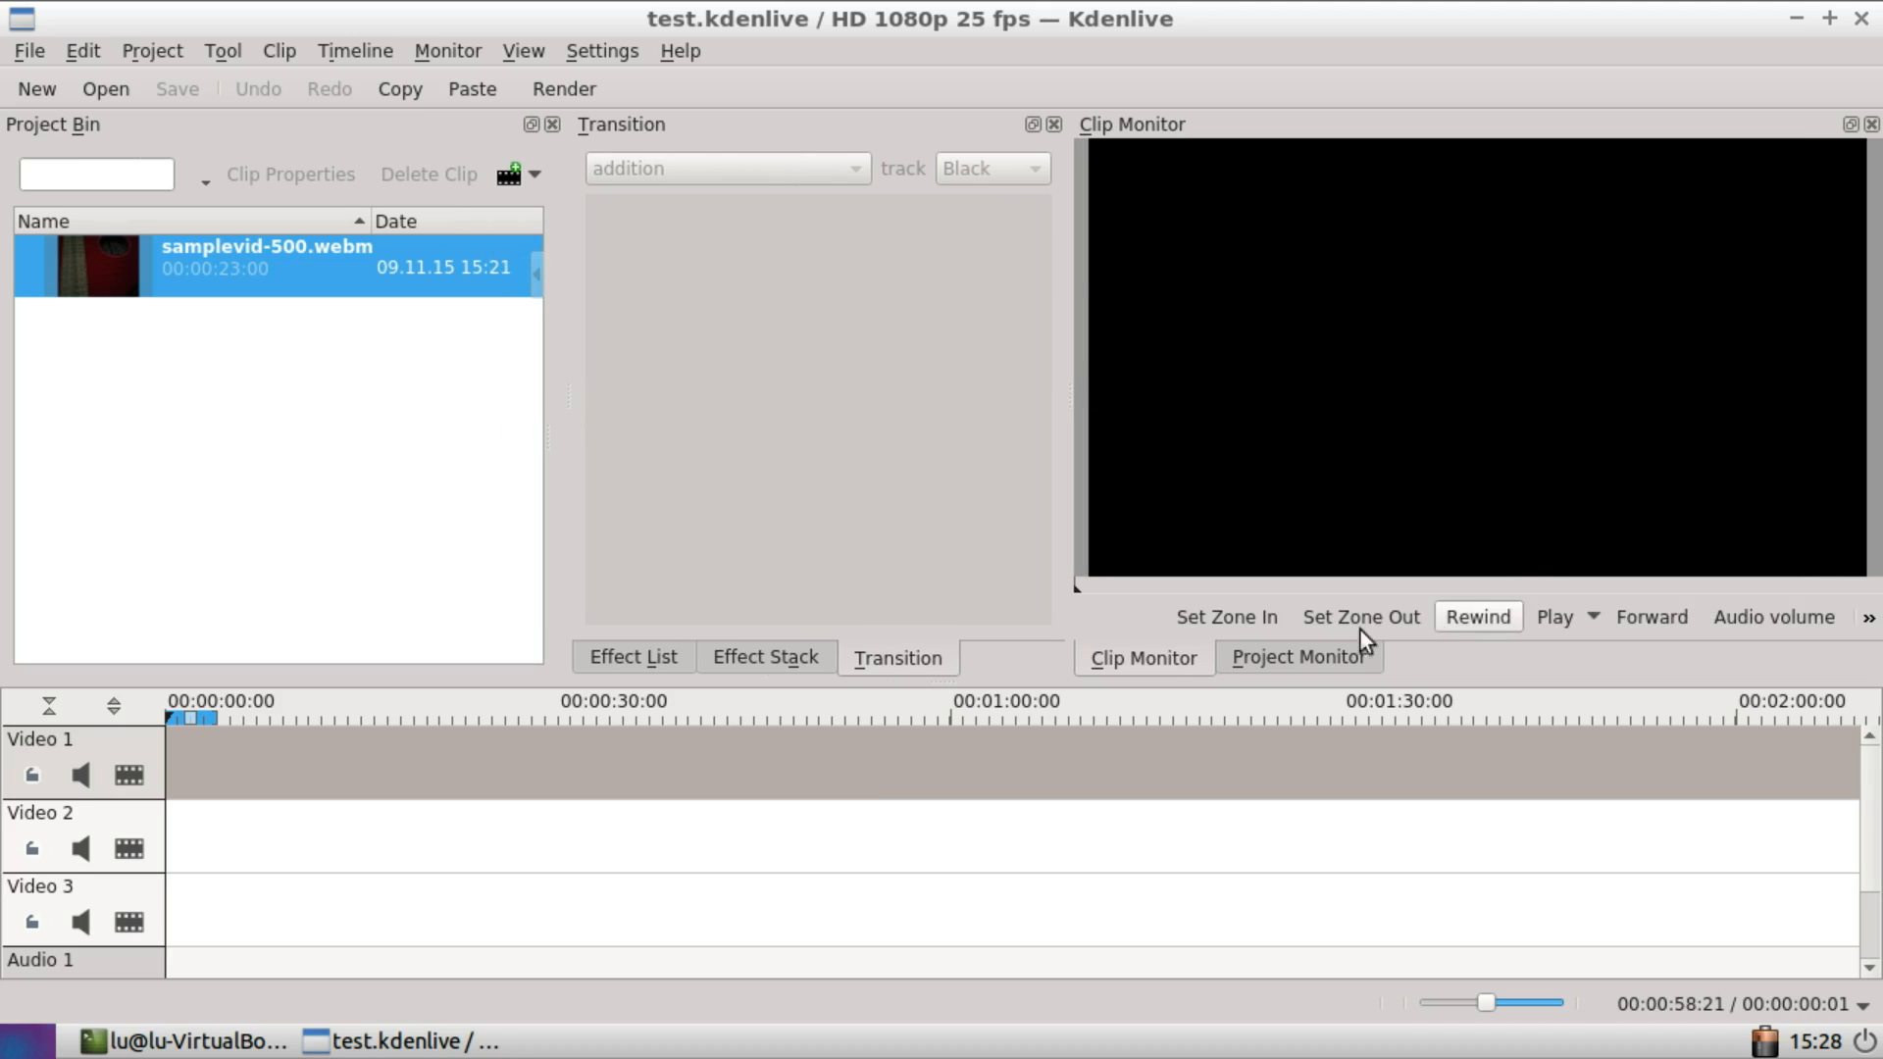
mouse_move(1214, 675)
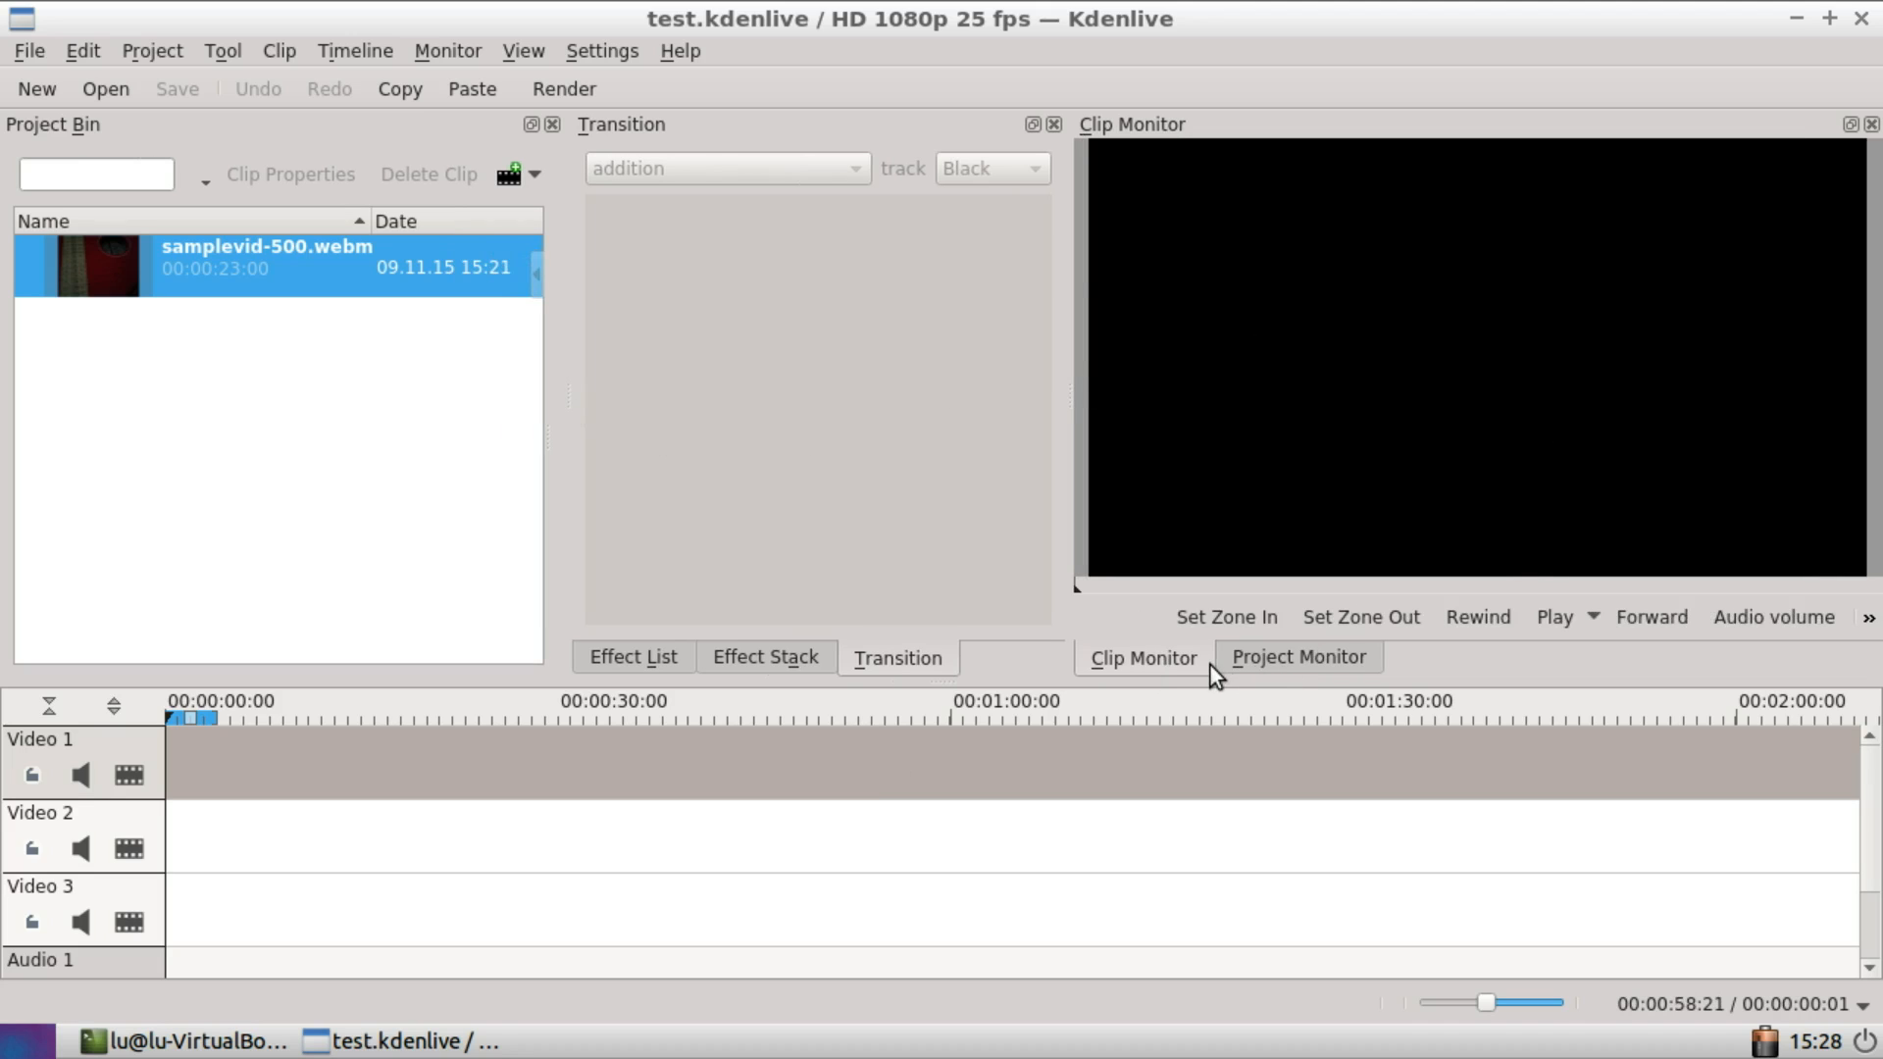
click(1298, 657)
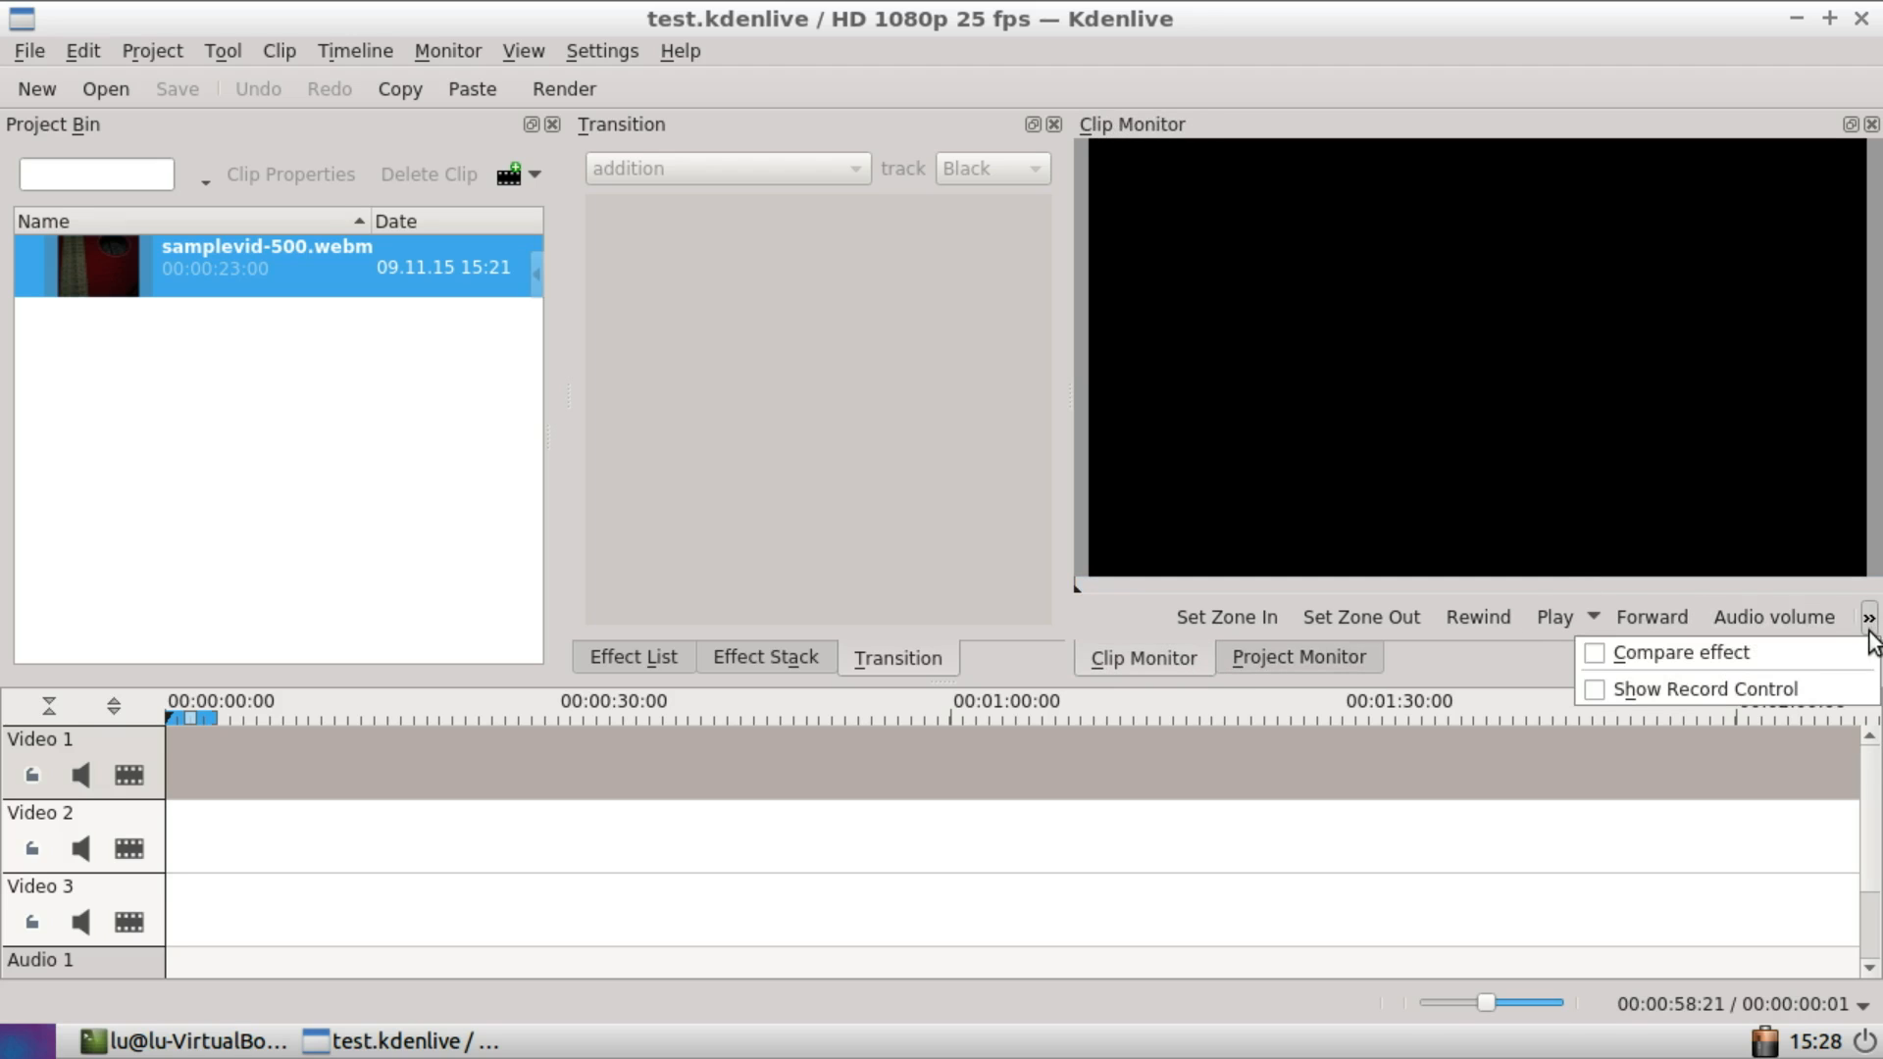
click(1298, 657)
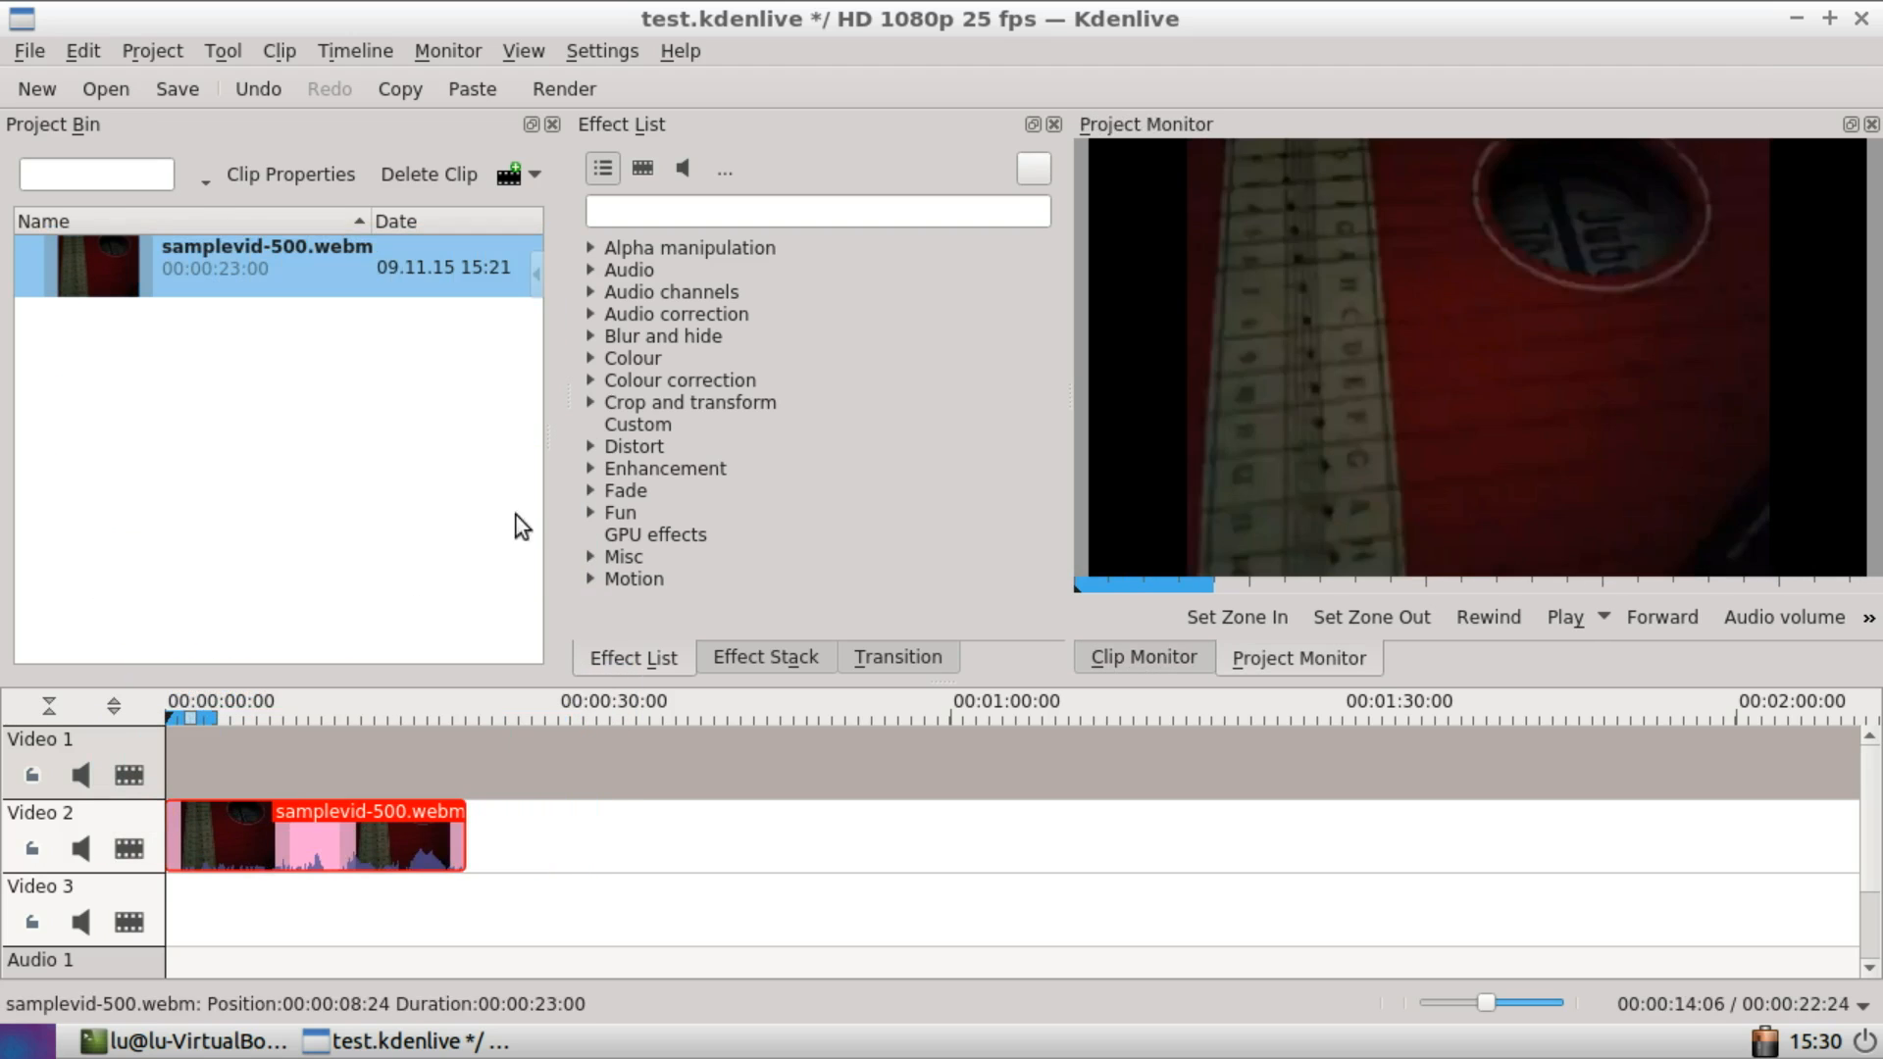
Step: Apply the SOP/Sat colour correction to samplevid-500.webm on Video 2
click(681, 378)
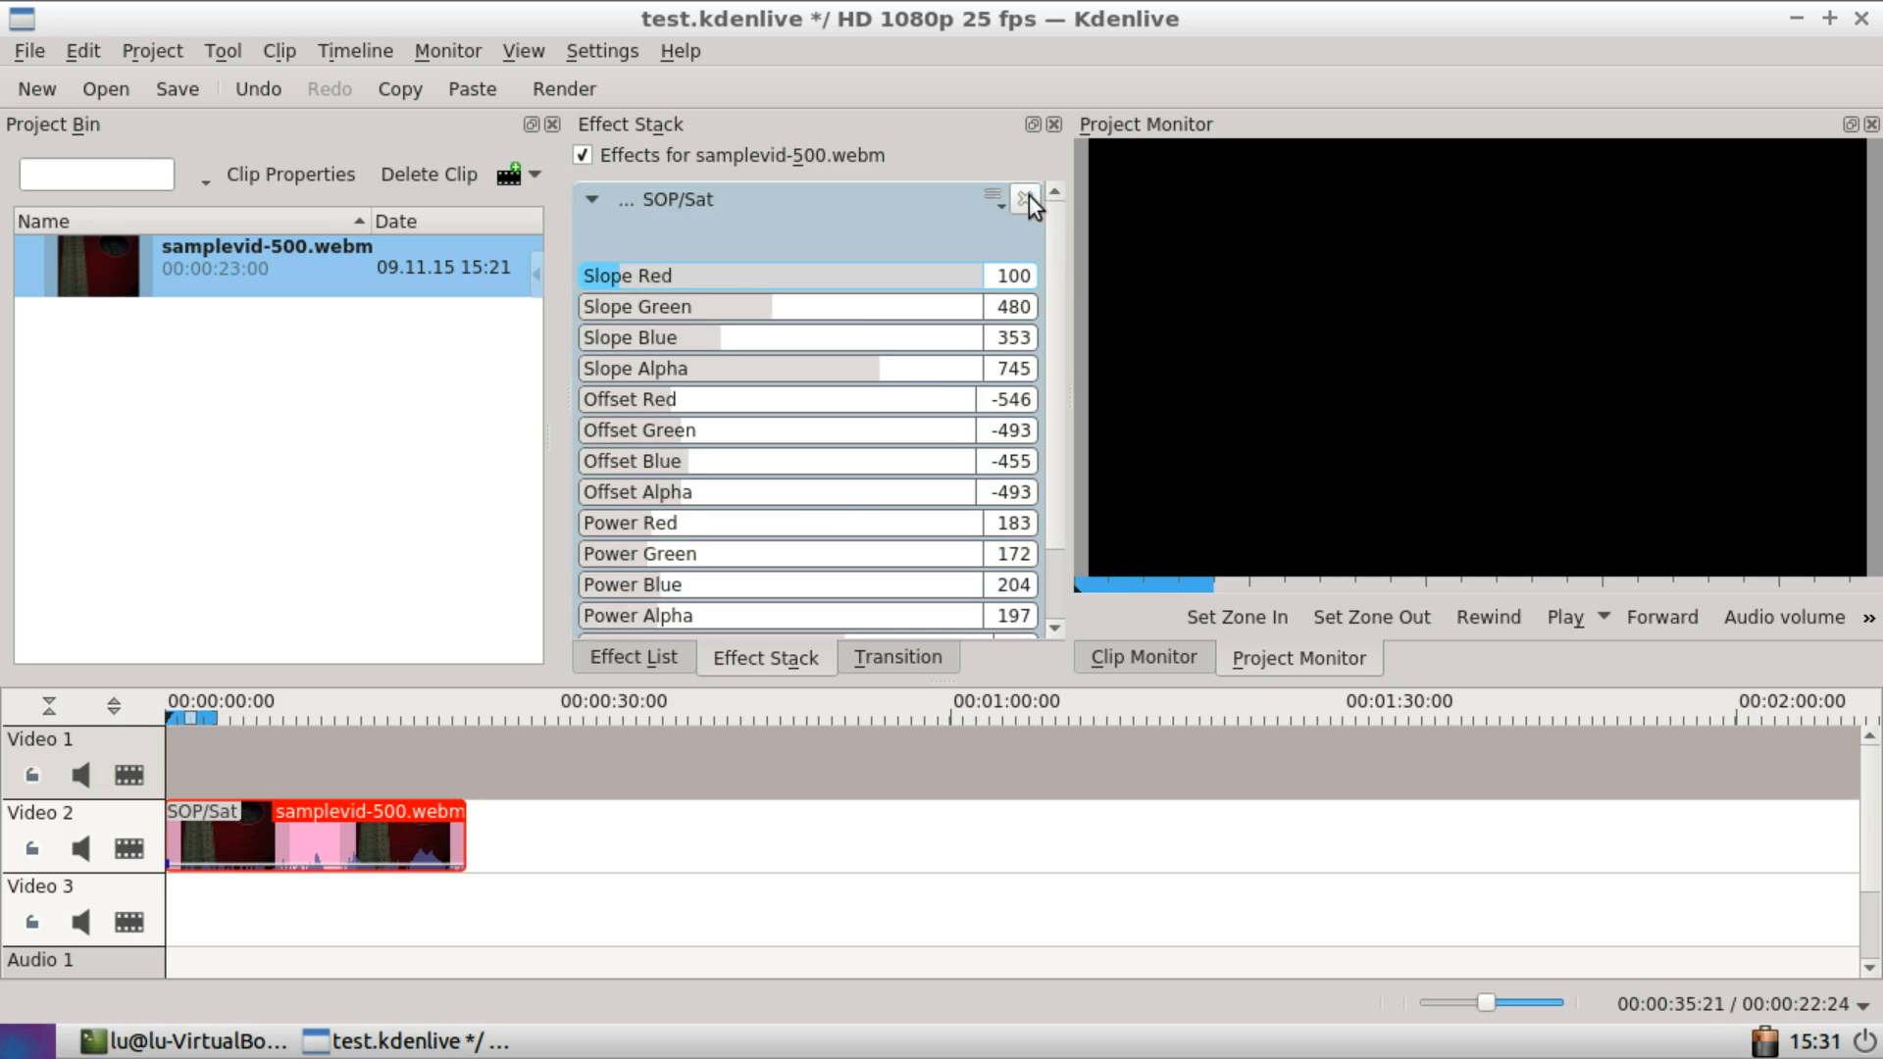
Step: Remove SOP/Sat from the Video 2 clip and add Greyscale from the effect list
click(1022, 196)
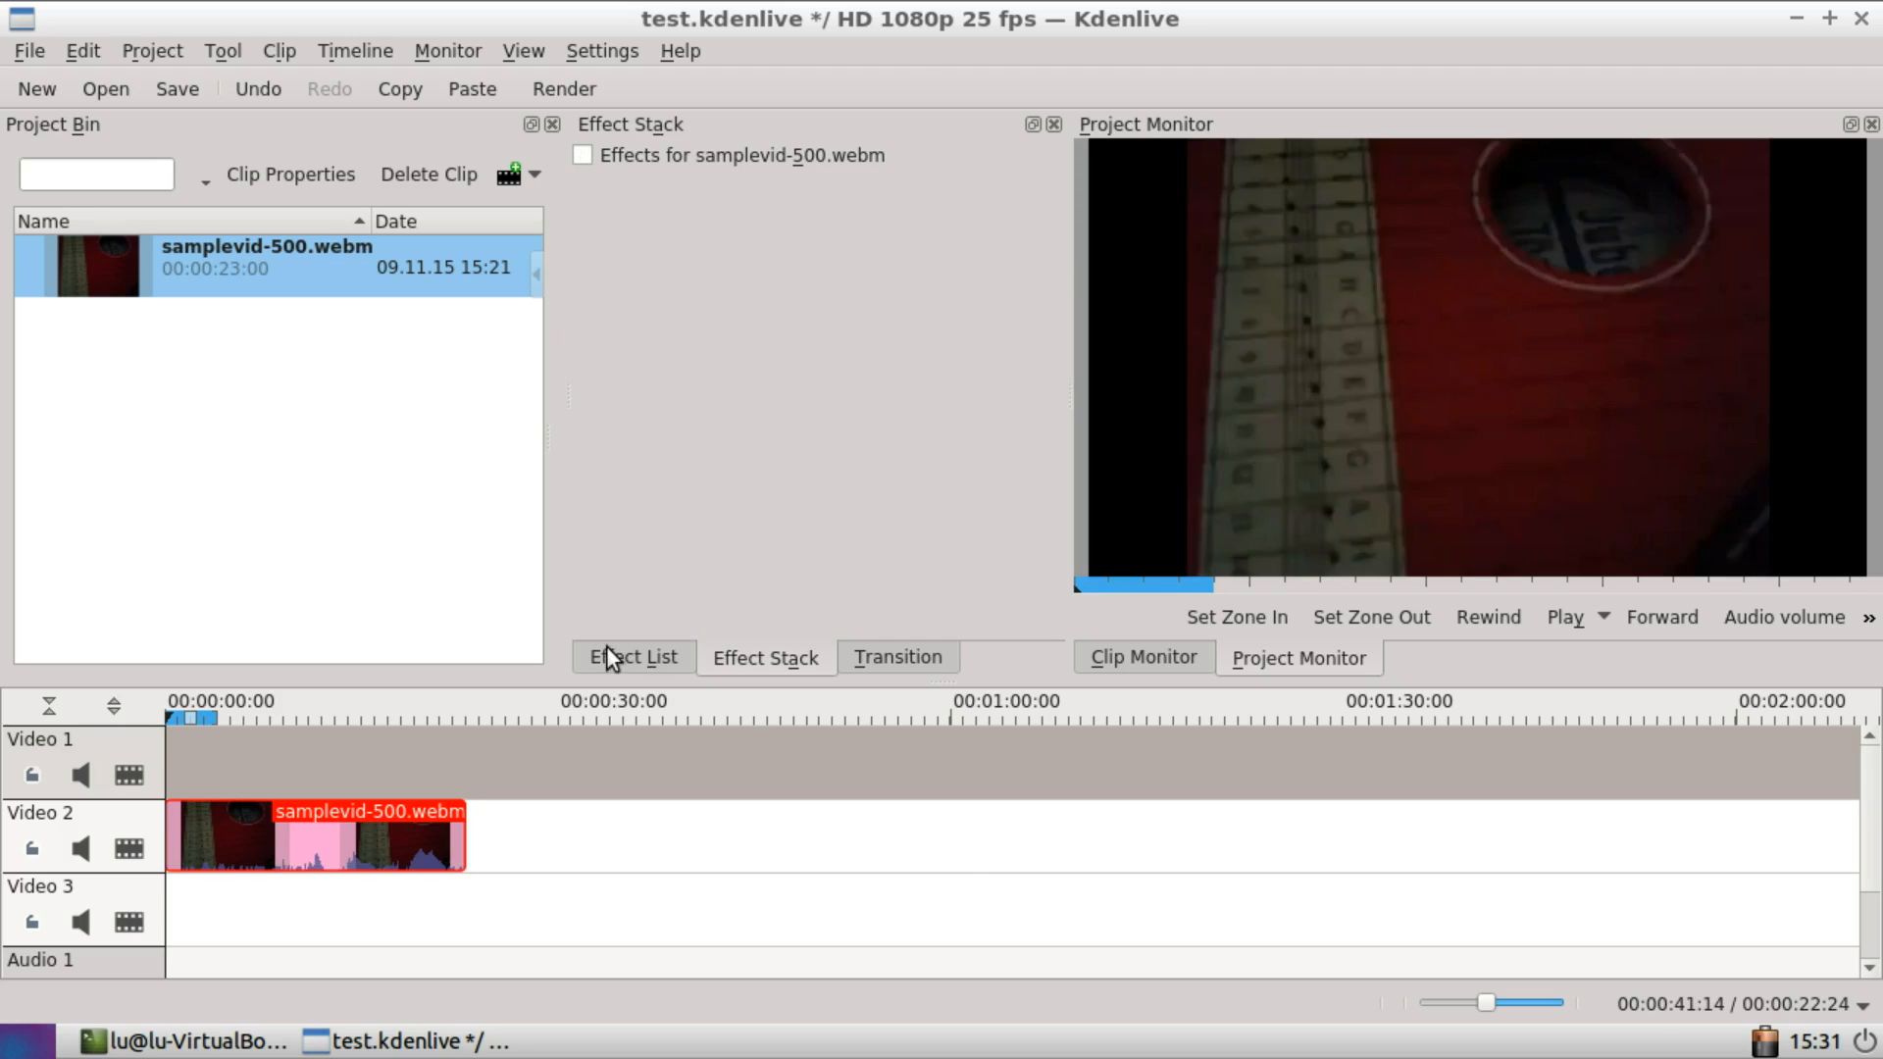
click(631, 656)
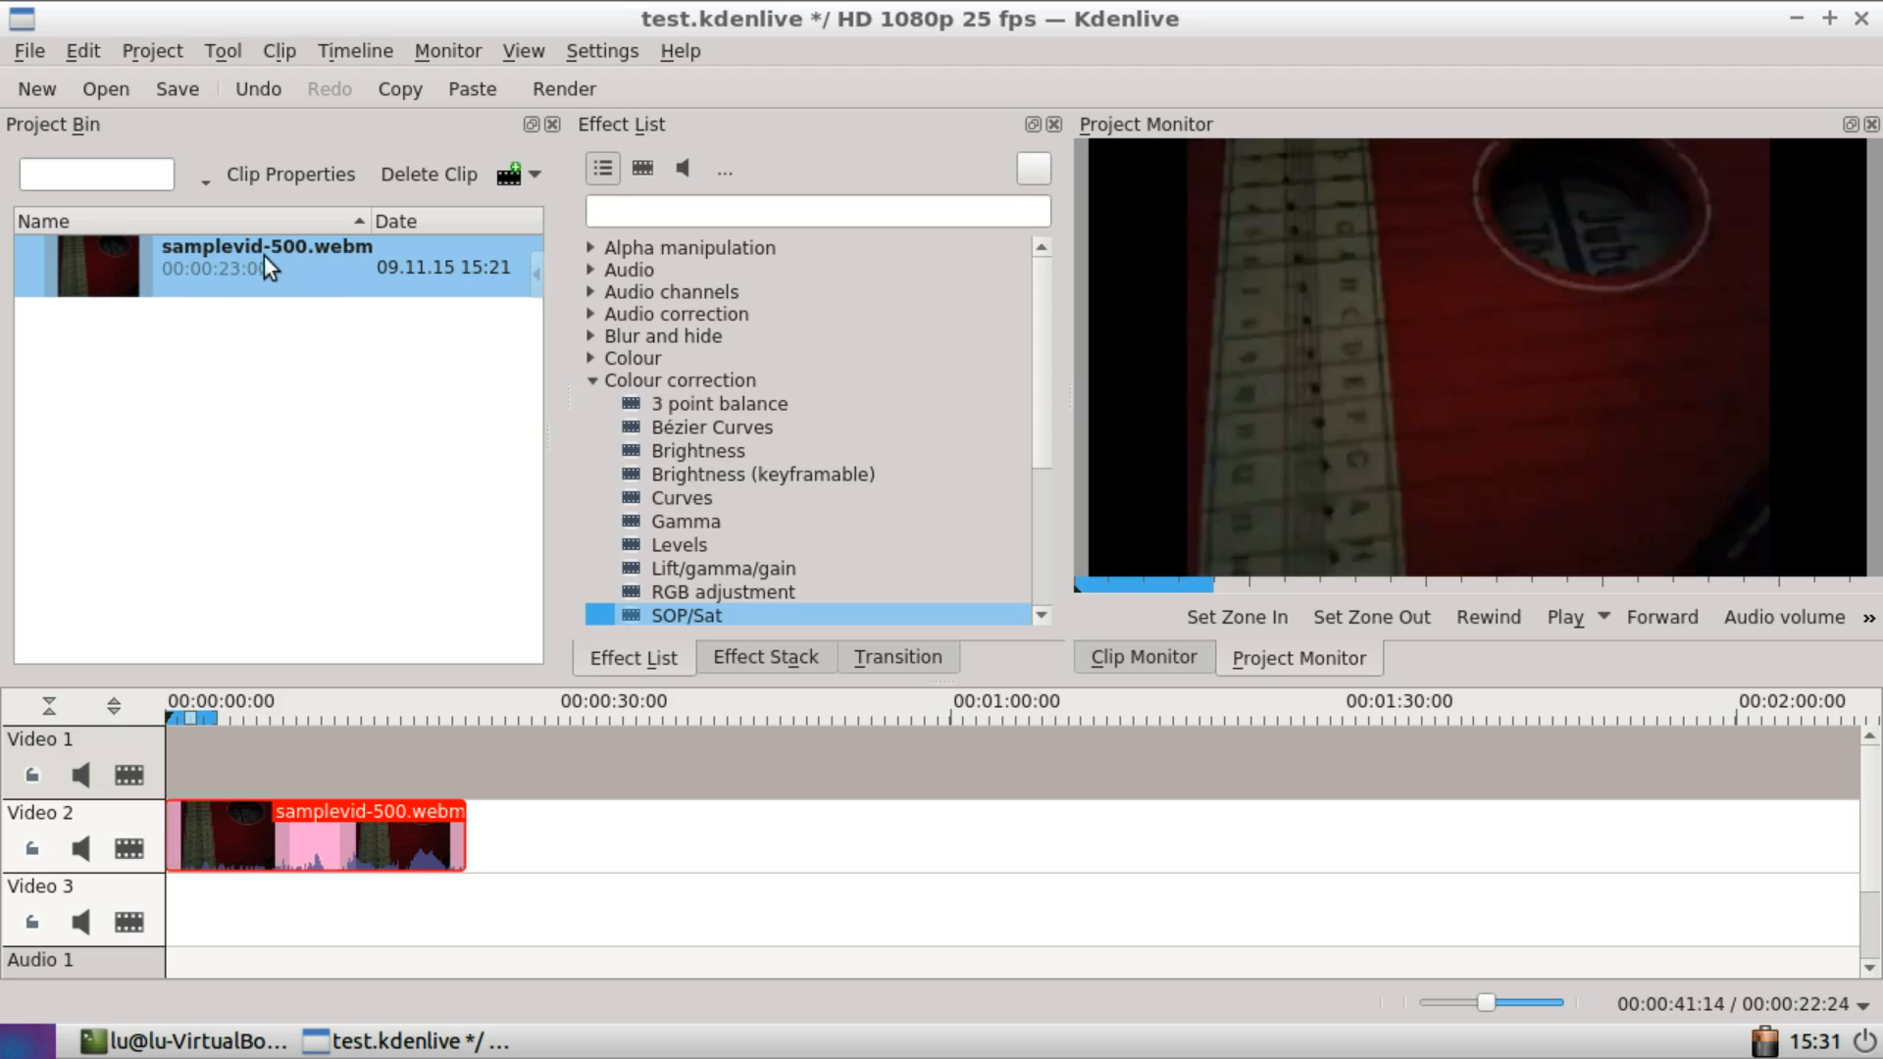
mouse_move(735, 441)
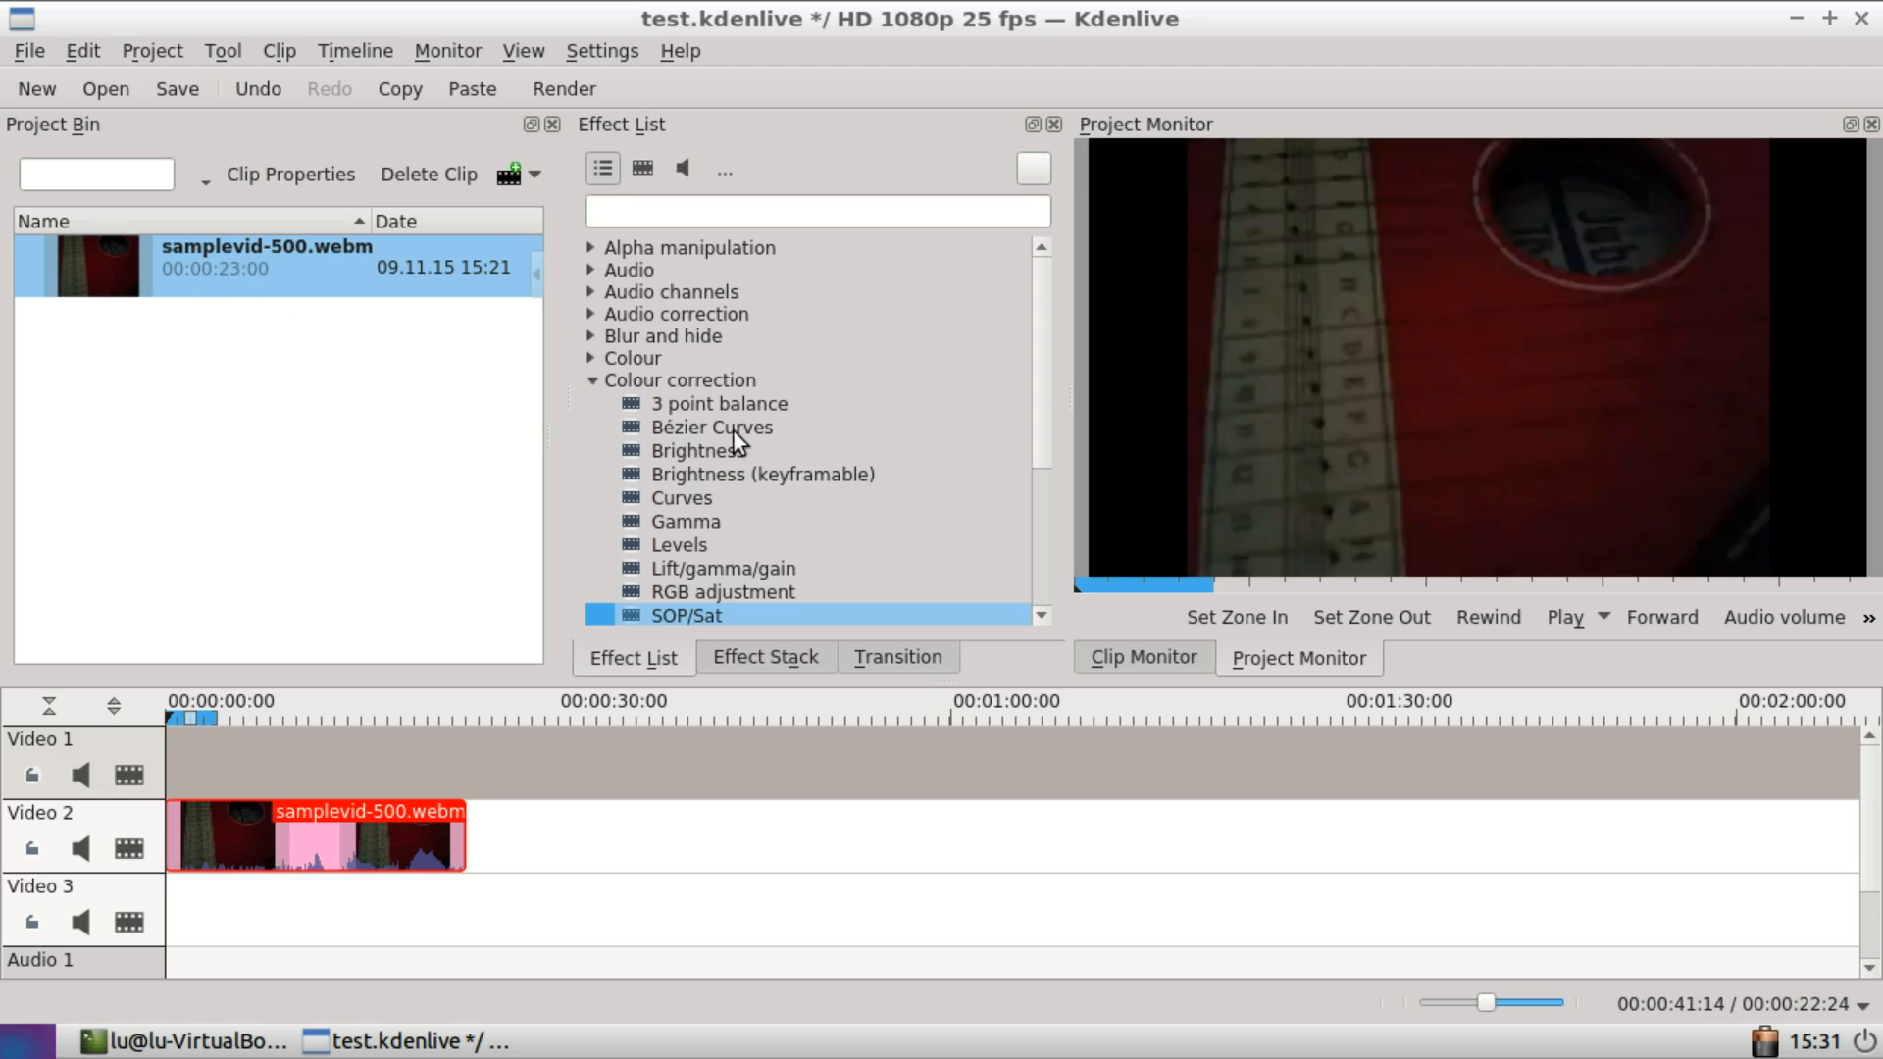
mouse_move(629, 341)
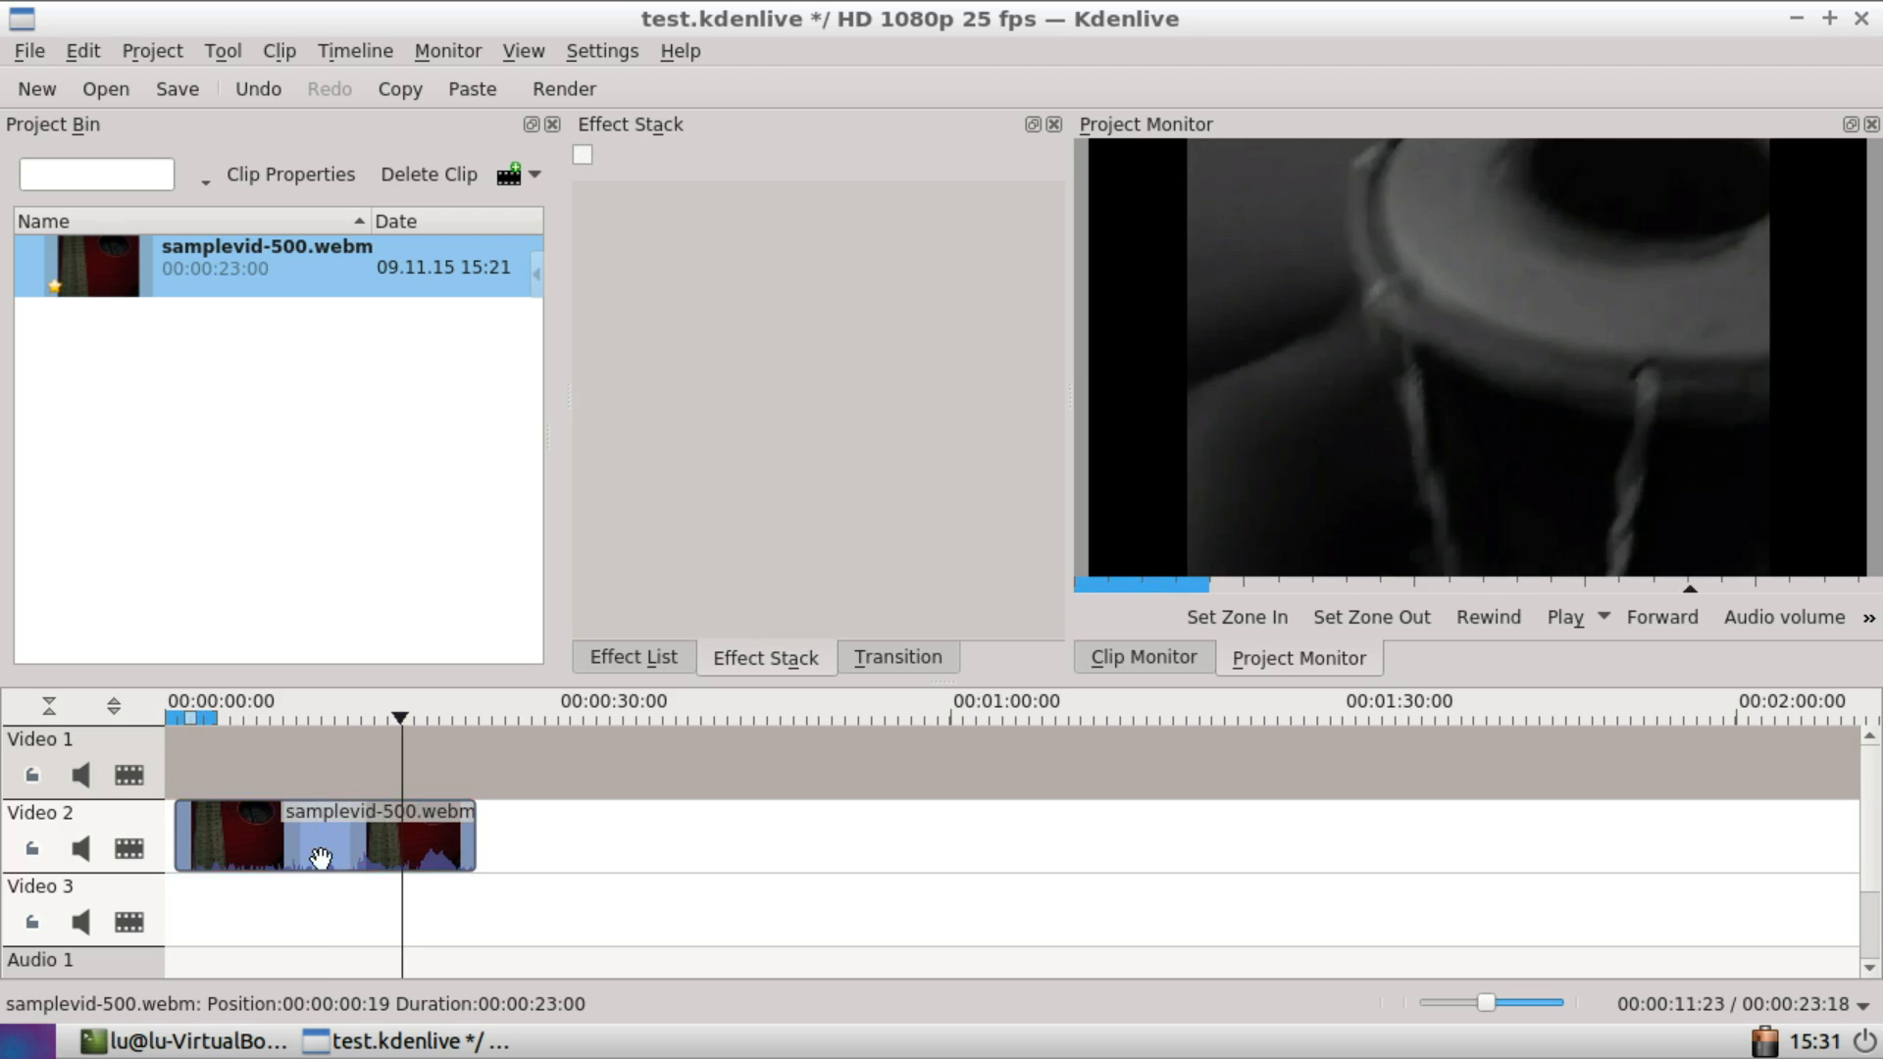
click(323, 836)
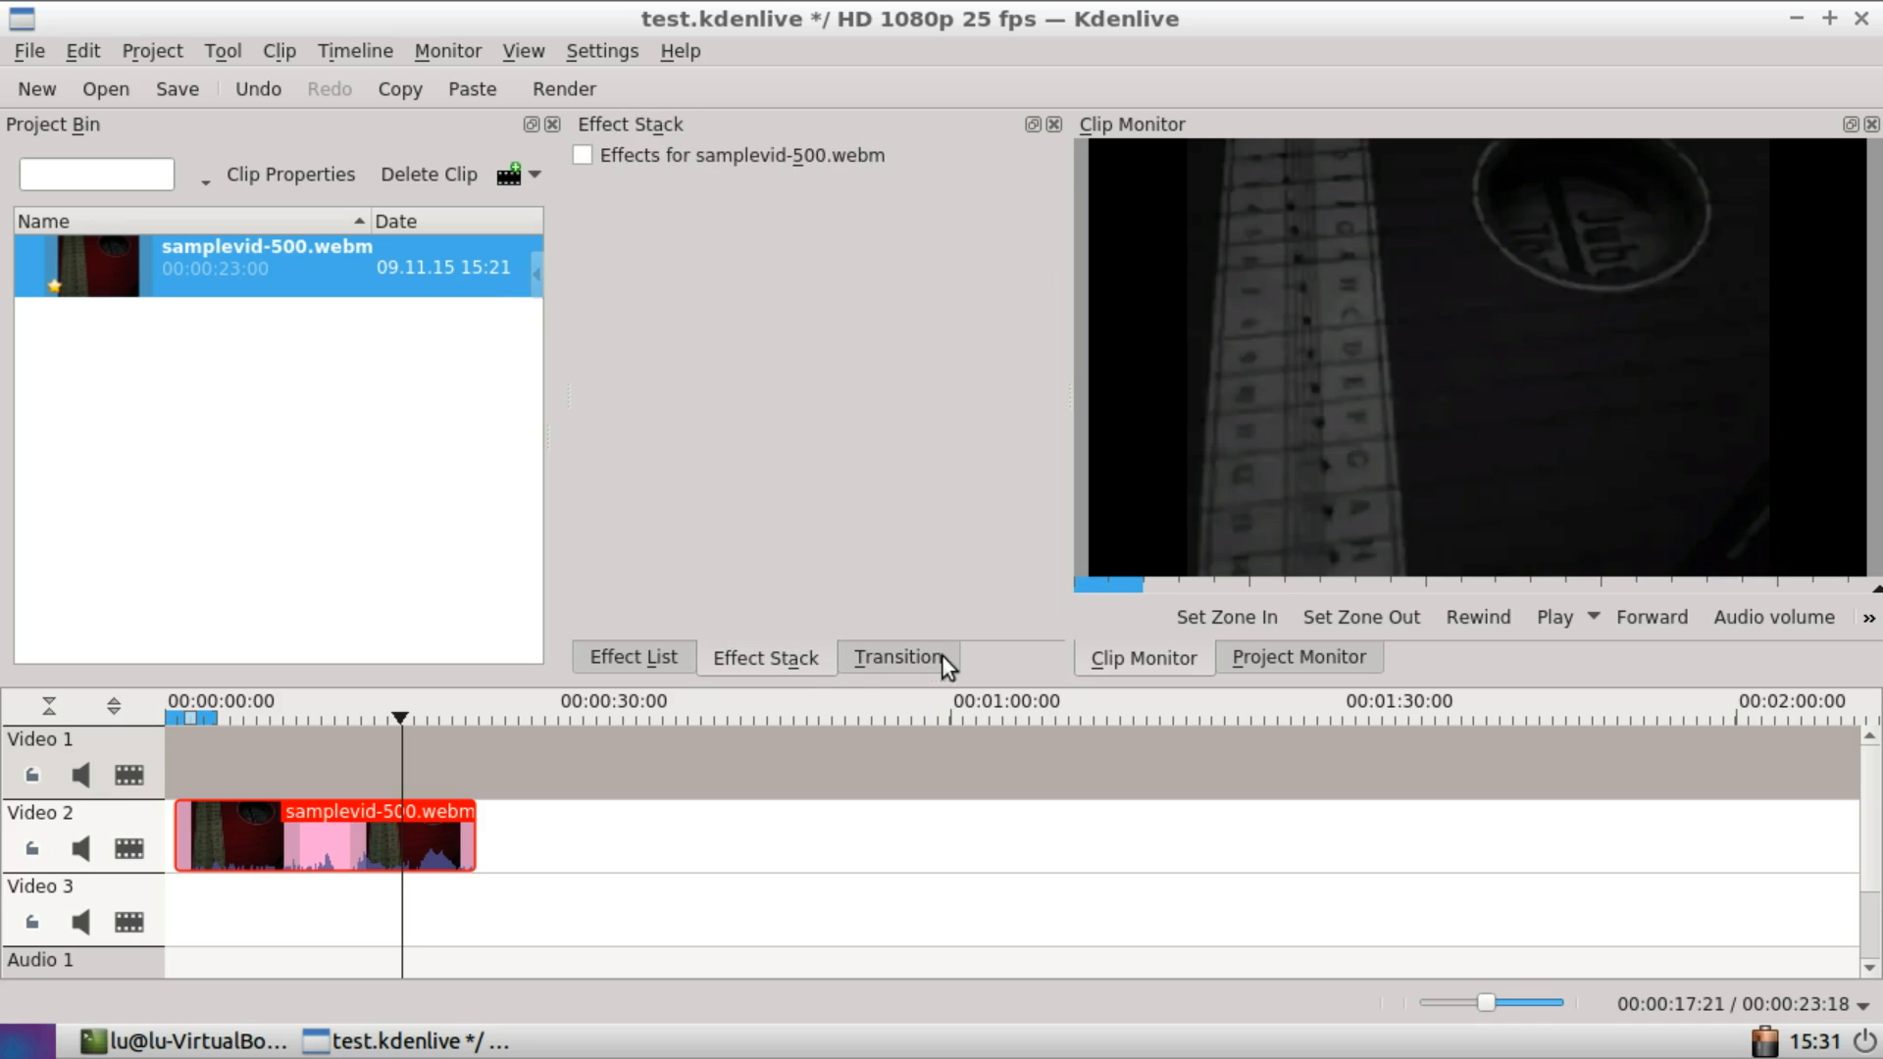
Step: Add the Invert effect from the Colour category to the bin clip
click(631, 657)
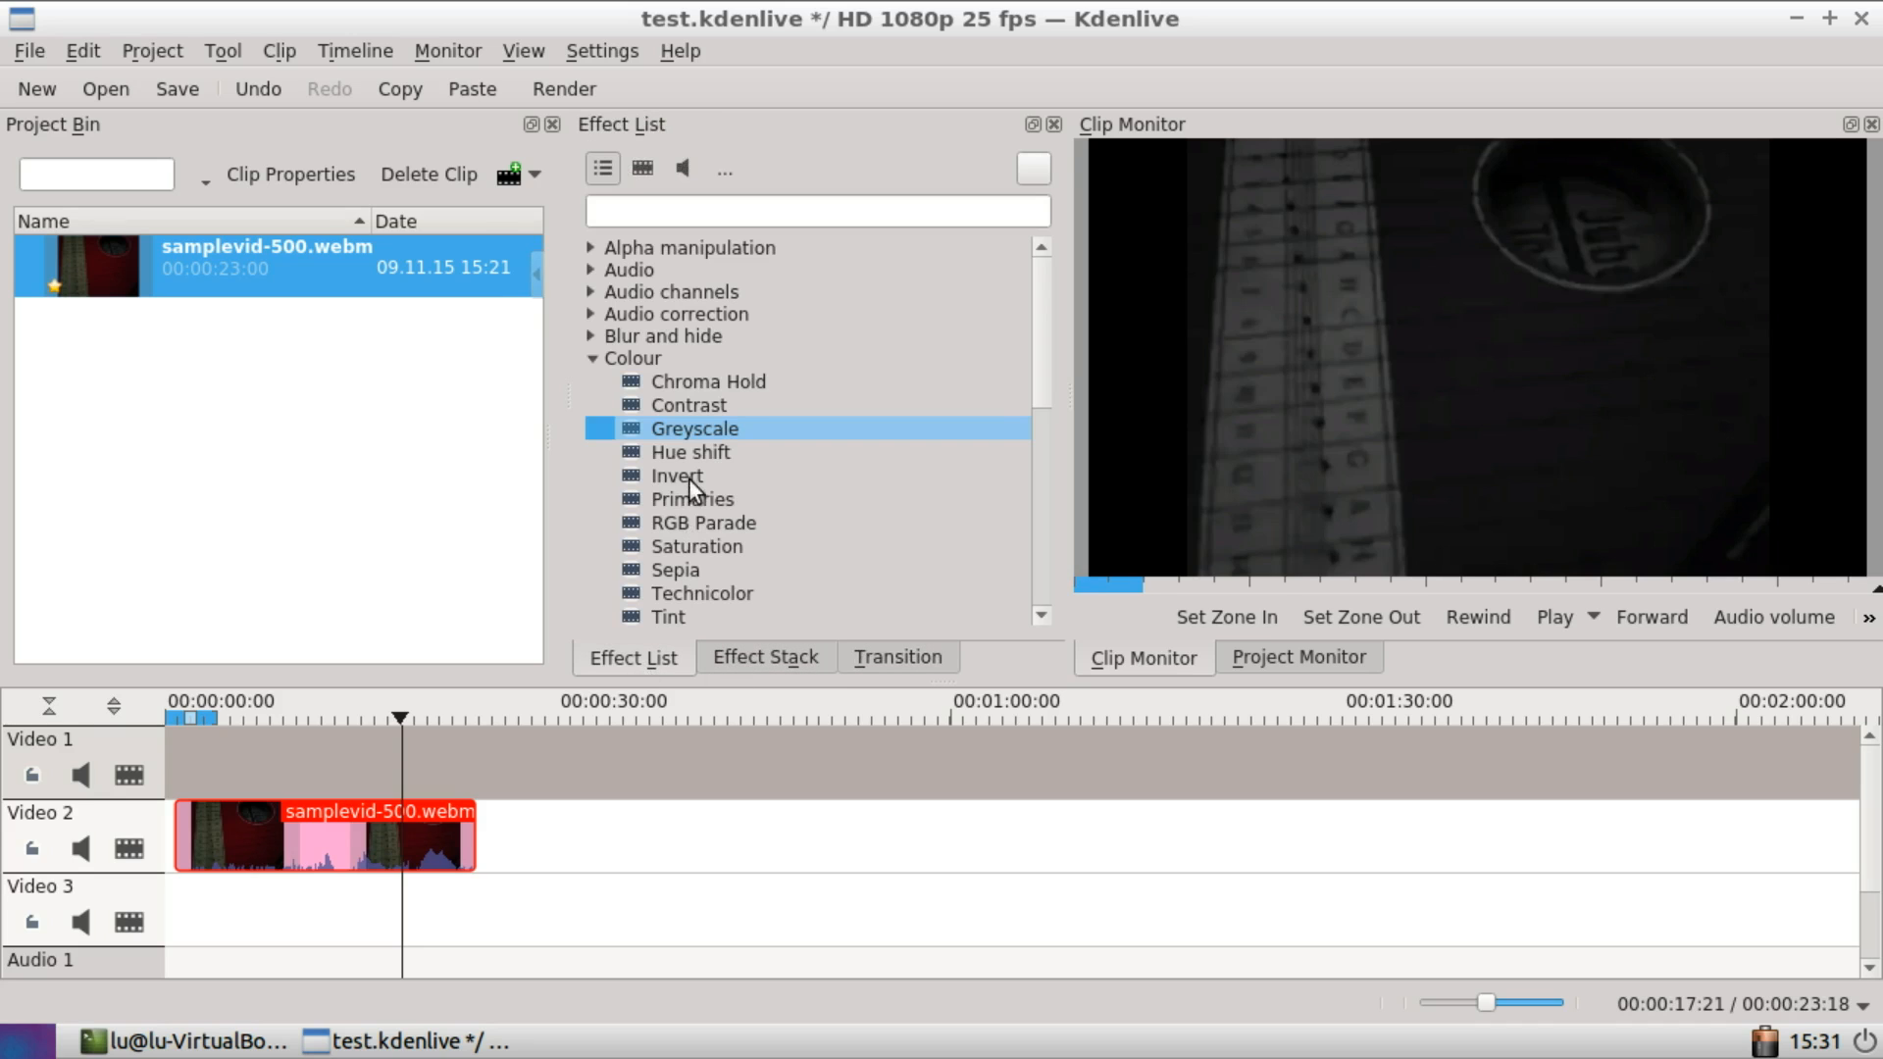
click(677, 475)
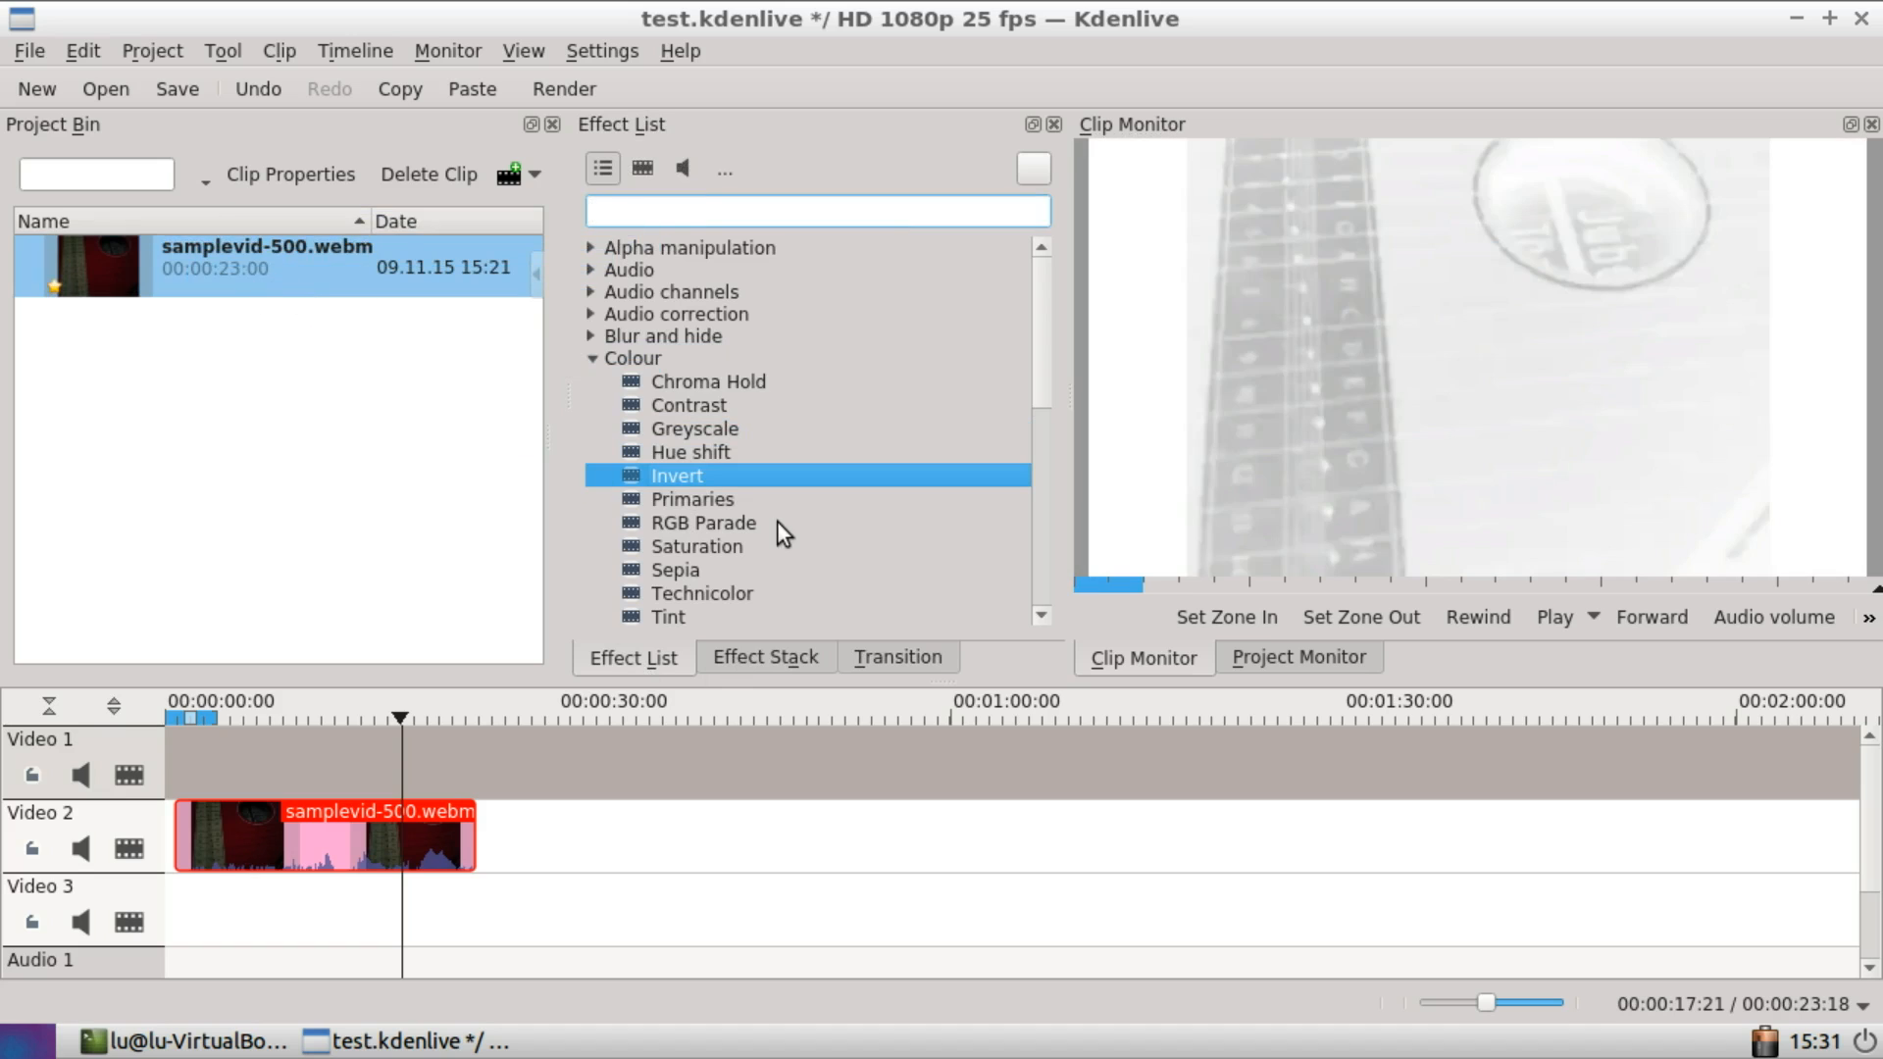
click(688, 451)
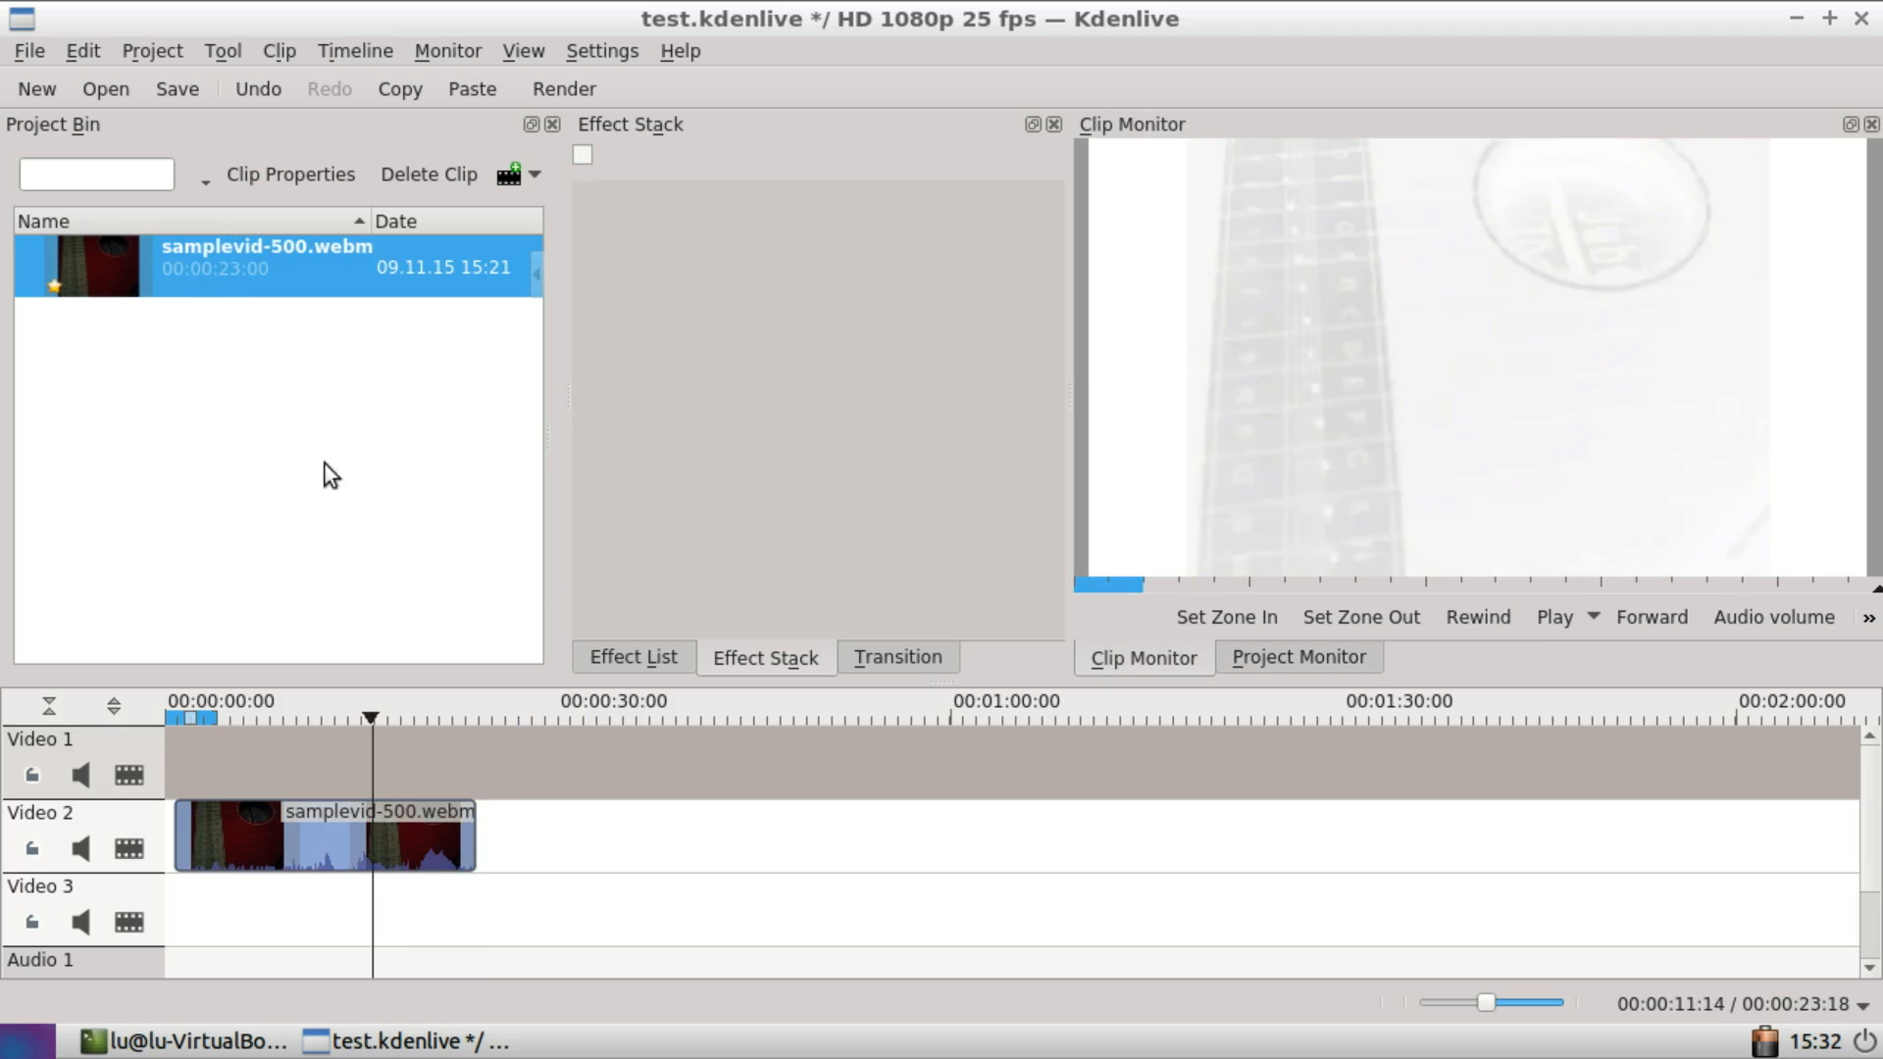
mouse_move(249, 820)
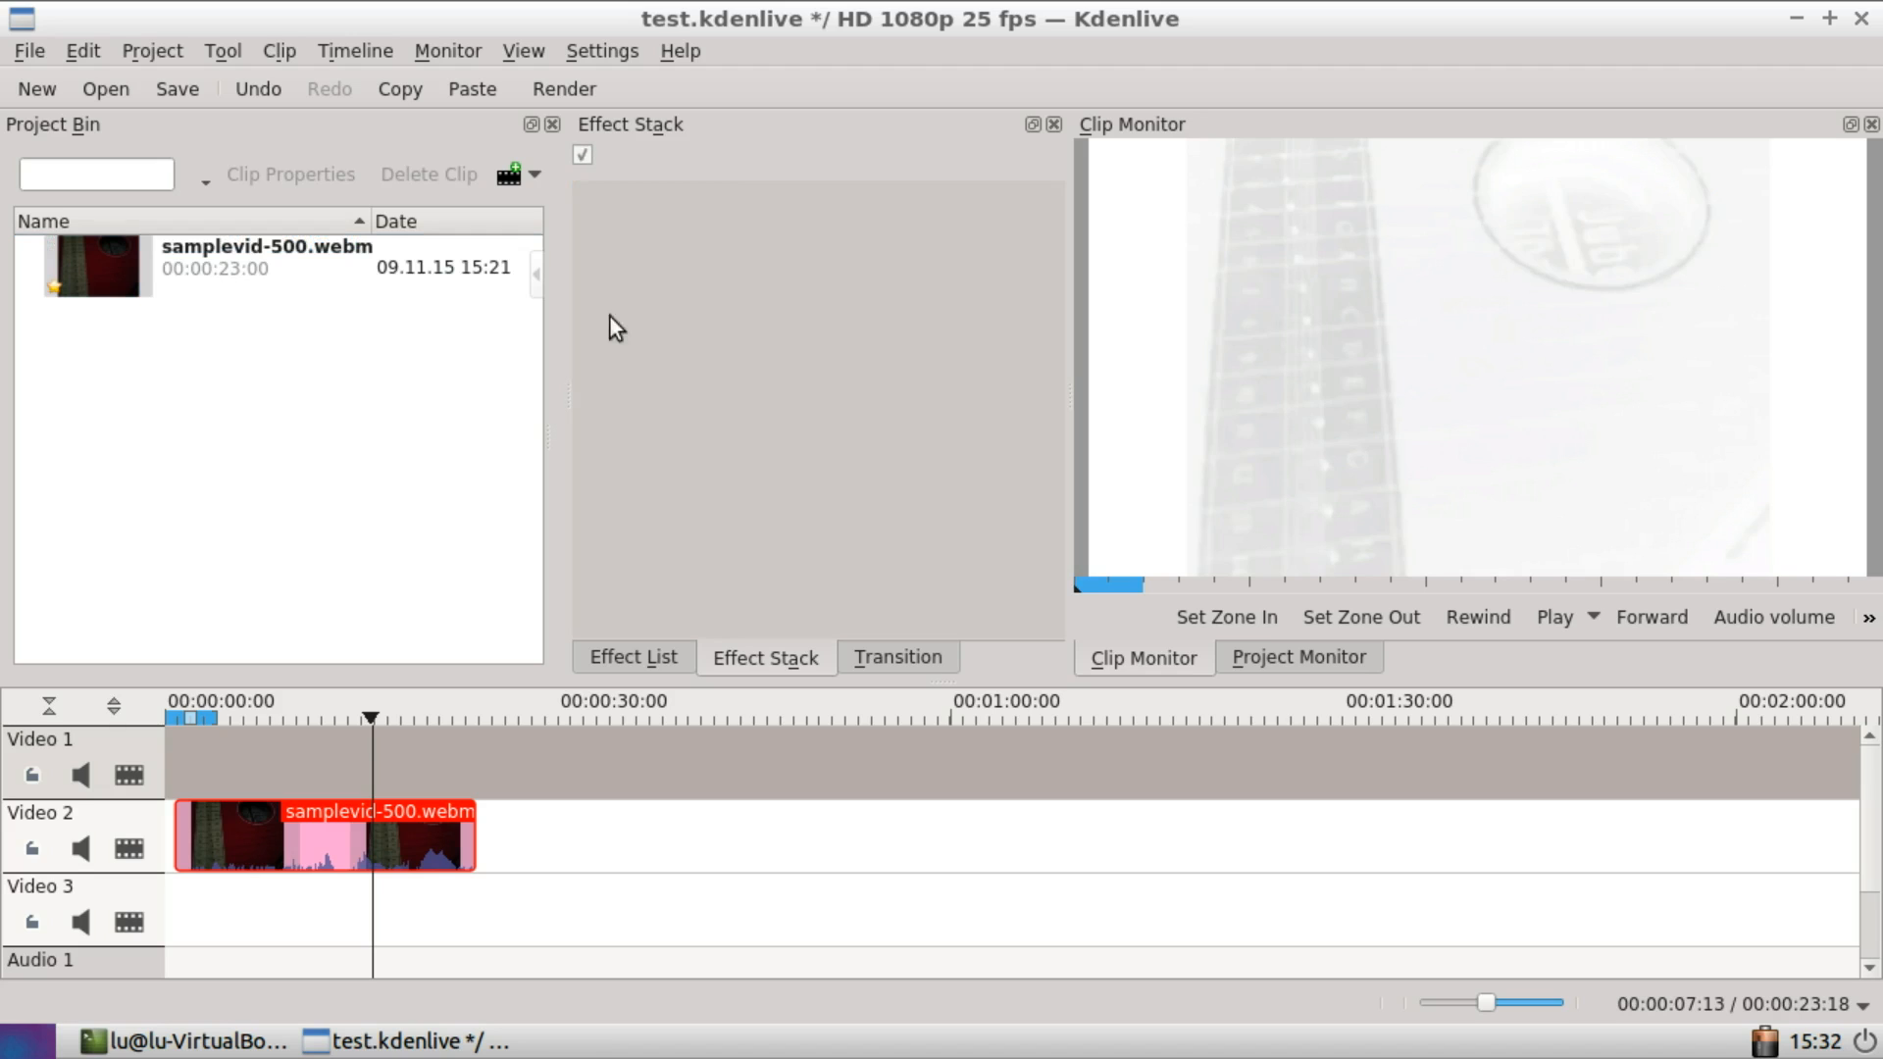
mouse_move(210, 300)
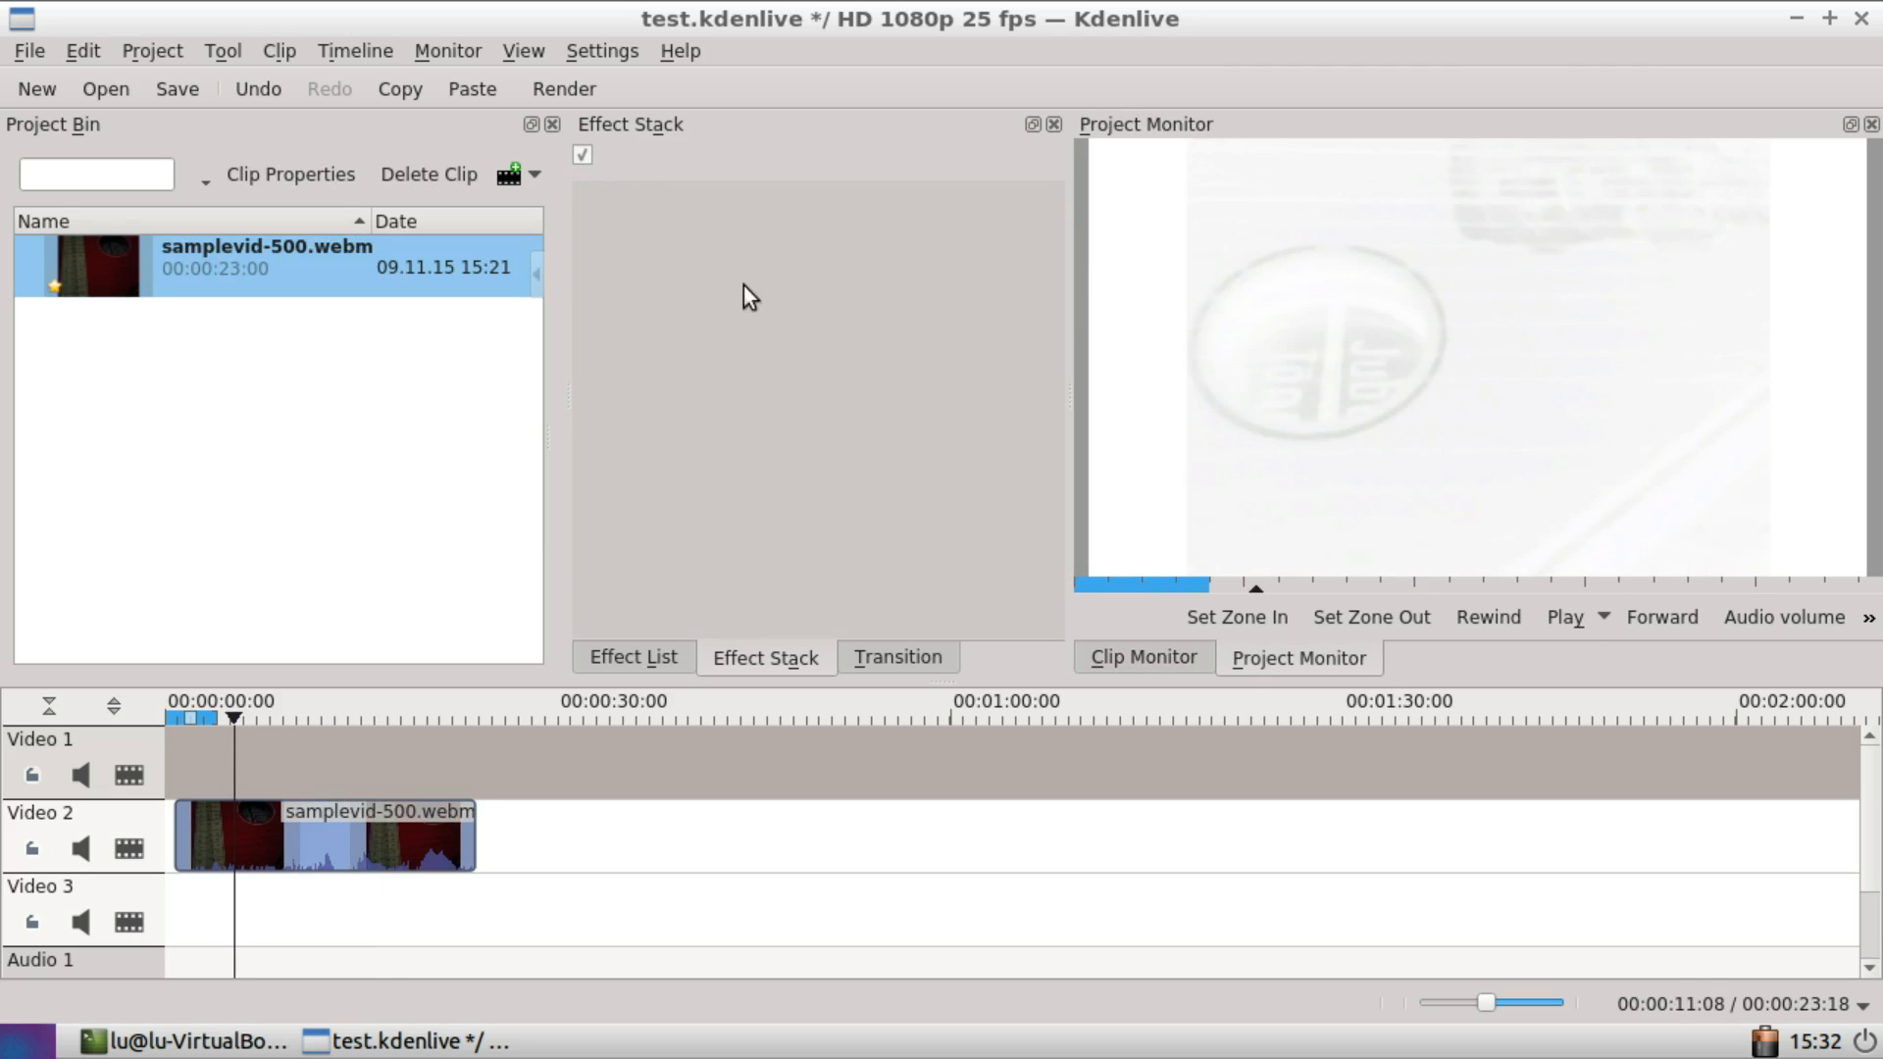
mouse_move(238, 294)
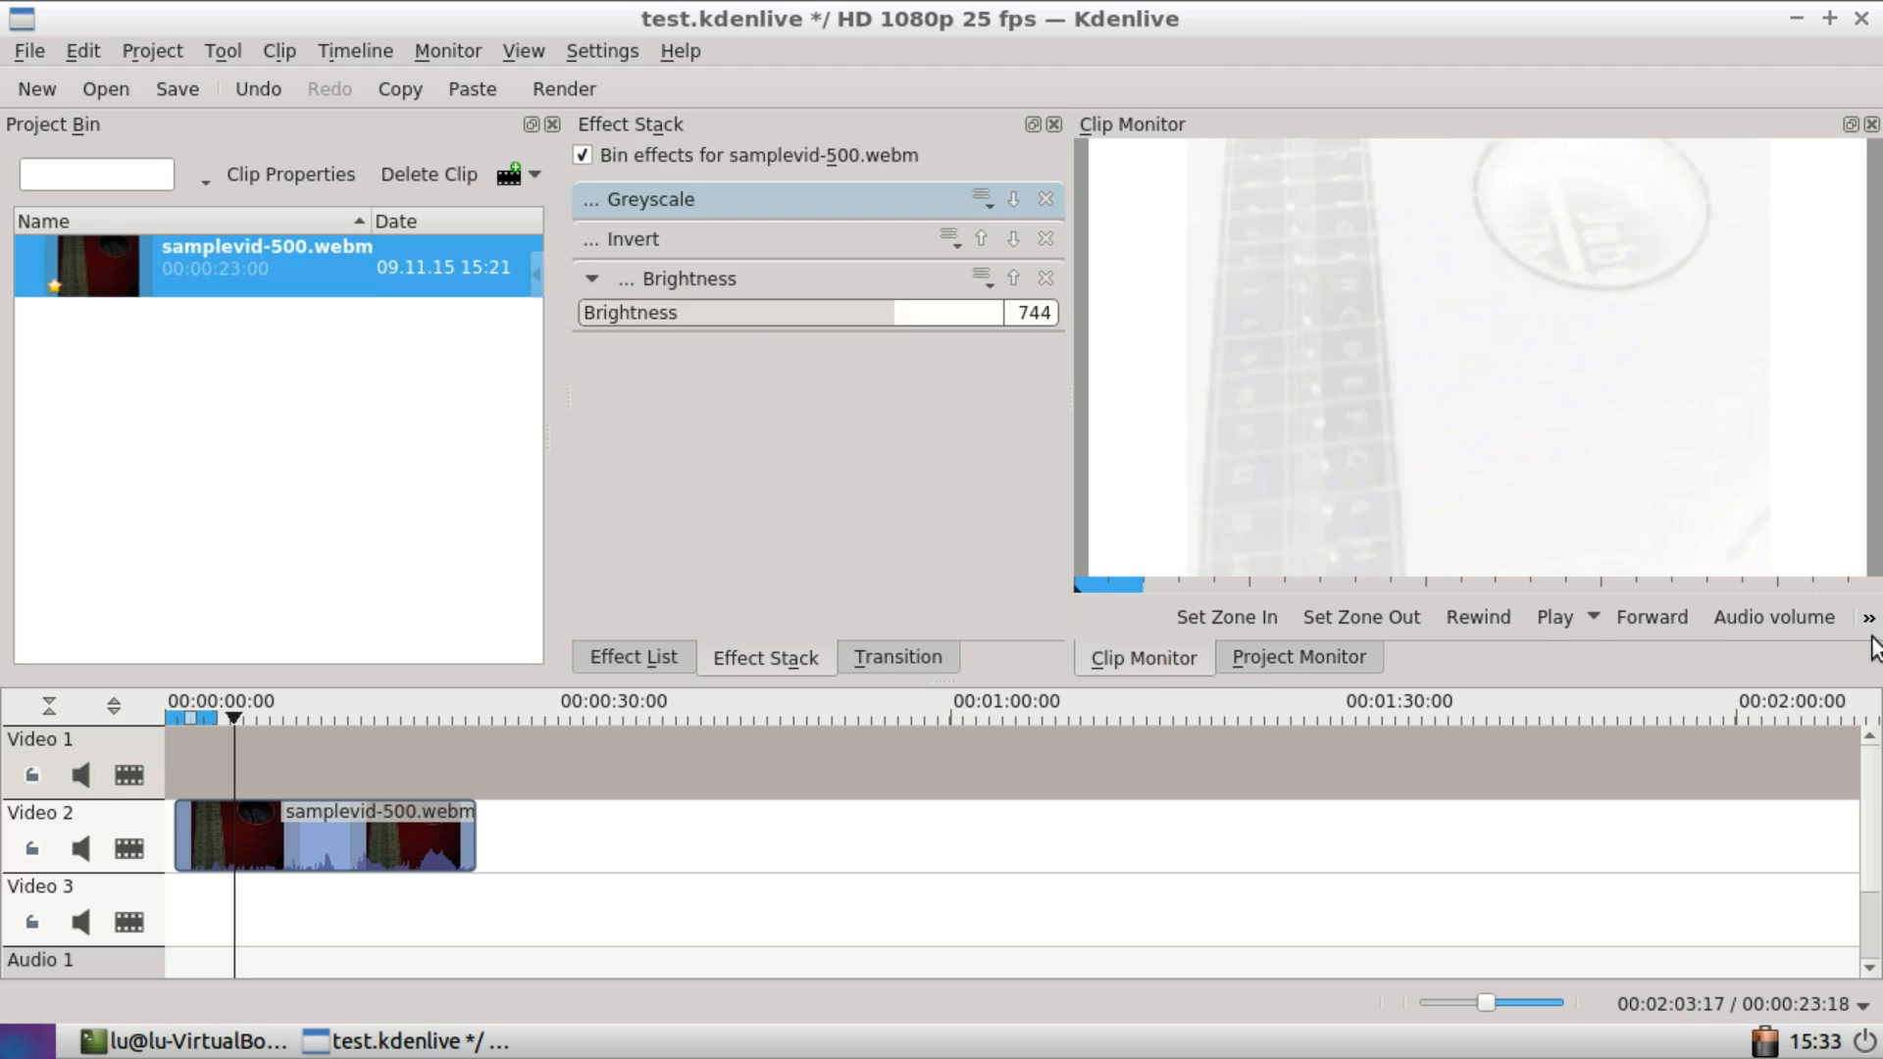
Step: Enable the Clip Monitor's split-screen Compare effect view for the effected clip
click(1868, 618)
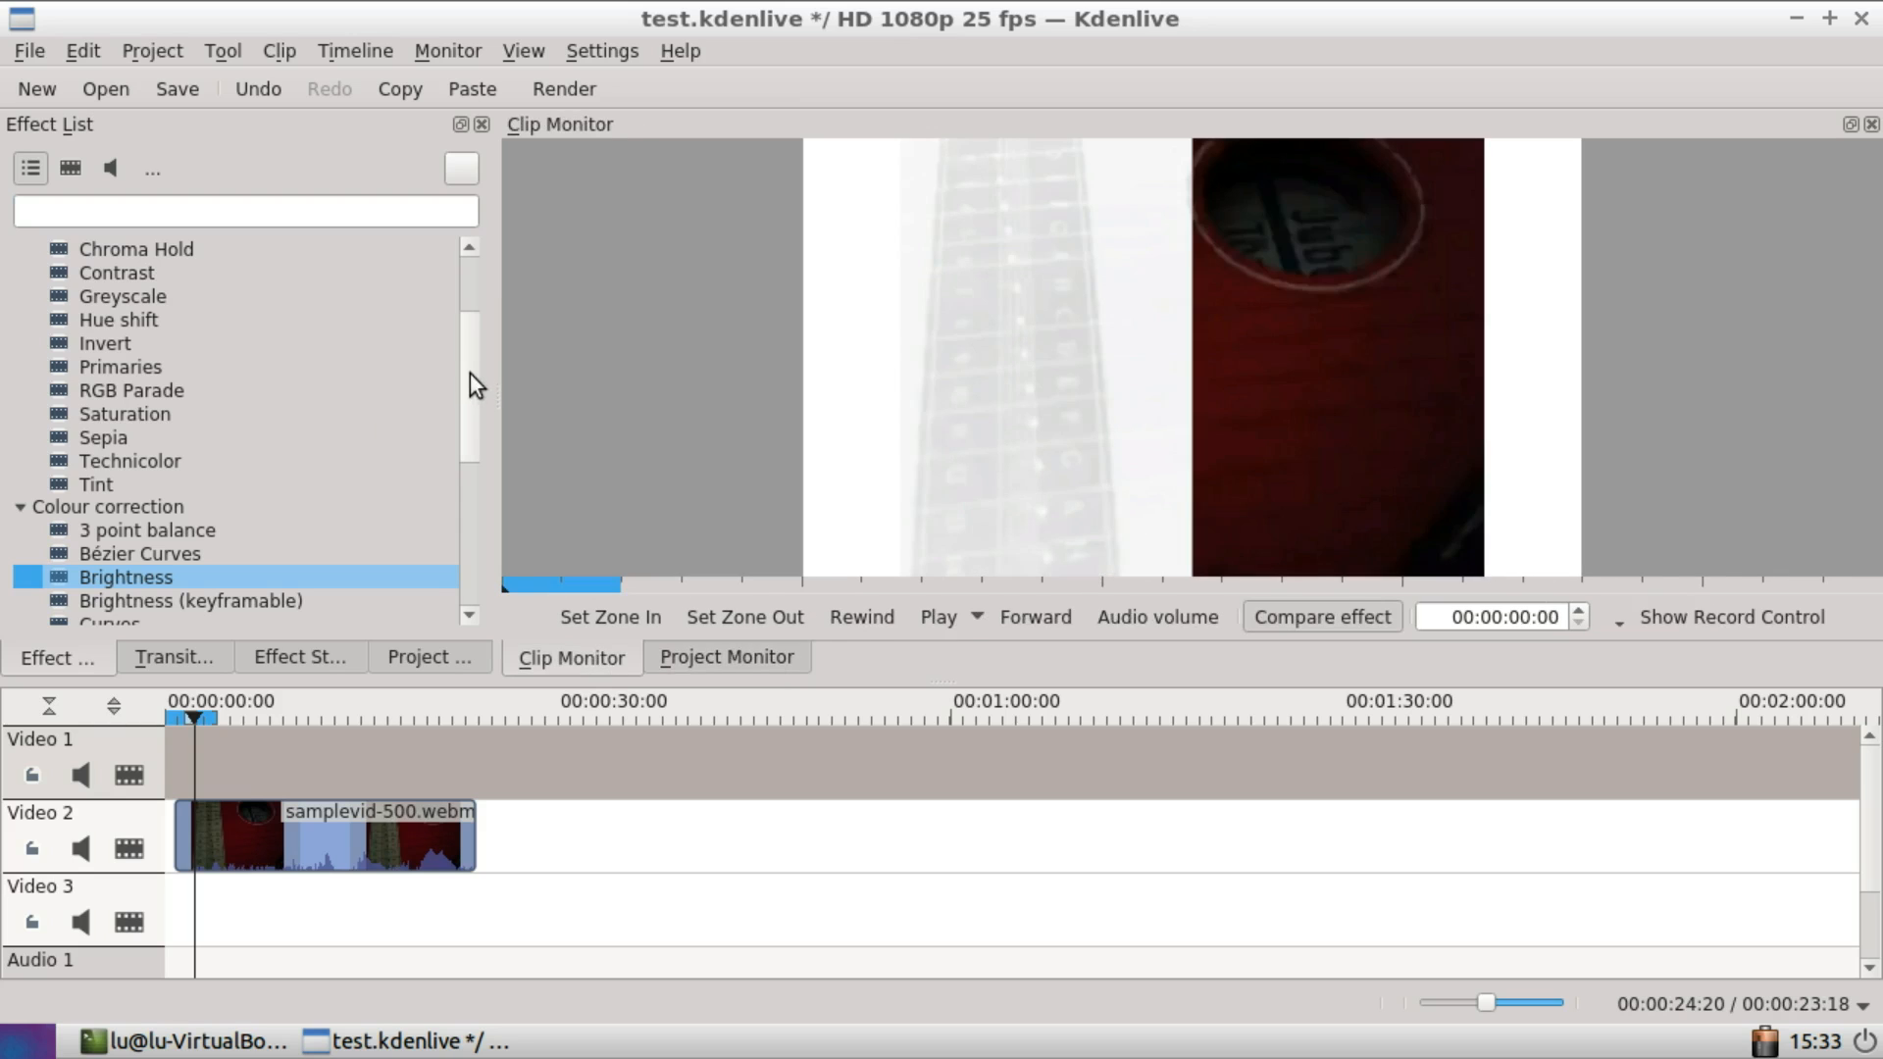
Step: Show the Project Bin beside the running before-and-after comparison
click(428, 657)
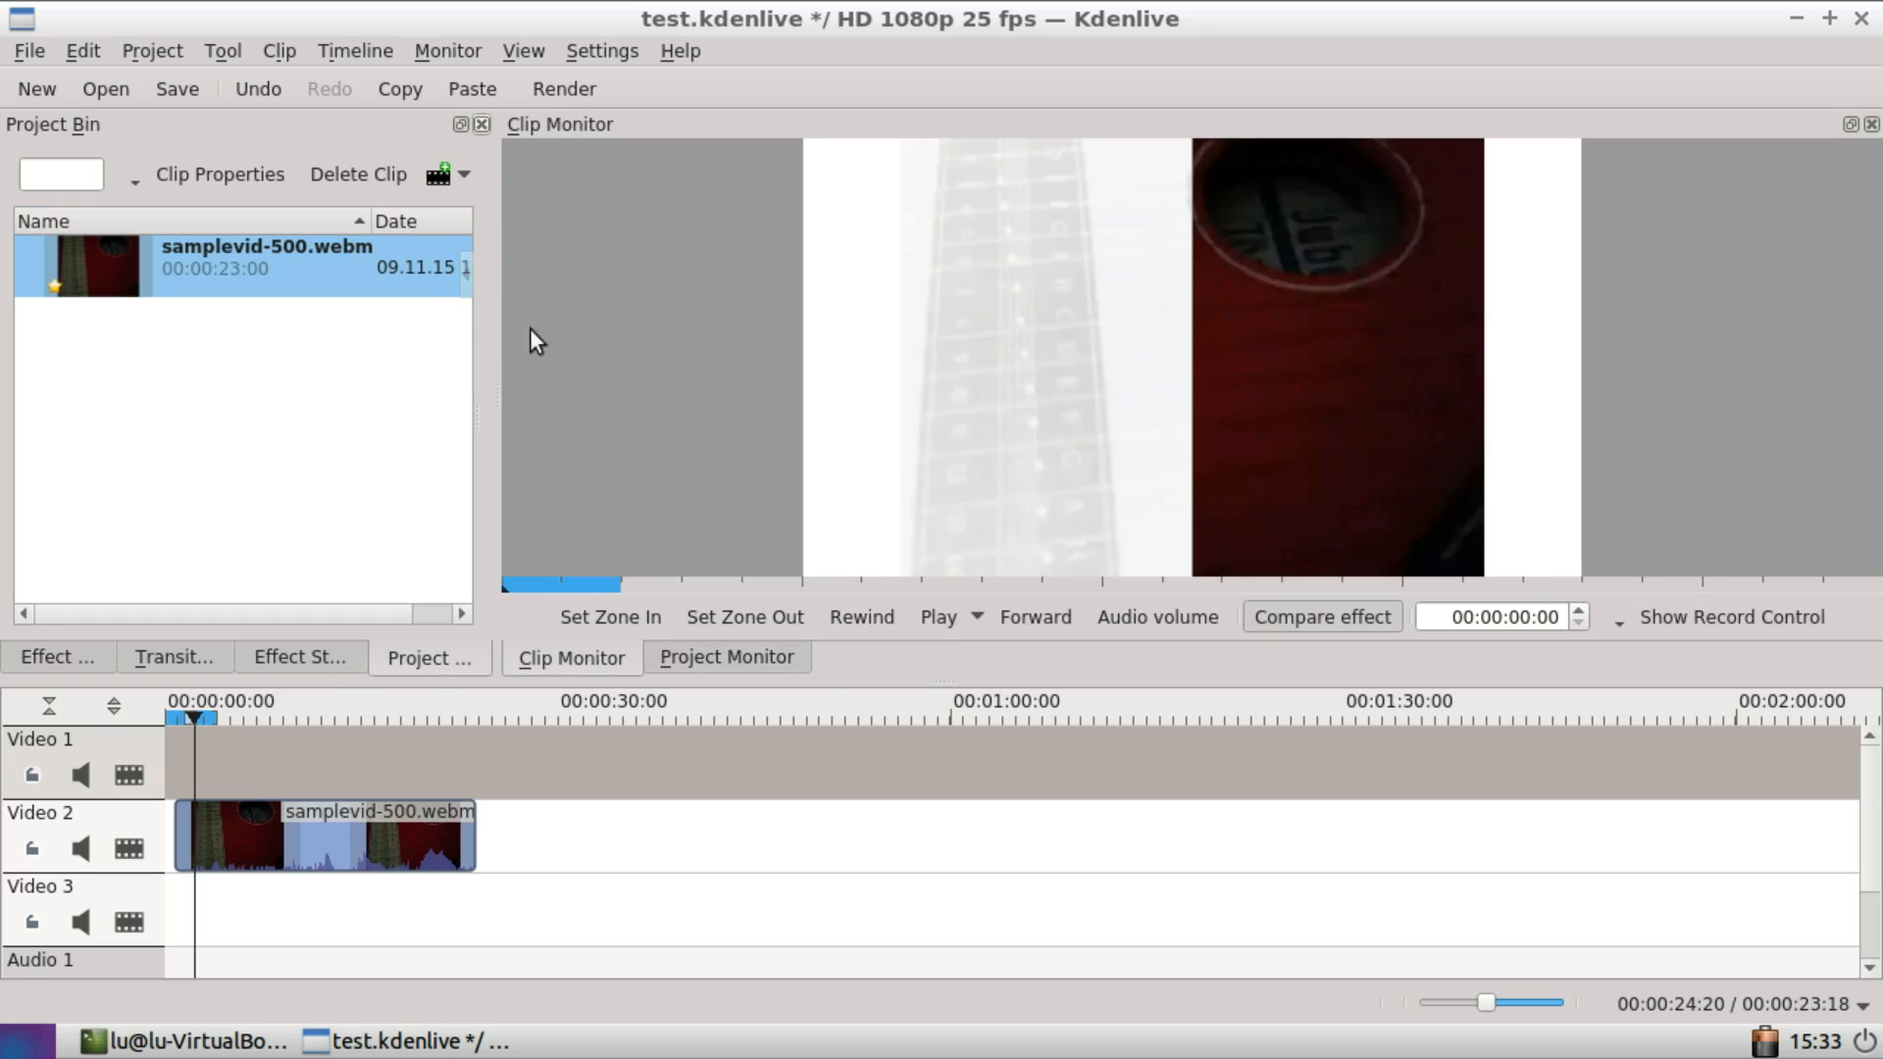
mouse_move(1004, 447)
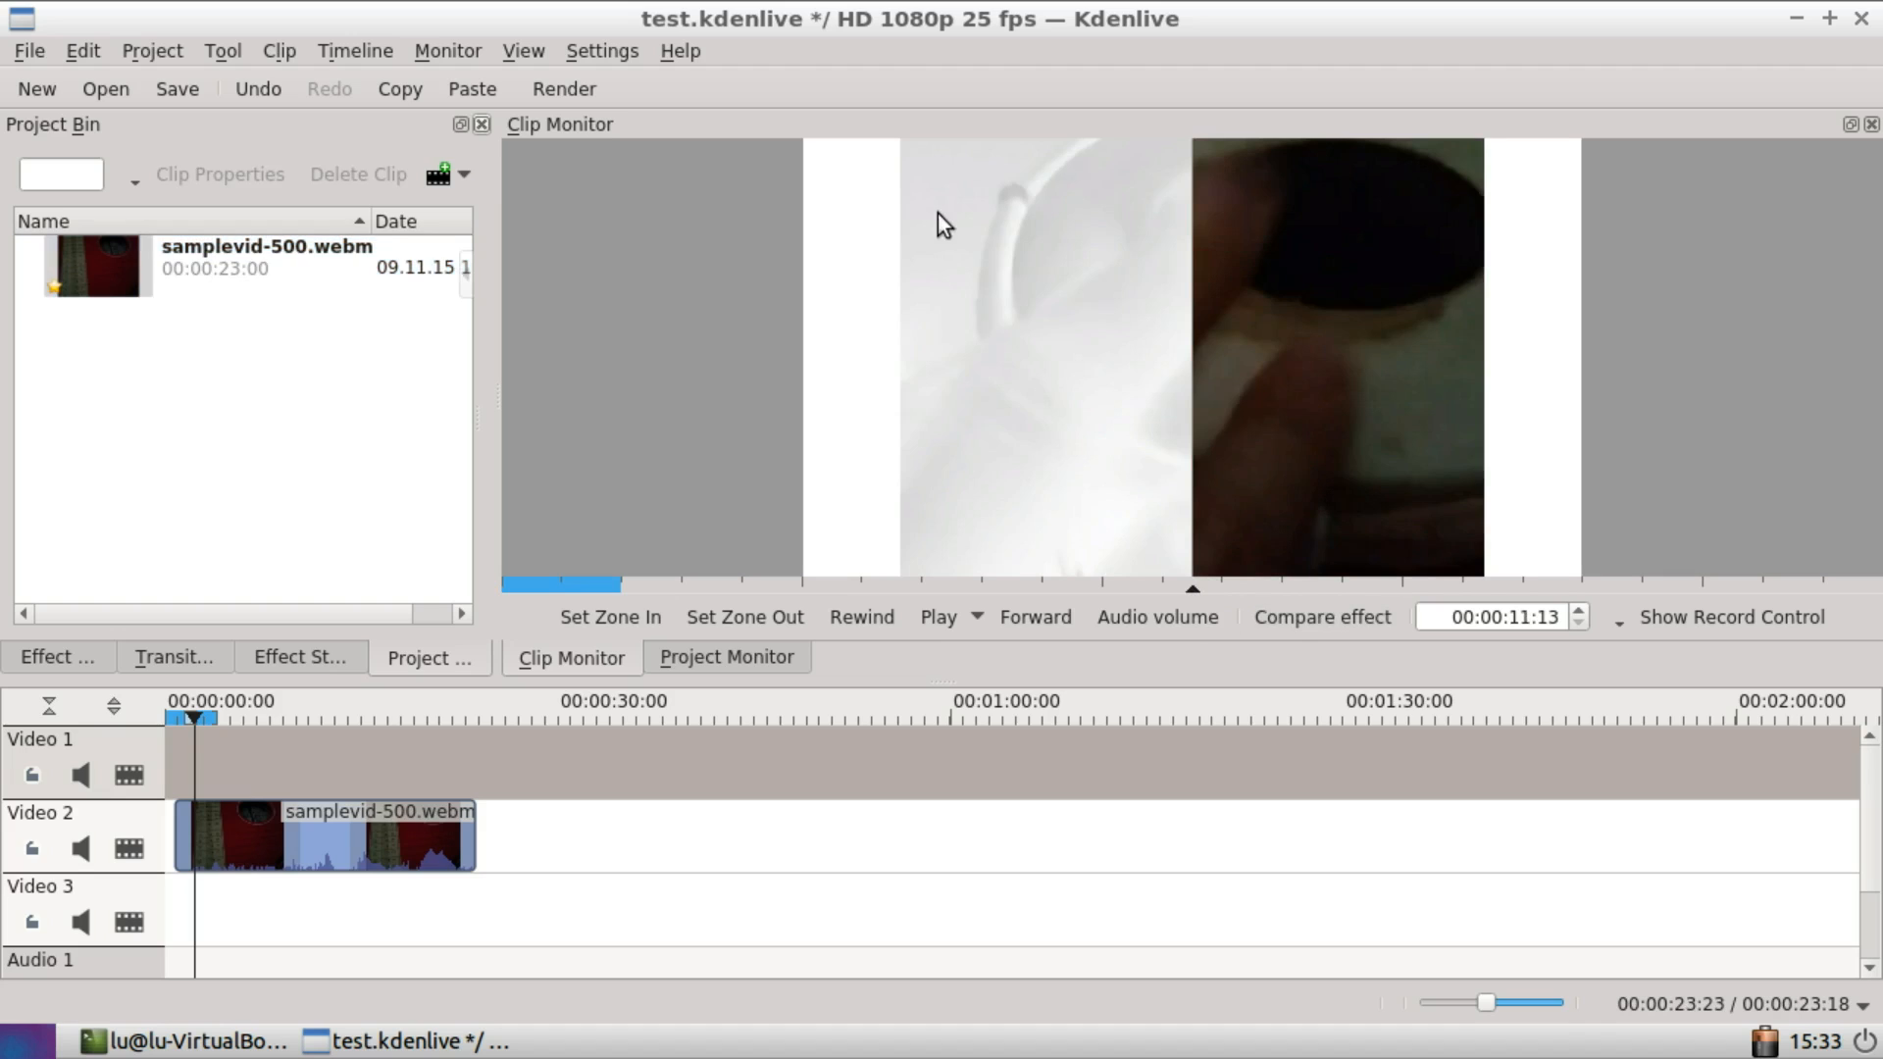
mouse_move(296, 372)
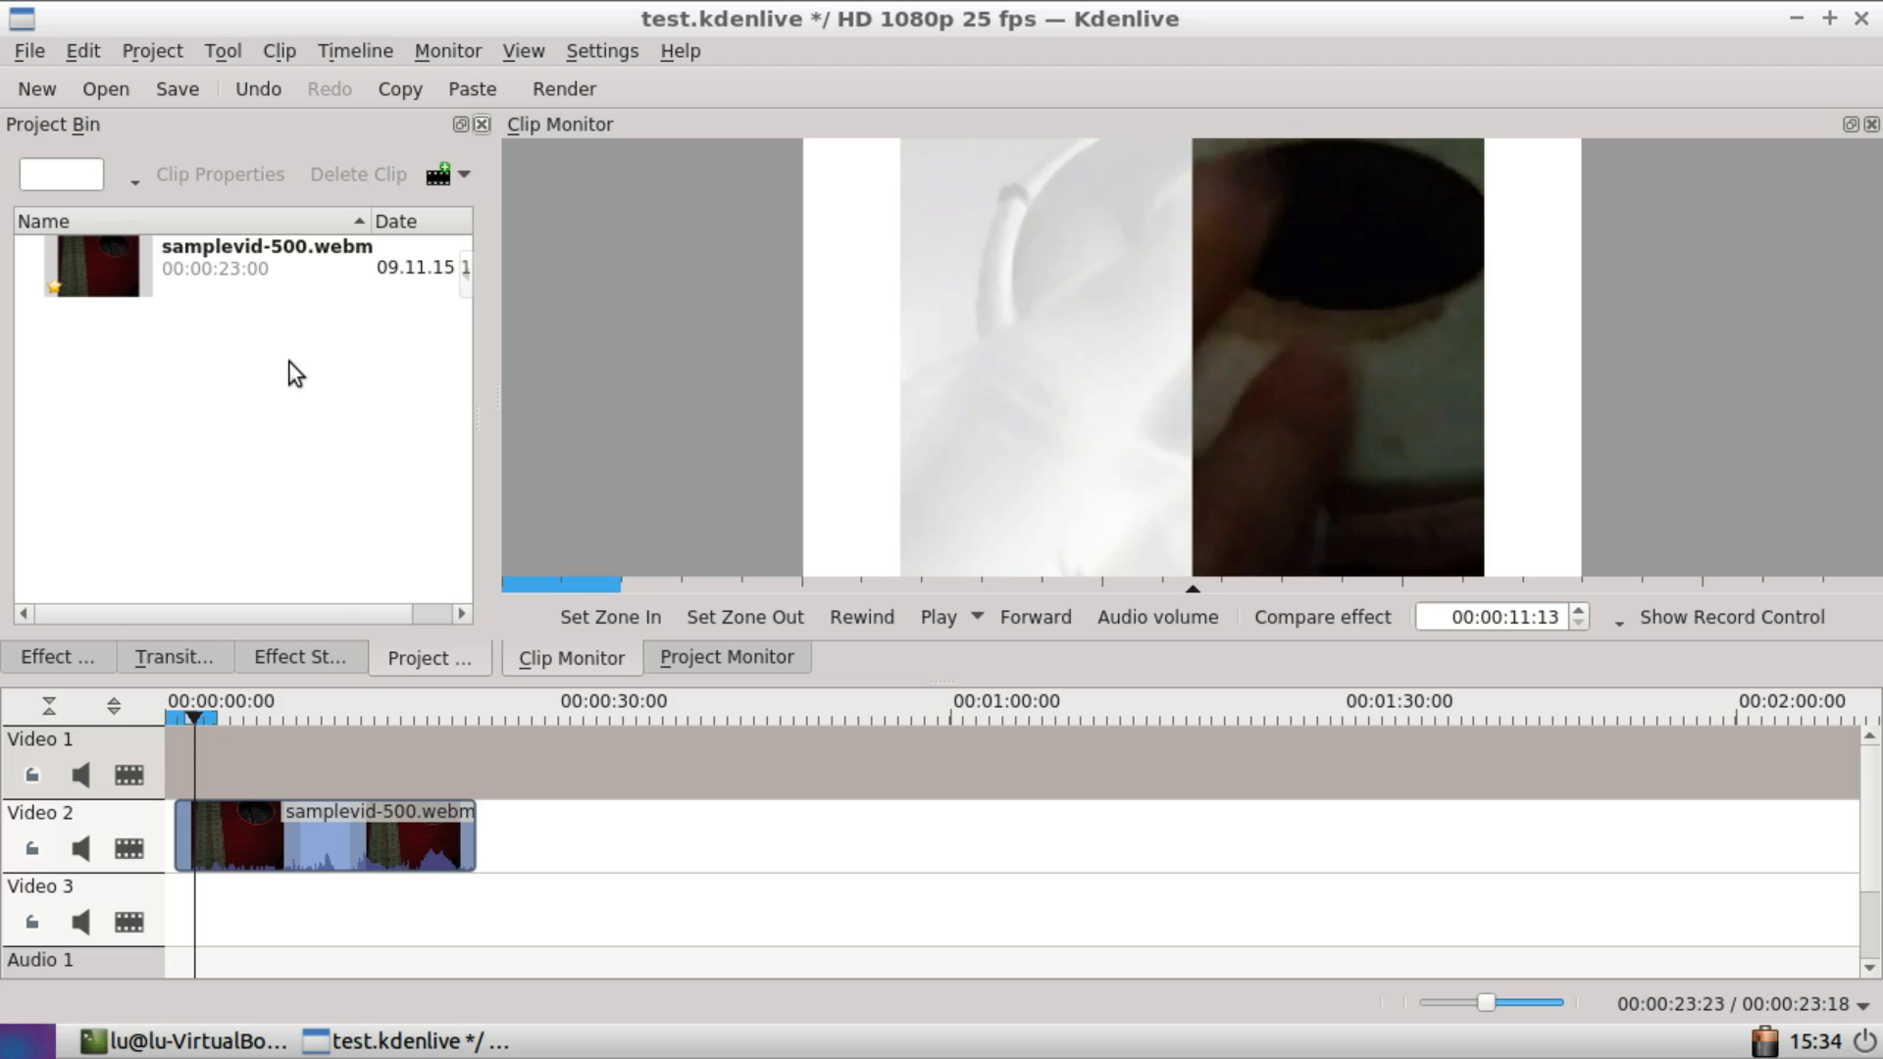
right_click(297, 400)
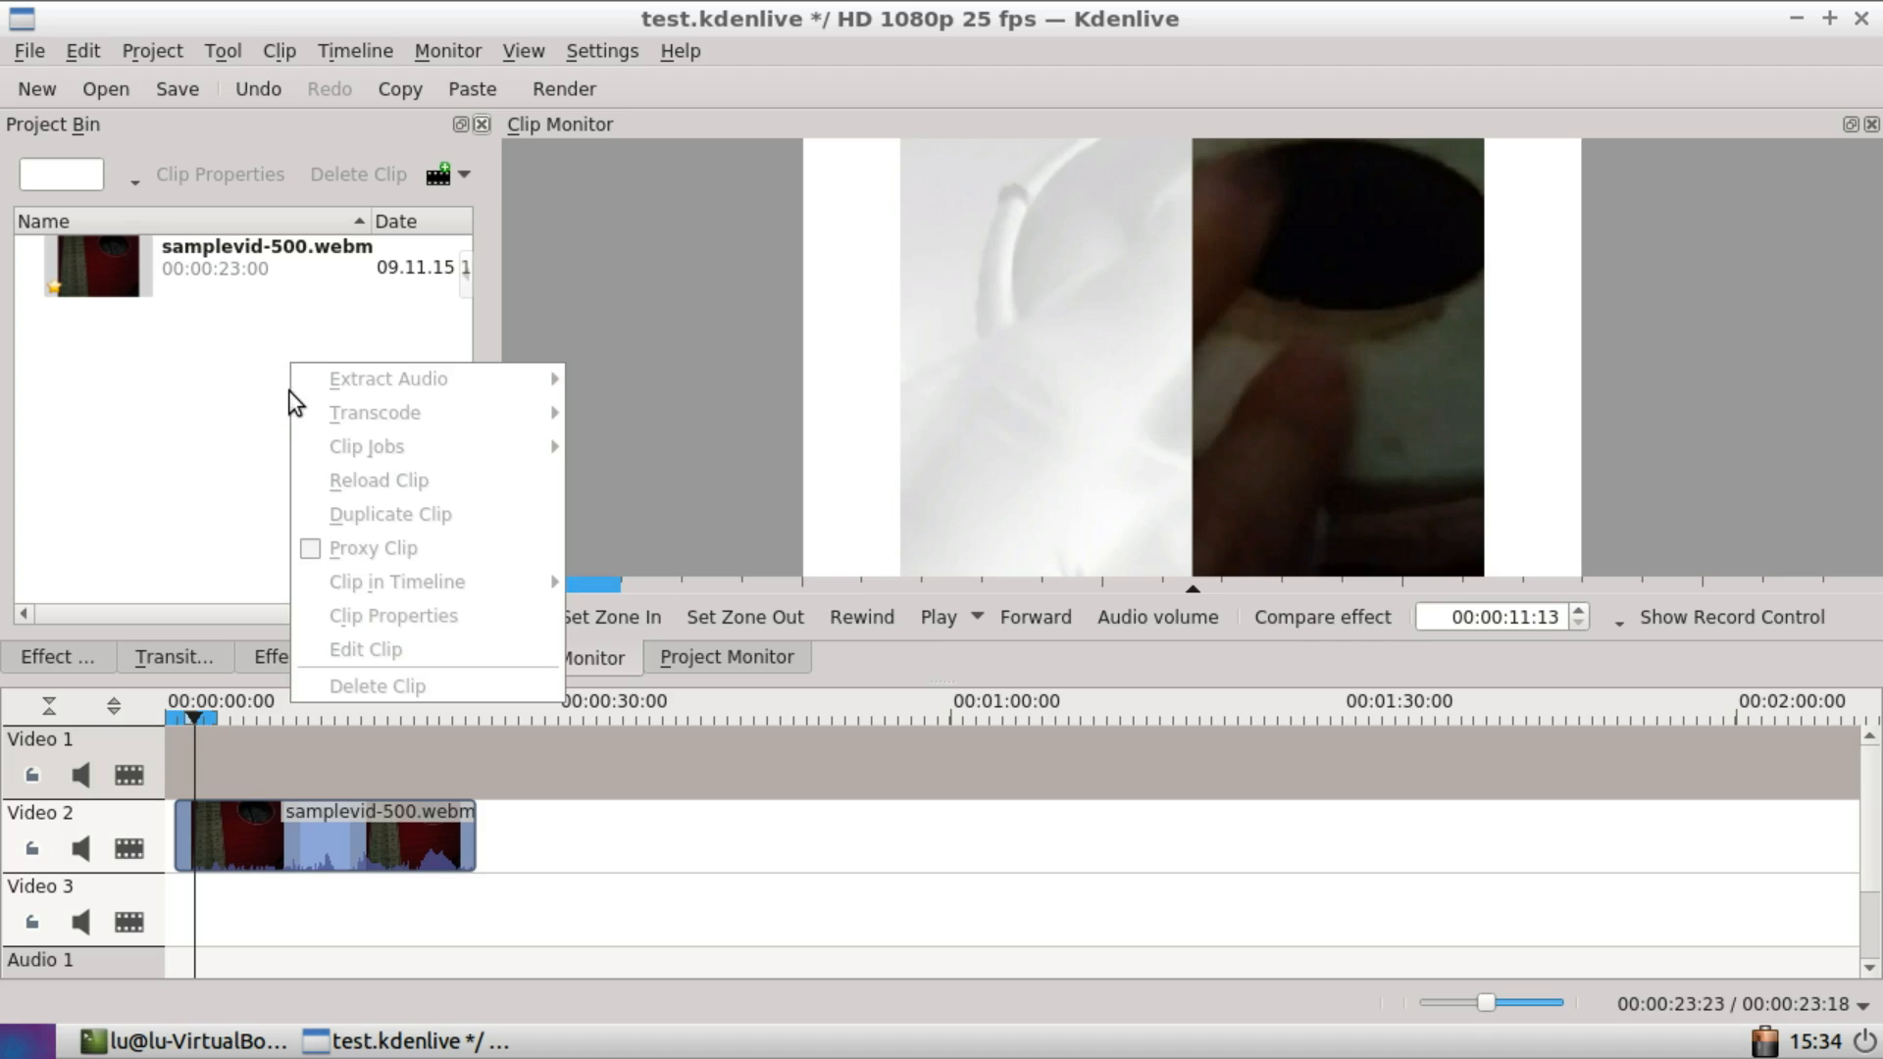
mouse_move(431, 614)
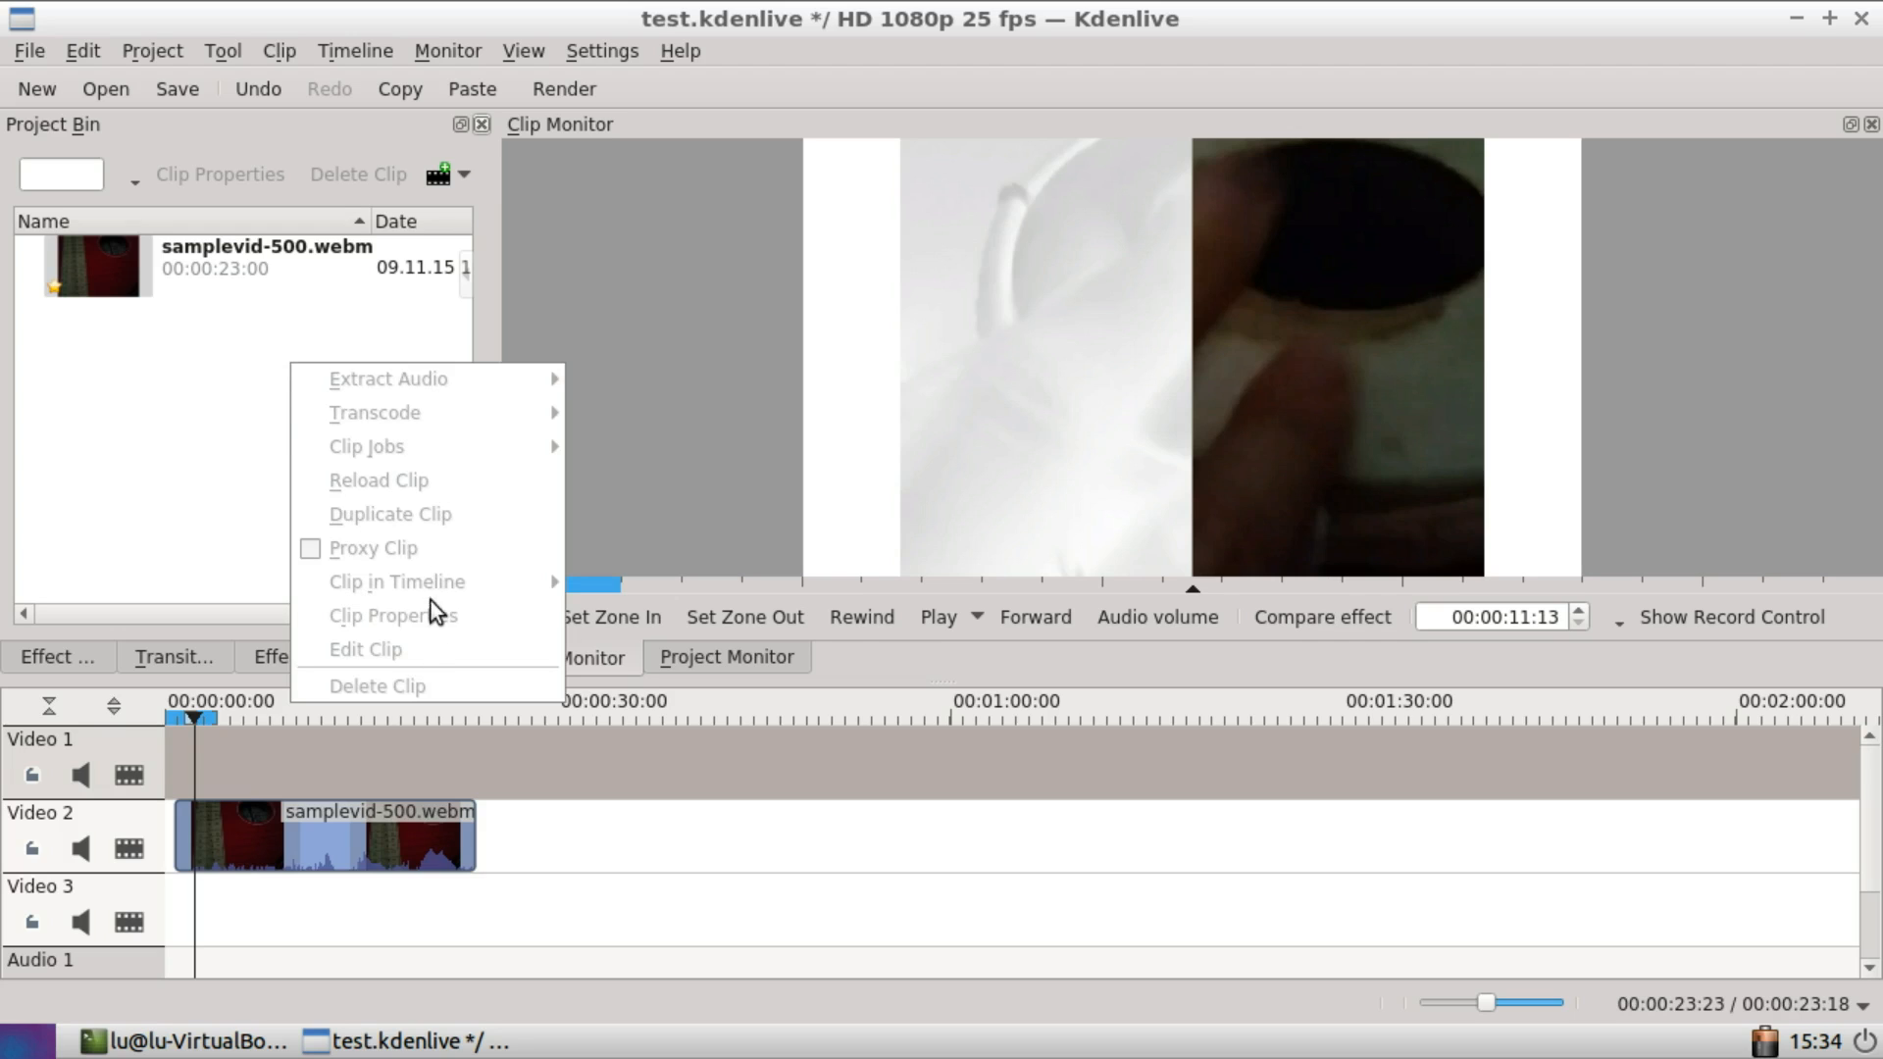
mouse_move(432, 589)
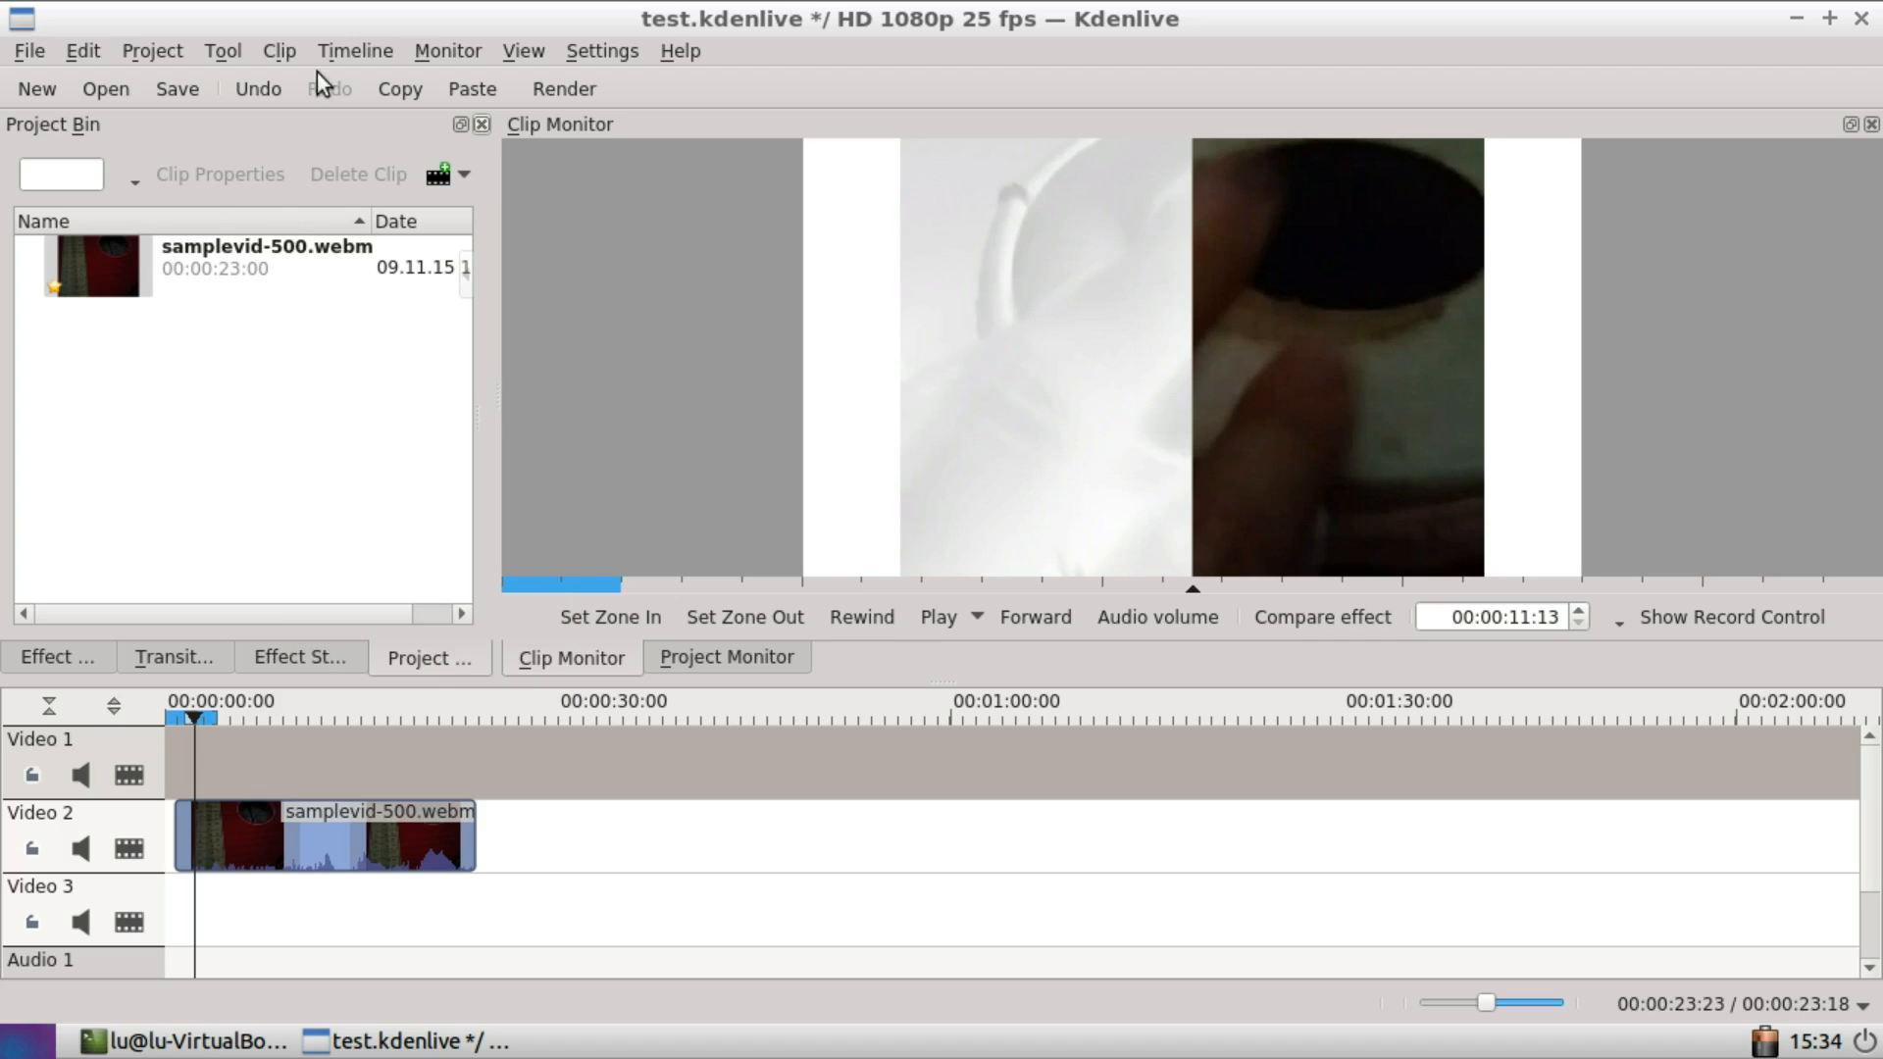
click(277, 51)
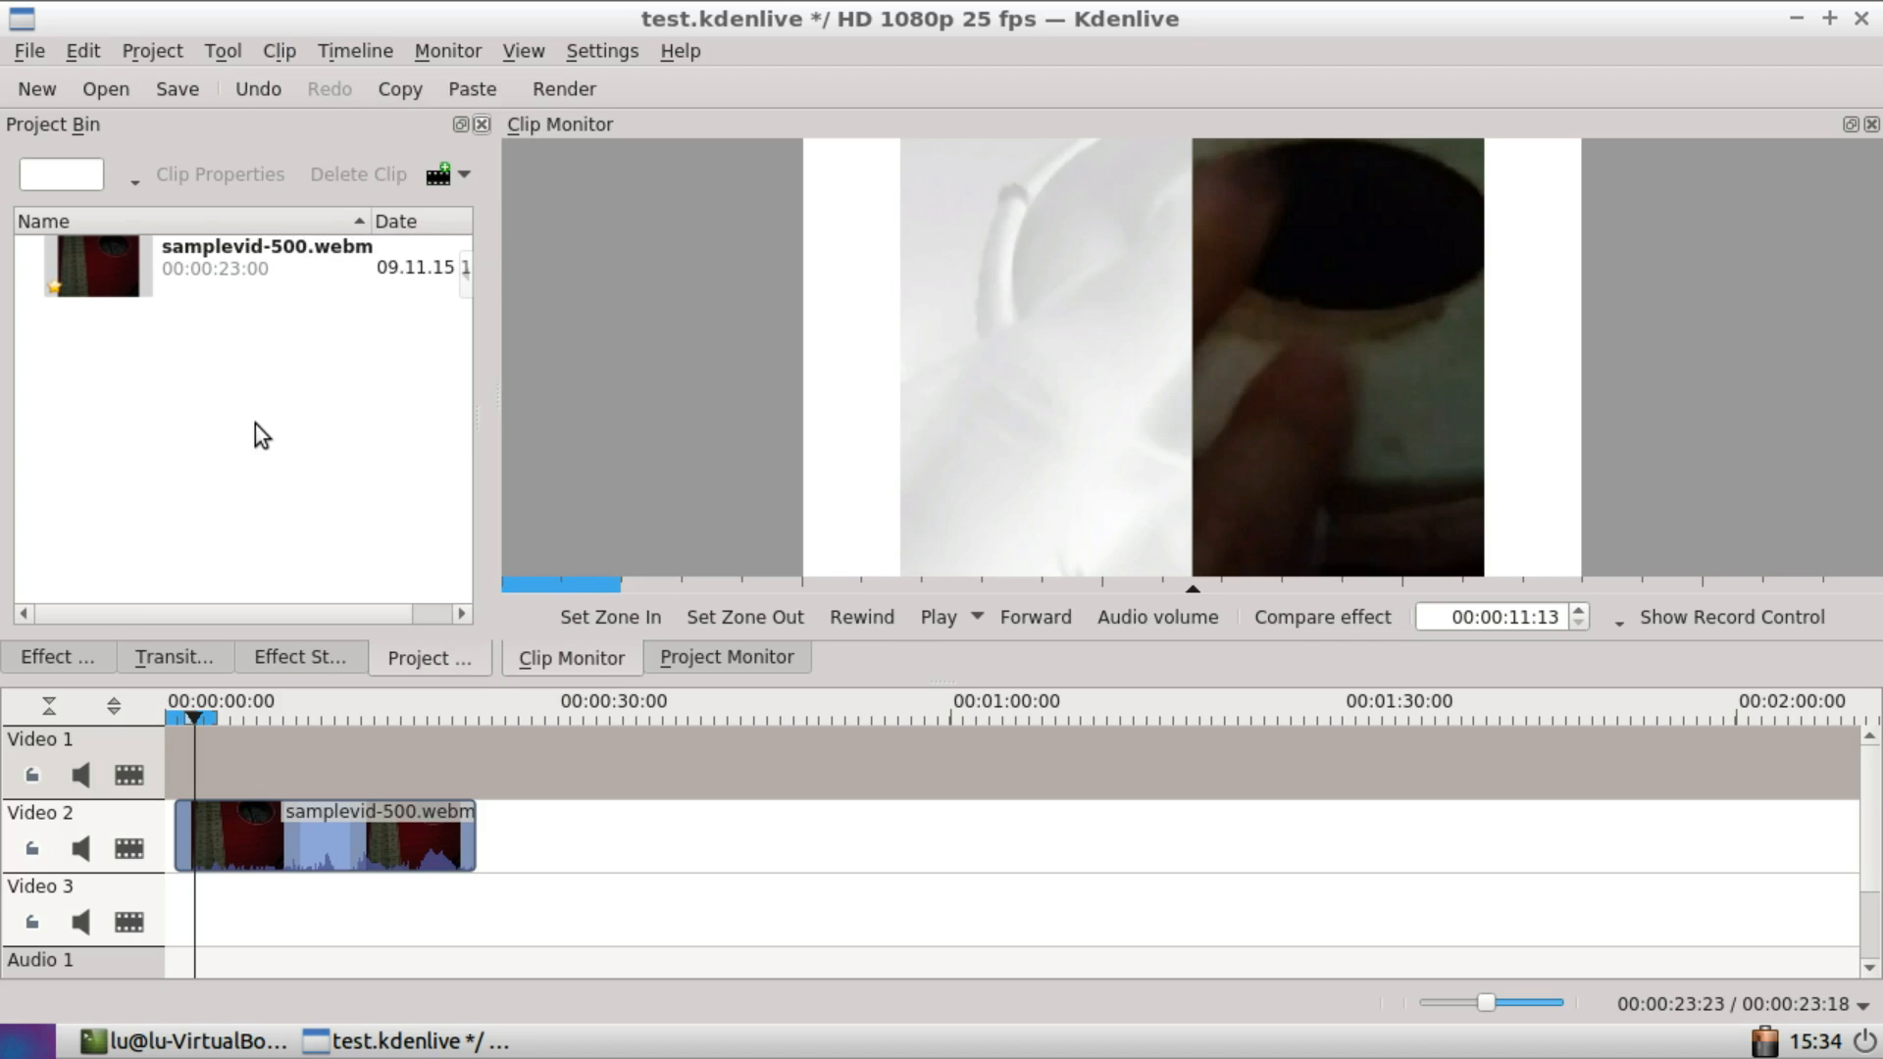
mouse_move(264, 434)
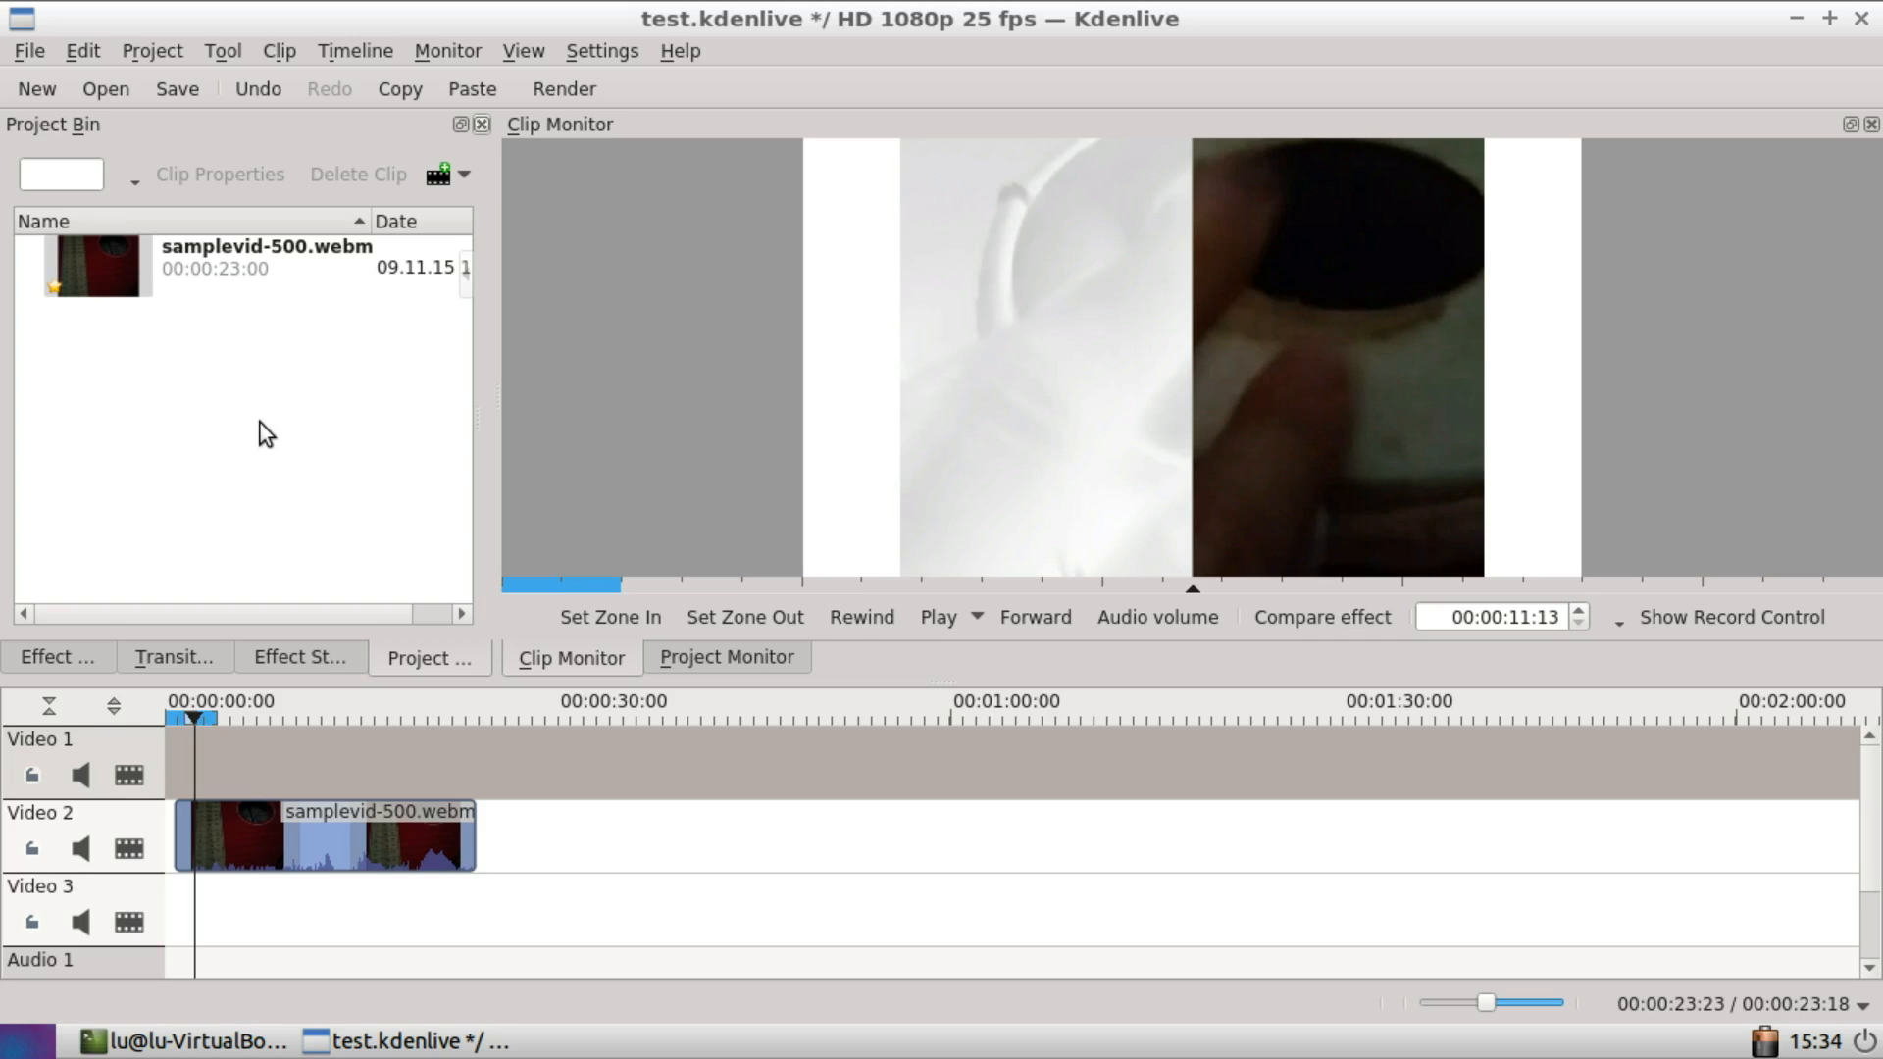
mouse_move(265, 442)
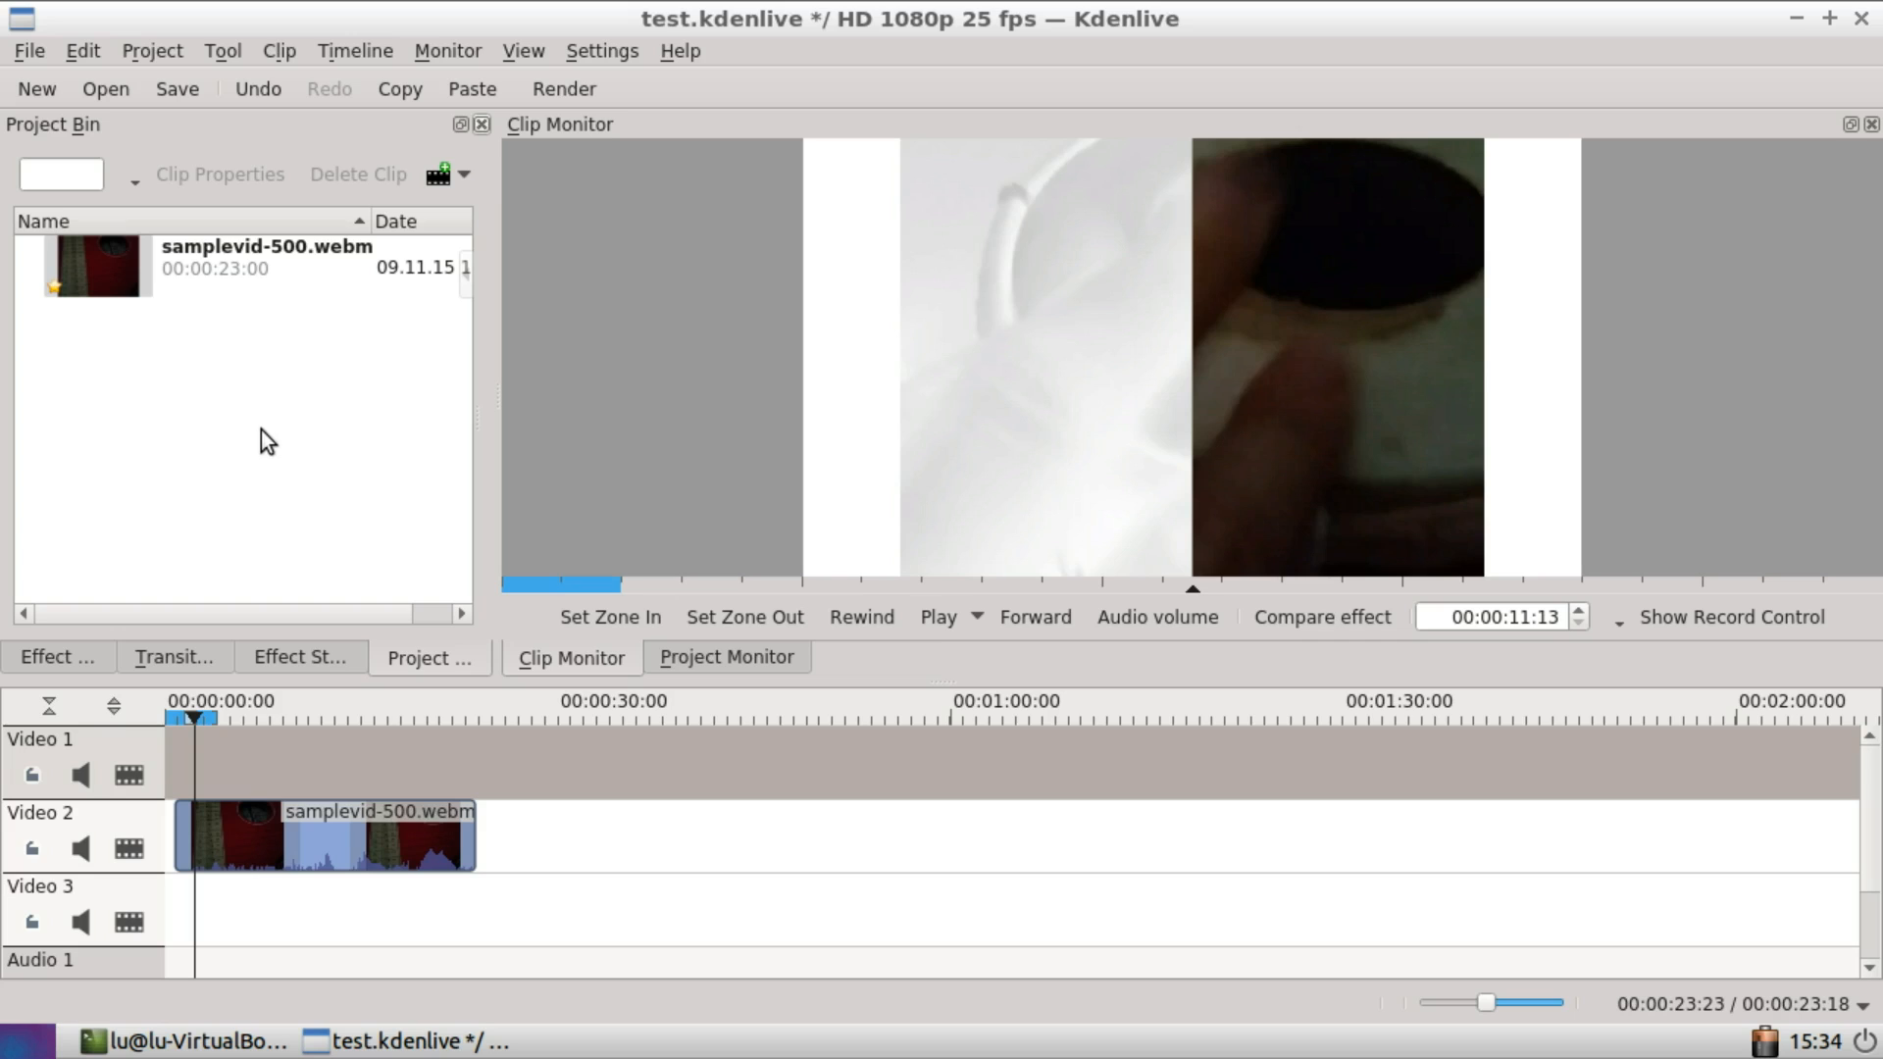
mouse_move(238, 420)
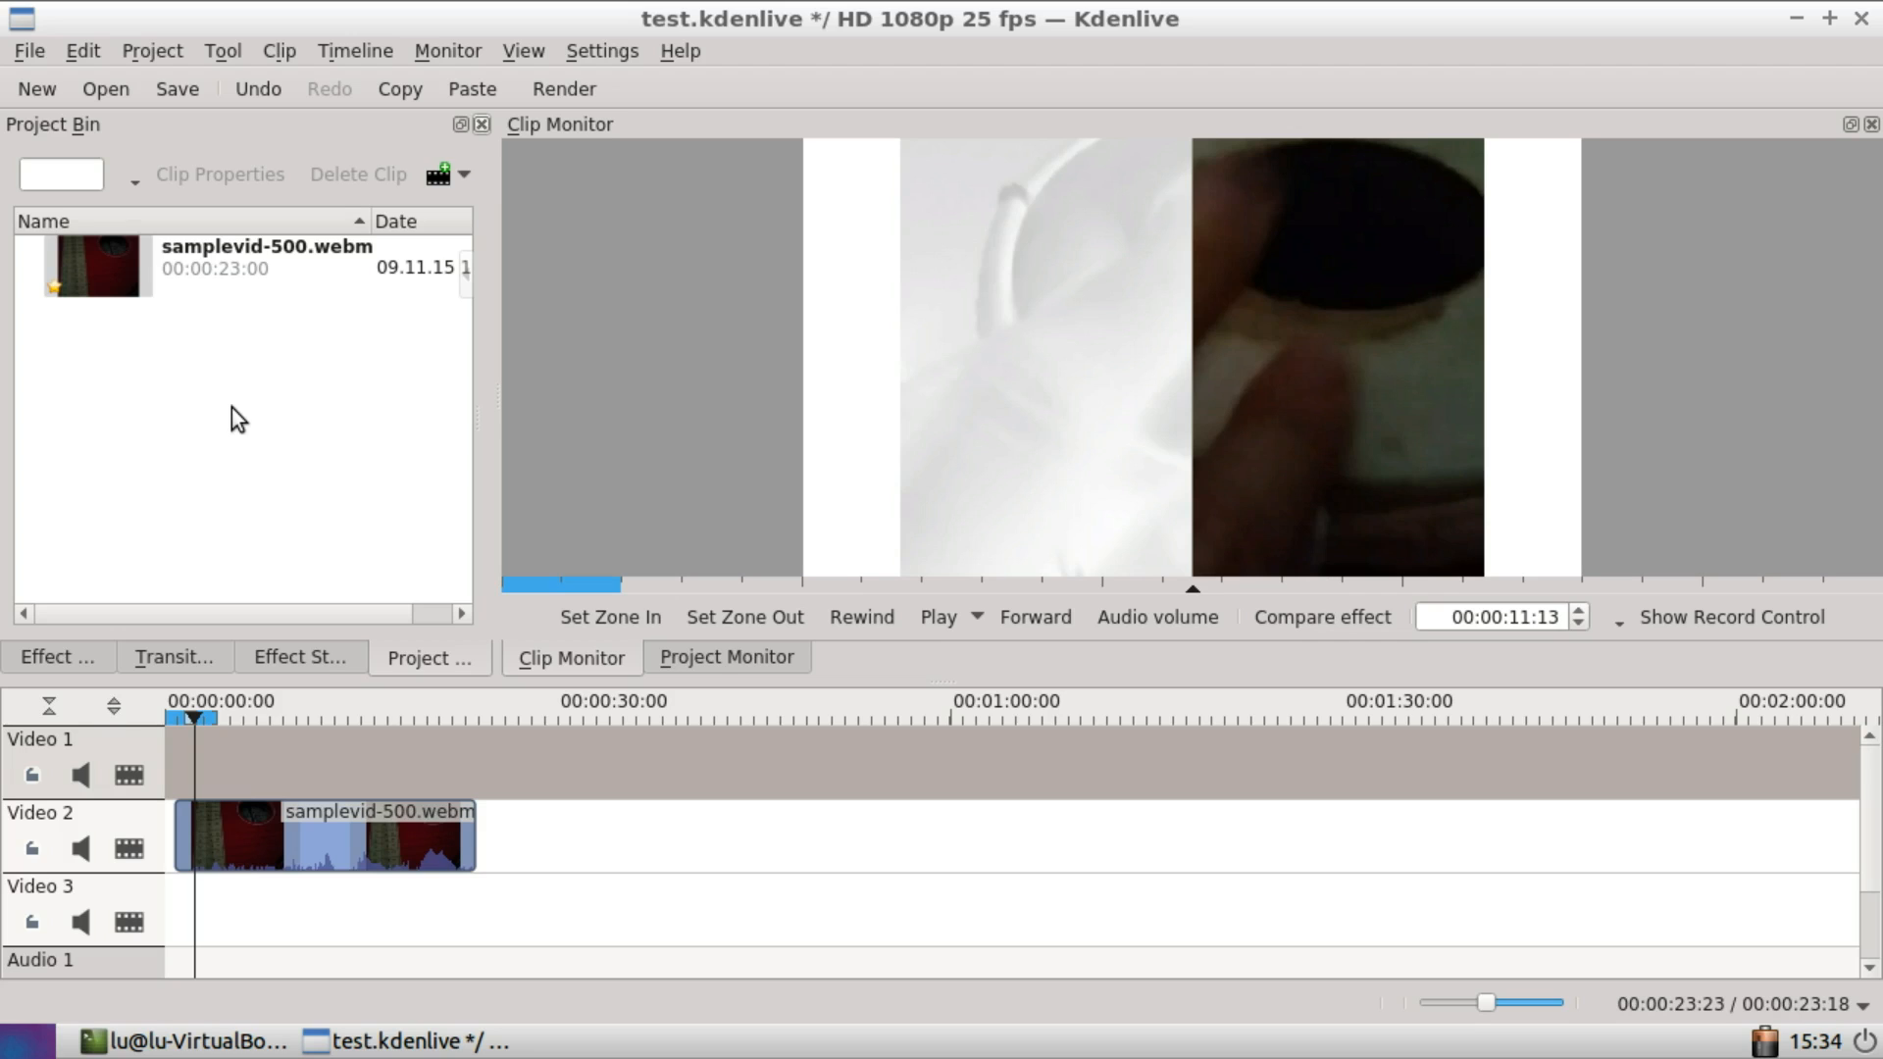
Step: Filter effects by 'roto' and drag Rotoscoping onto the Video 2 clip
click(298, 657)
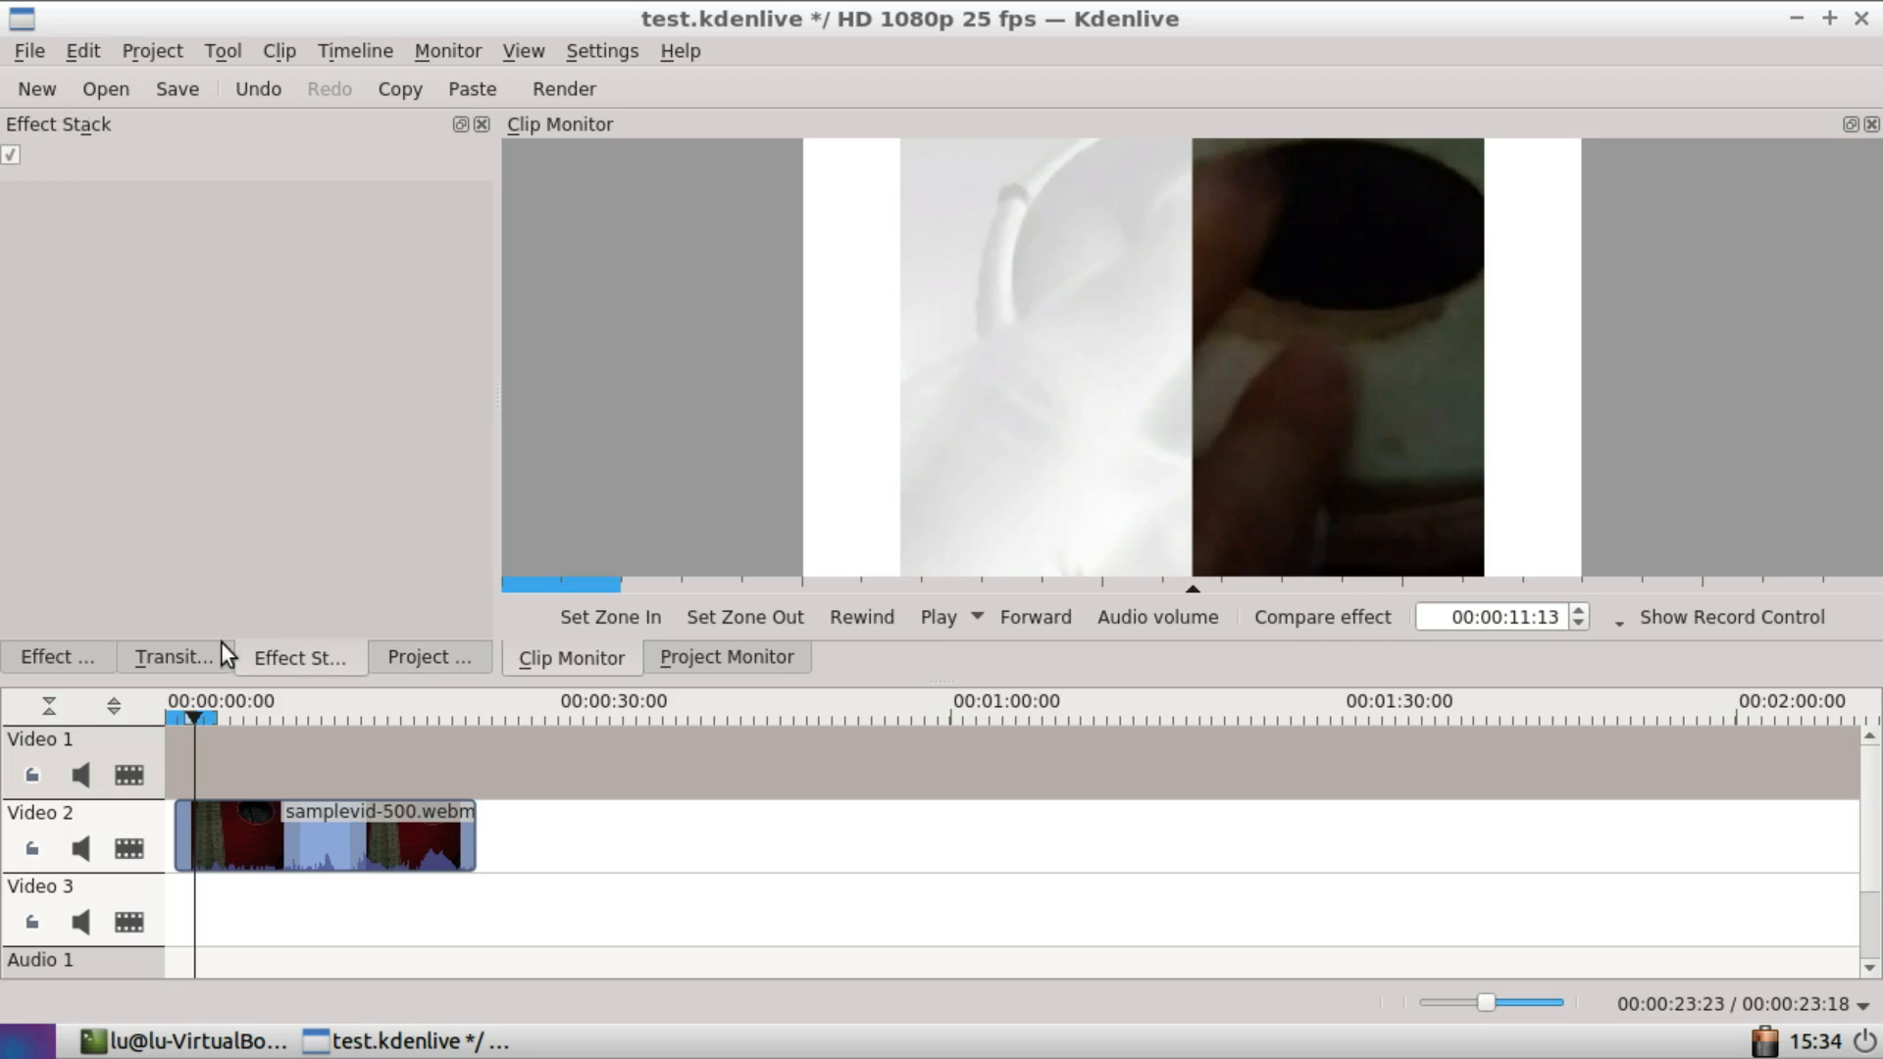
click(57, 656)
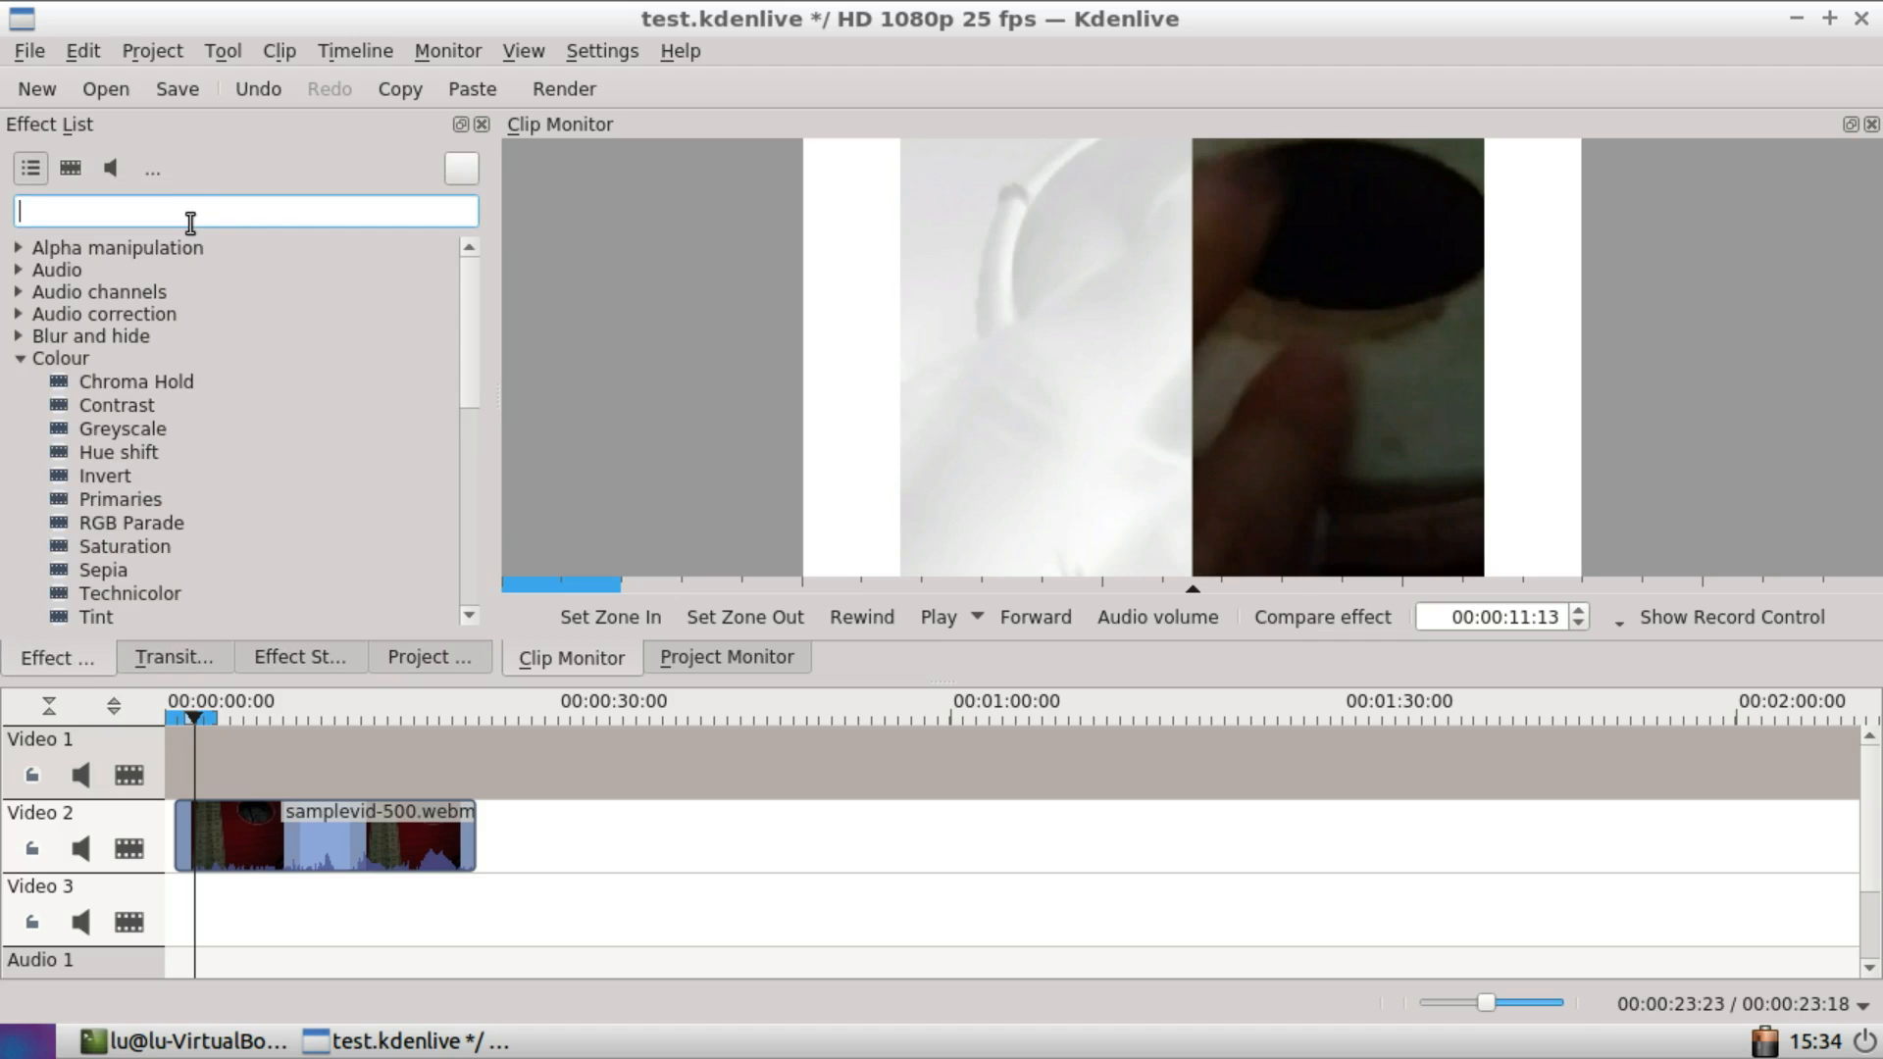
text(roto)
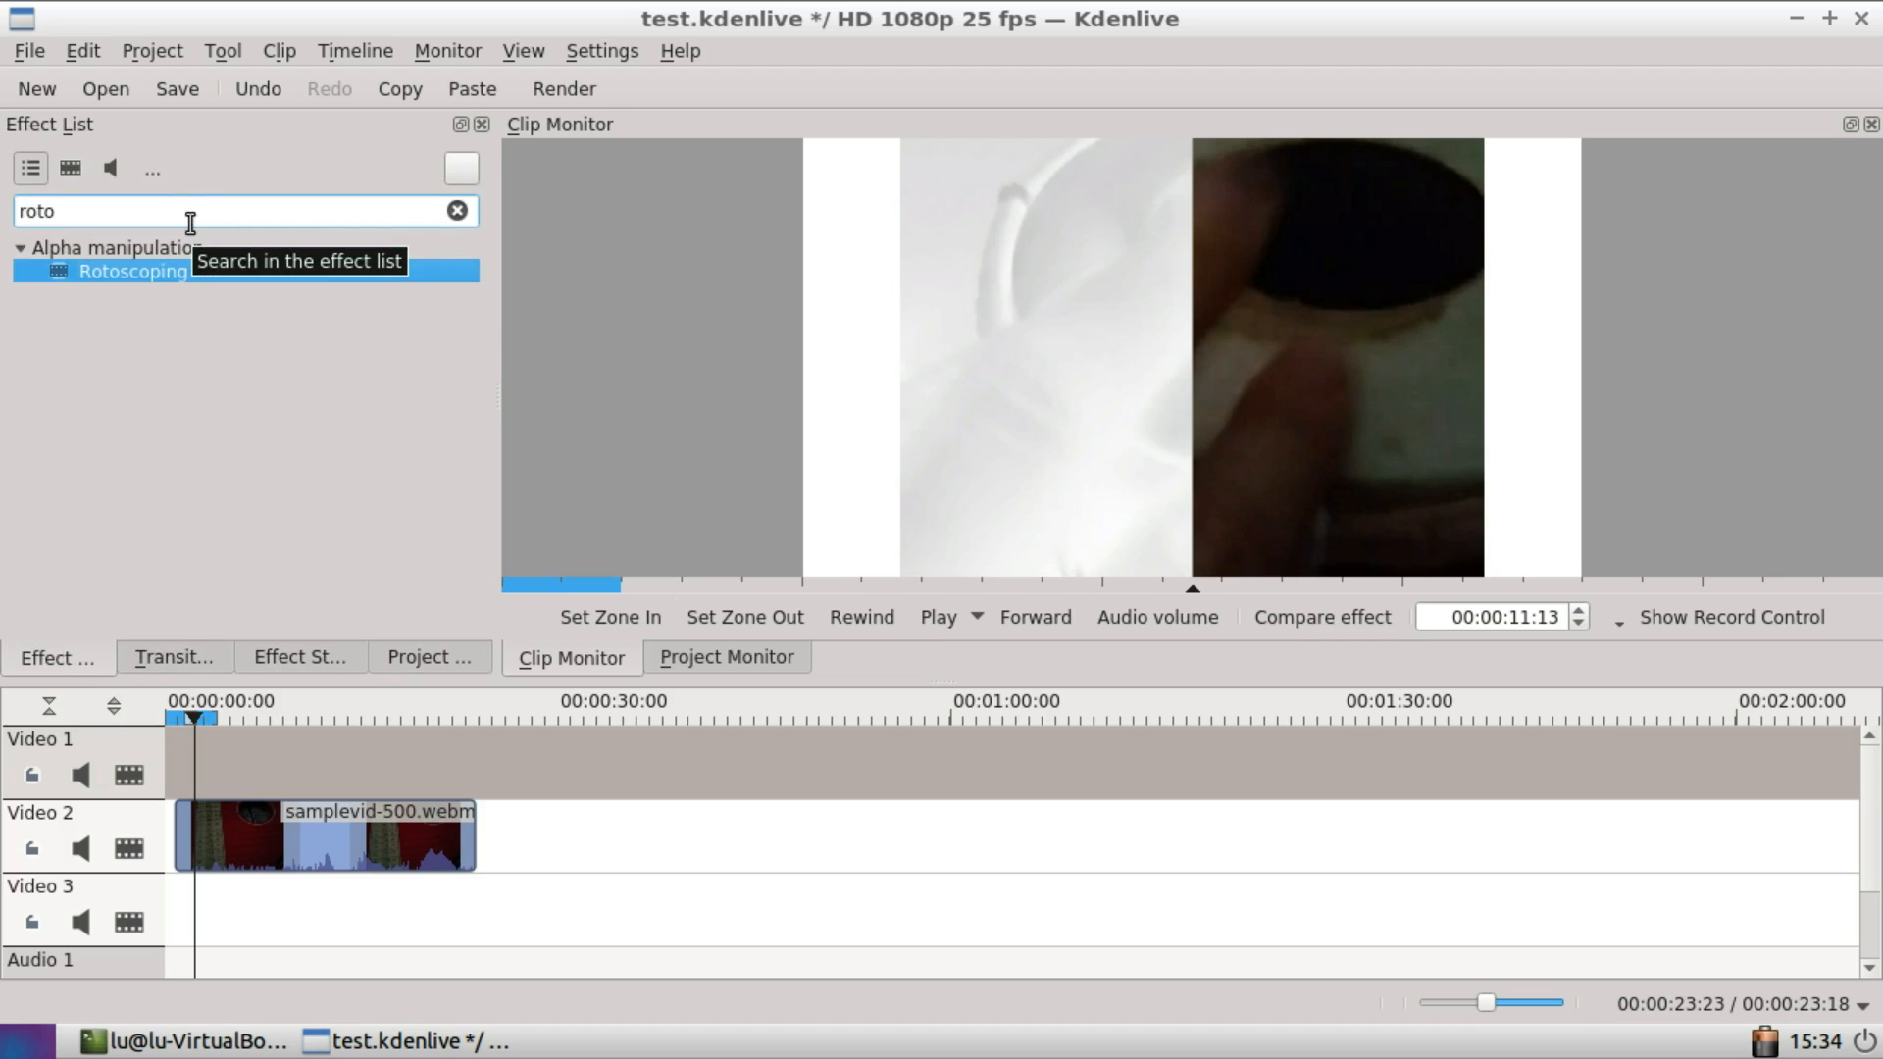
drag(132, 270, 265, 828)
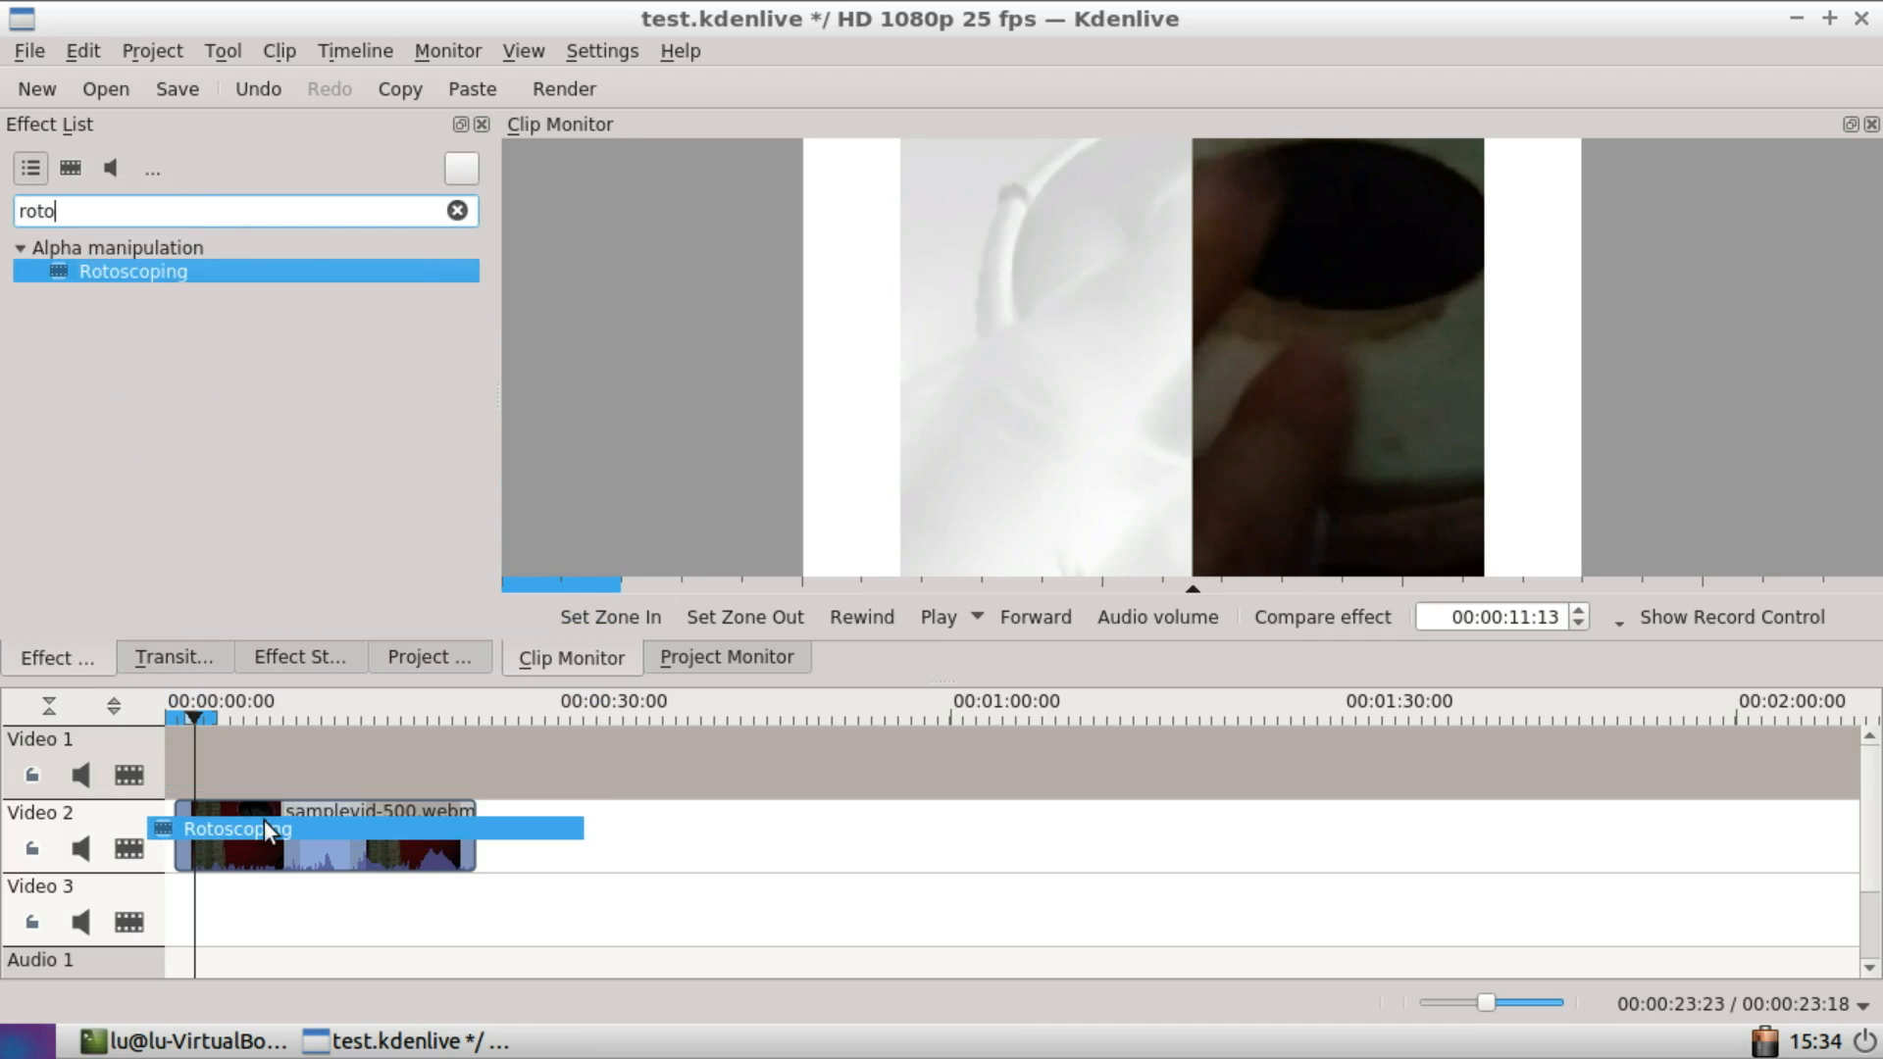
mouse_move(284, 747)
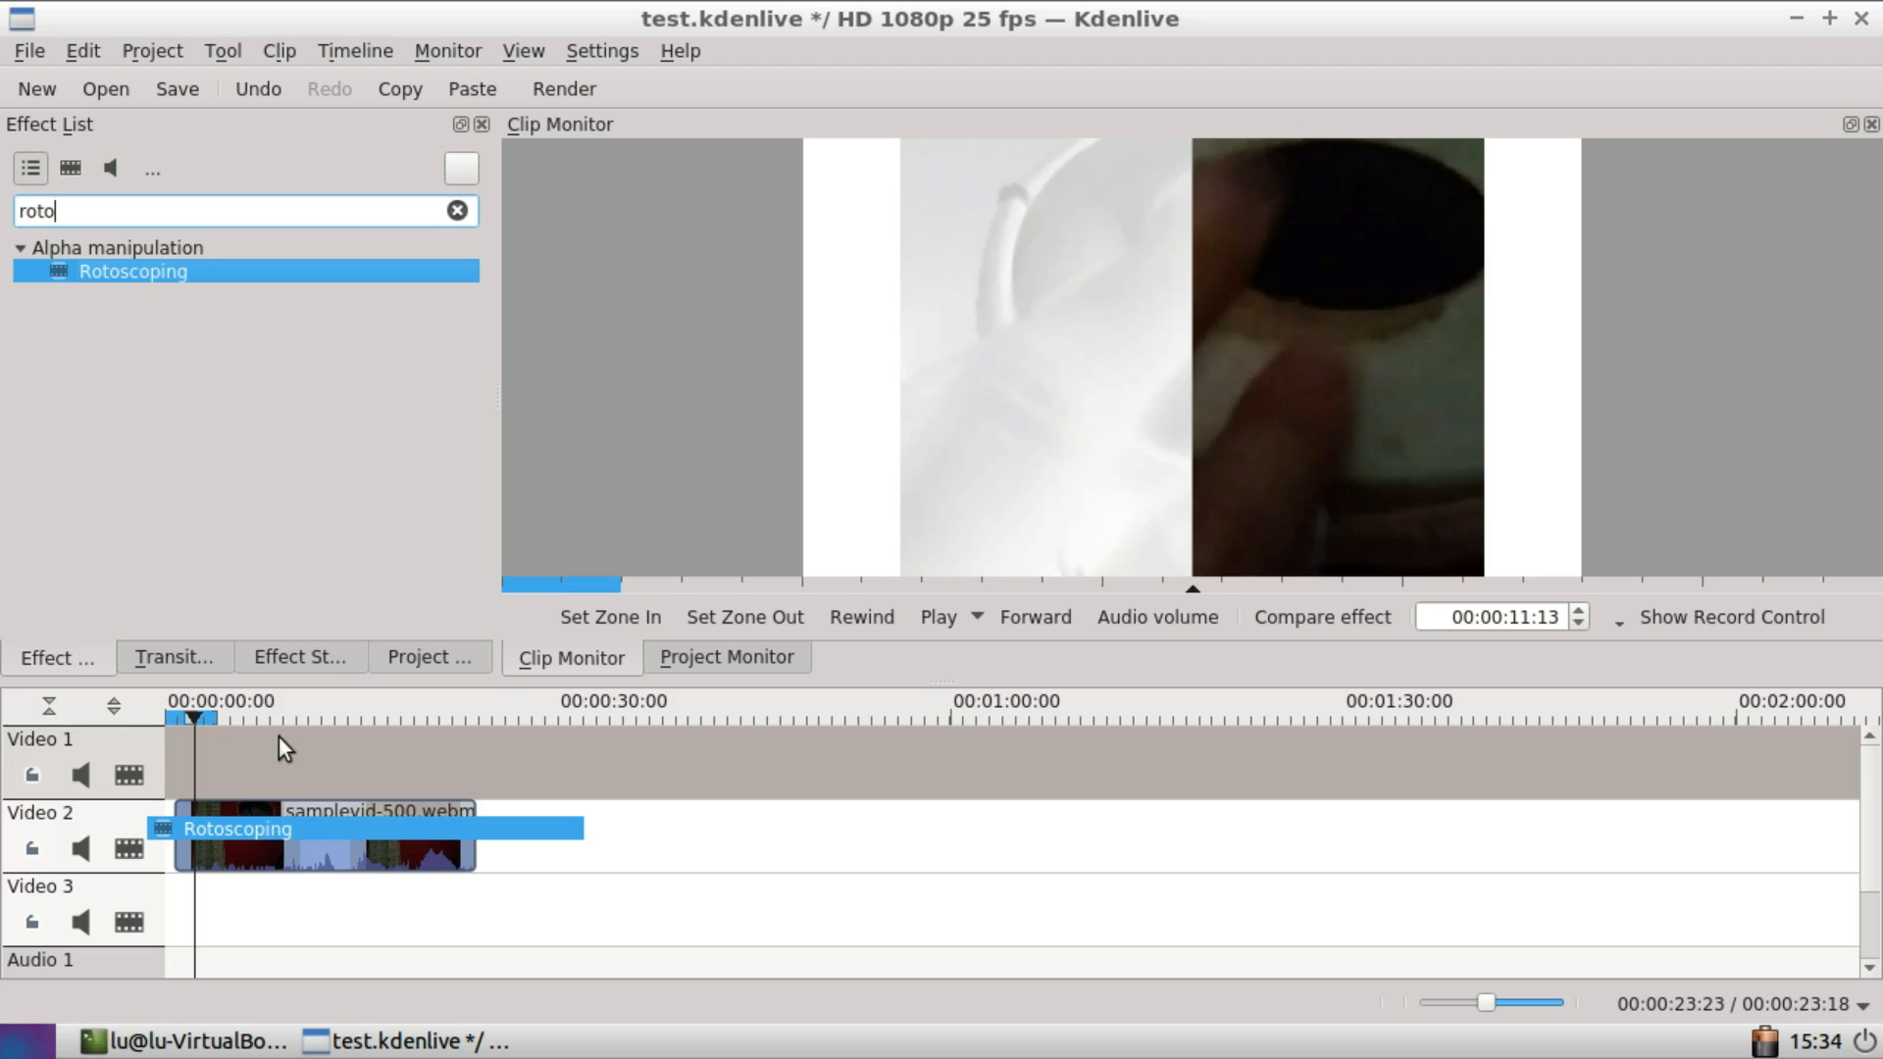
mouse_move(249, 769)
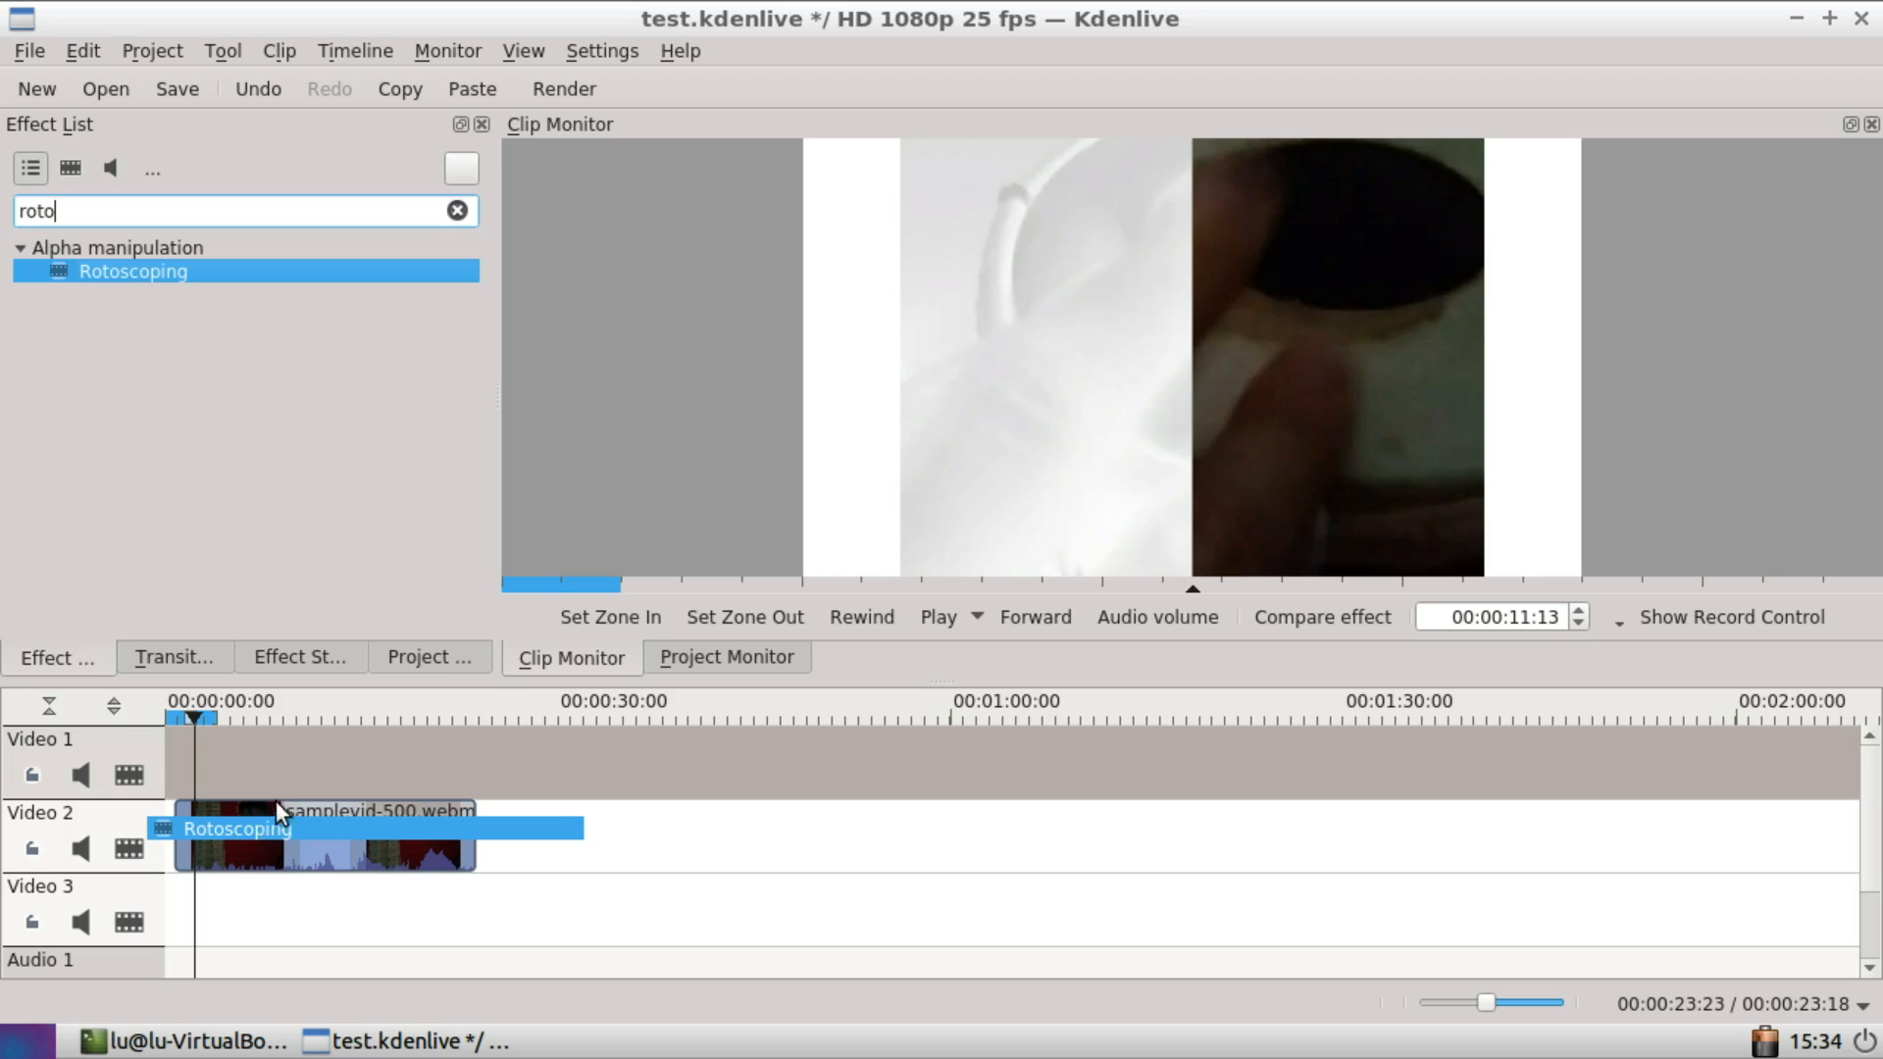
mouse_move(250, 770)
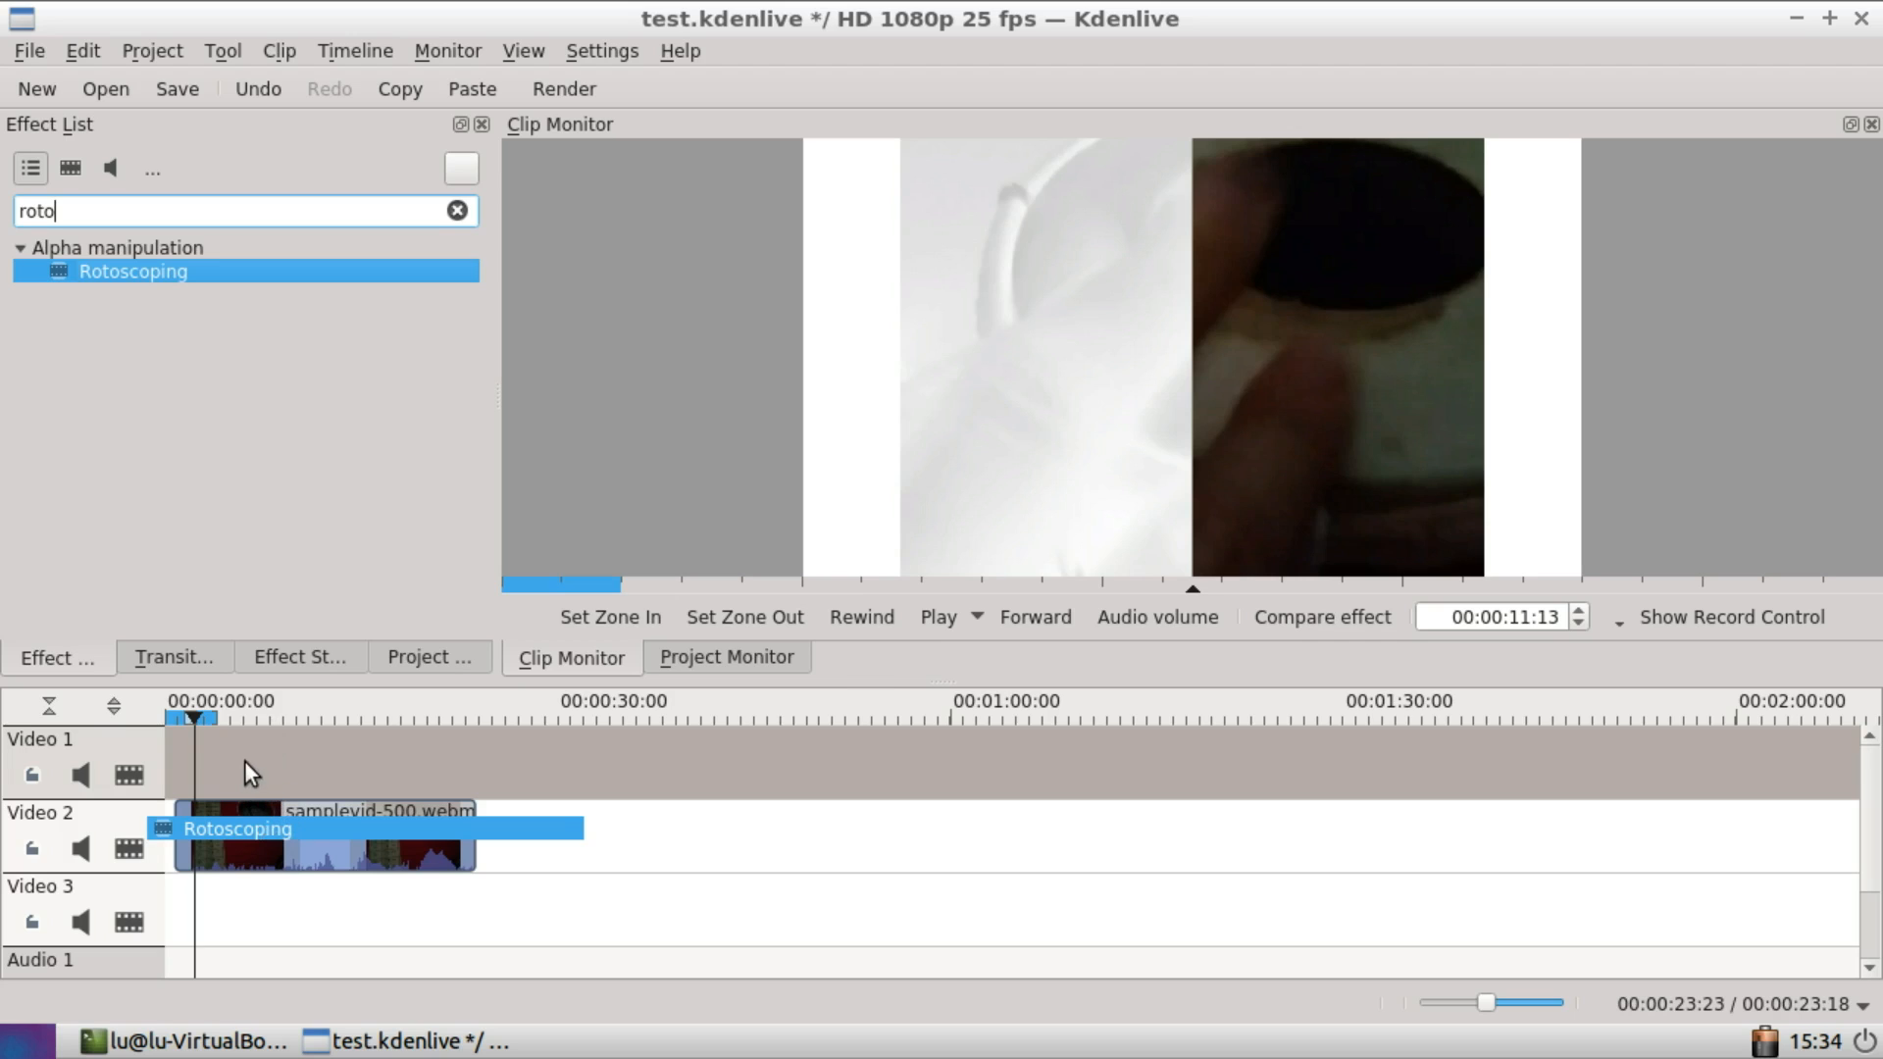
mouse_move(1282, 536)
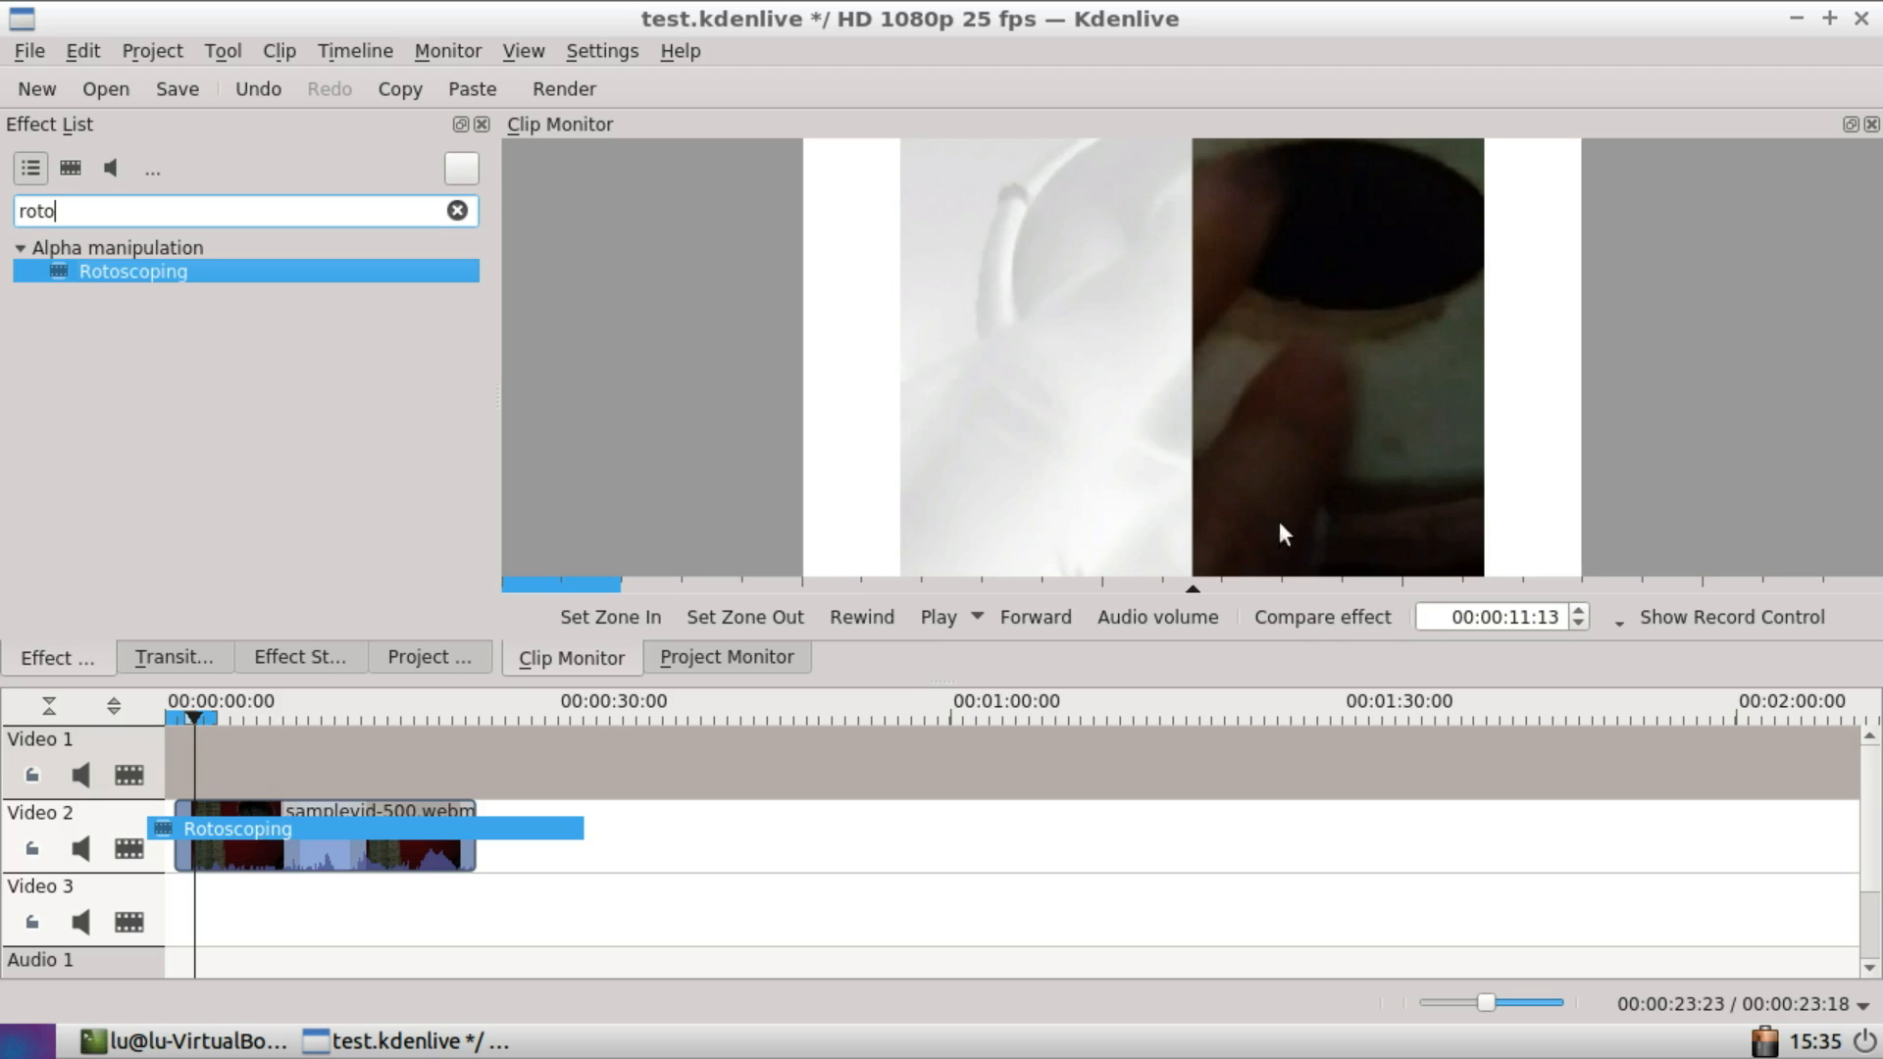
mouse_move(667, 596)
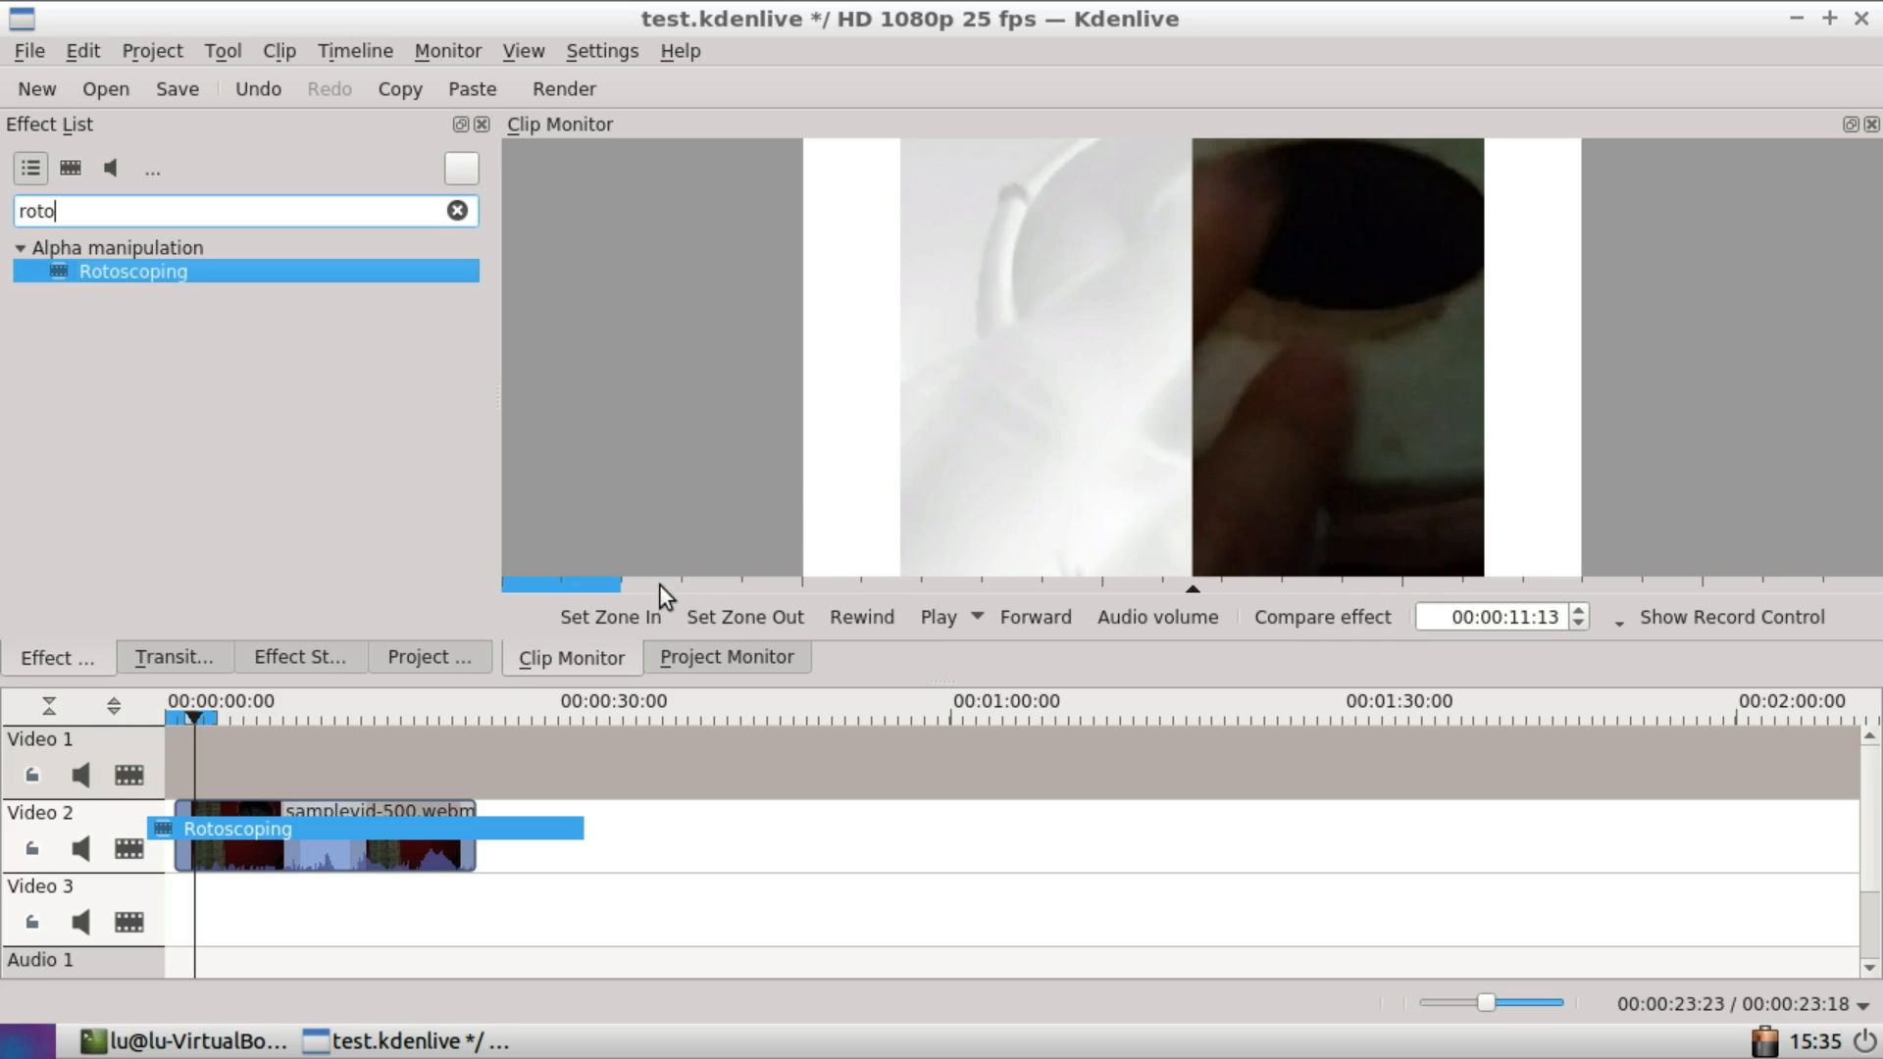
mouse_move(688, 486)
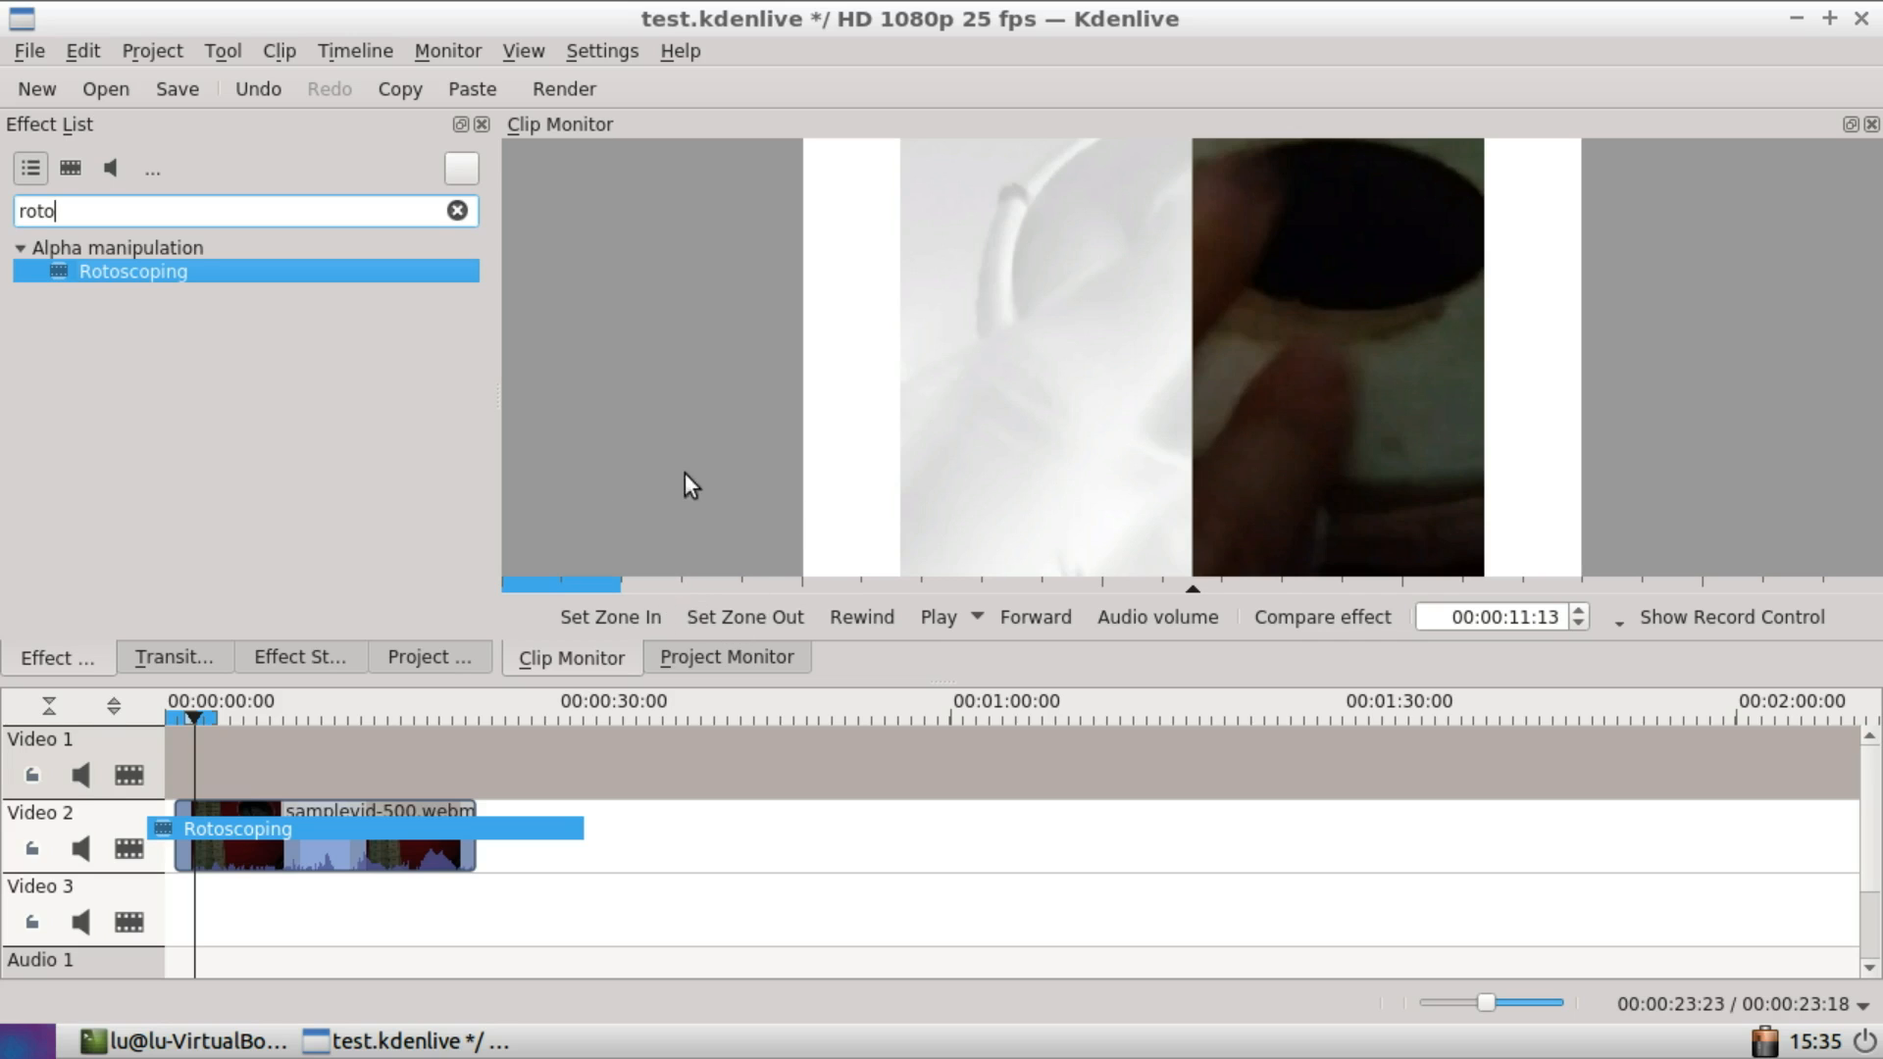
mouse_move(408, 467)
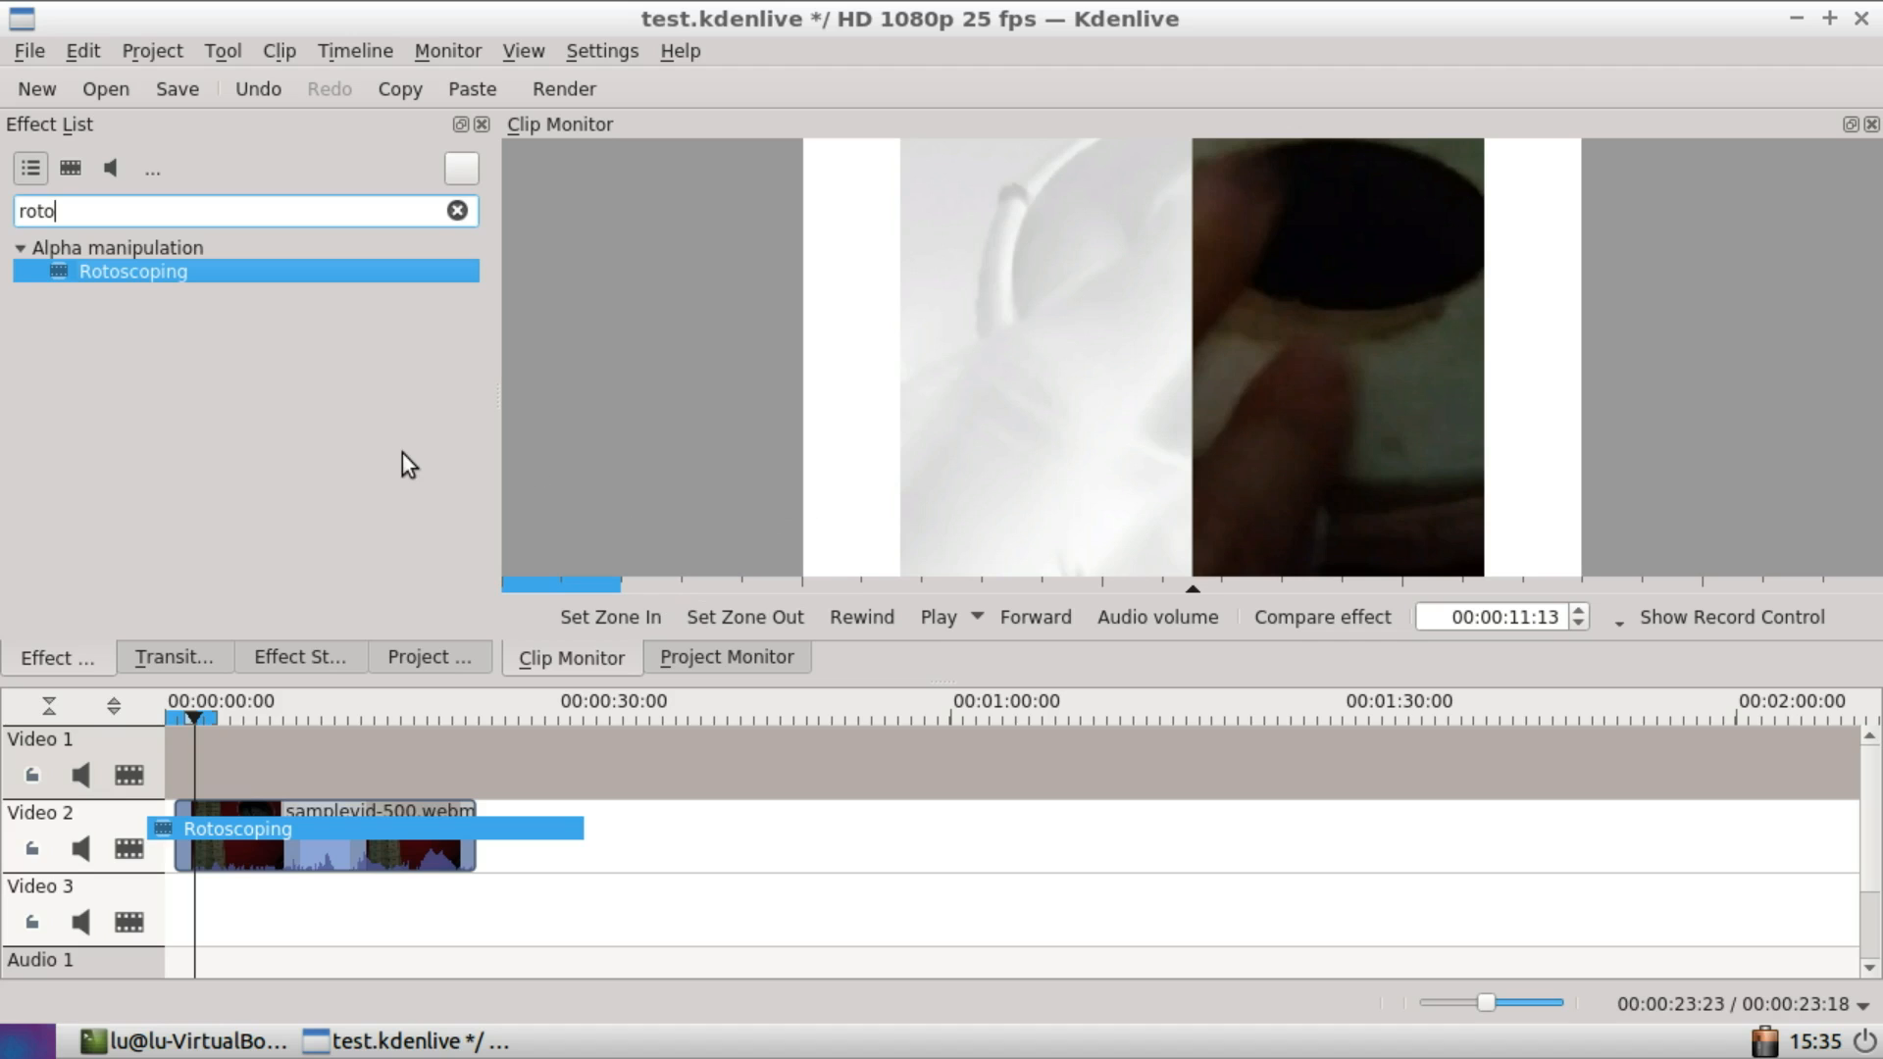